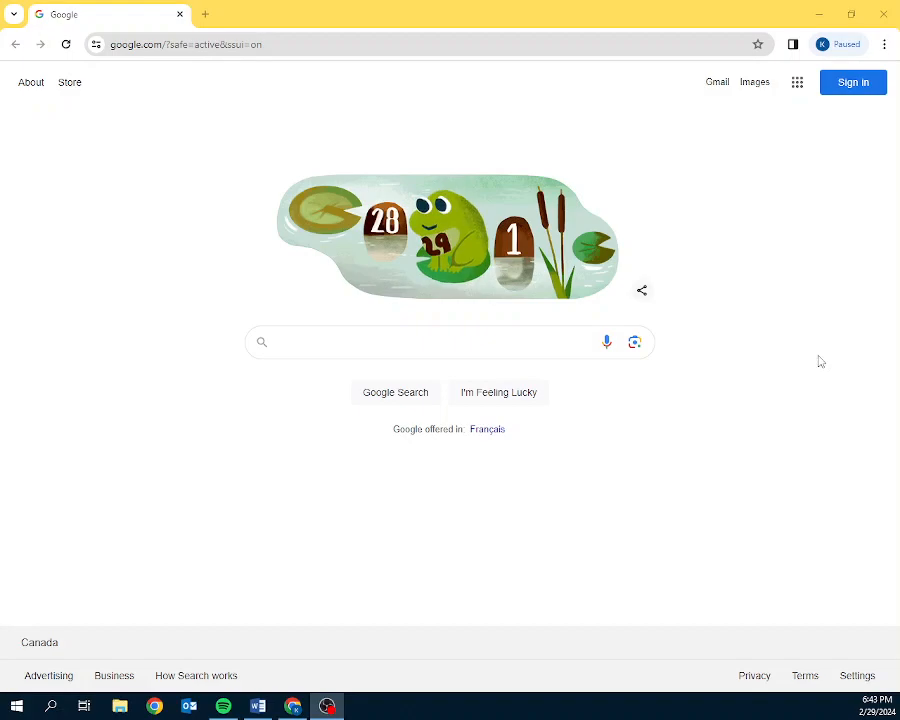
mouse_move(794, 106)
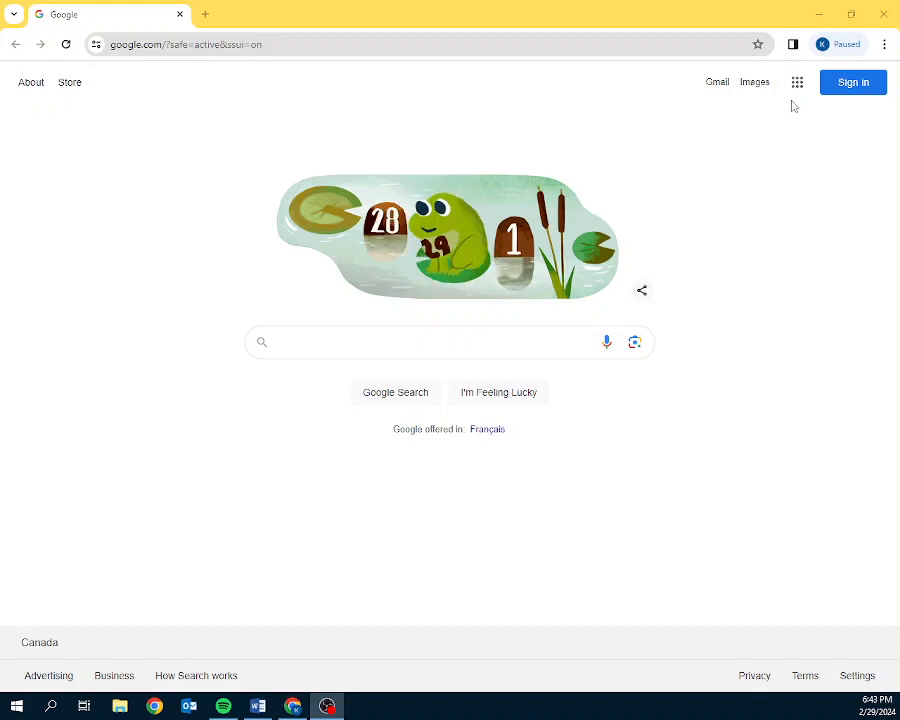
Browse the Google apps list, then start signing in to a Google account.
left_click(796, 82)
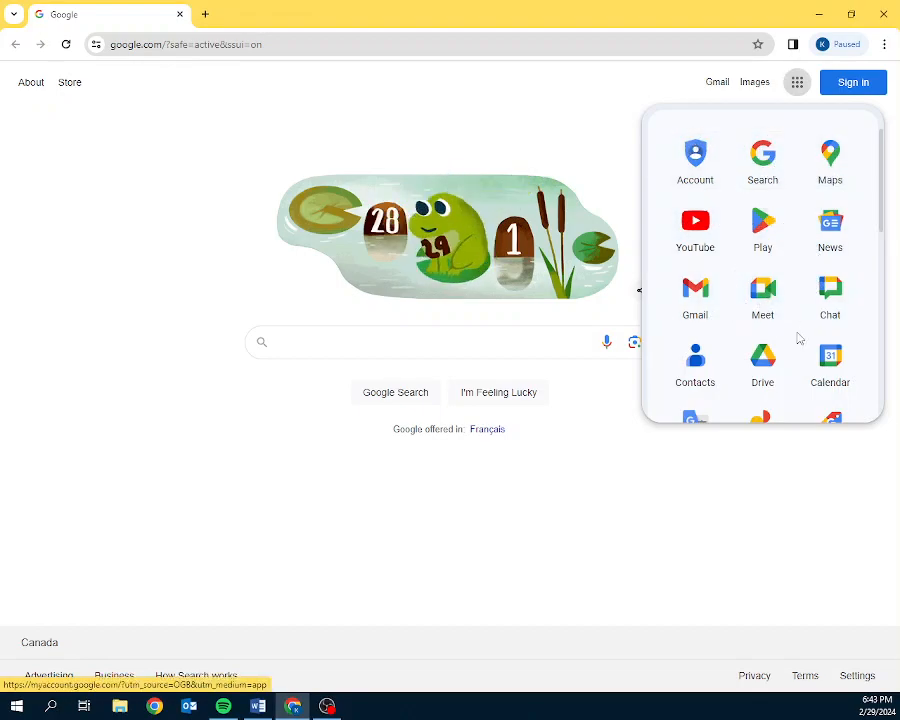
scroll("down", 3)
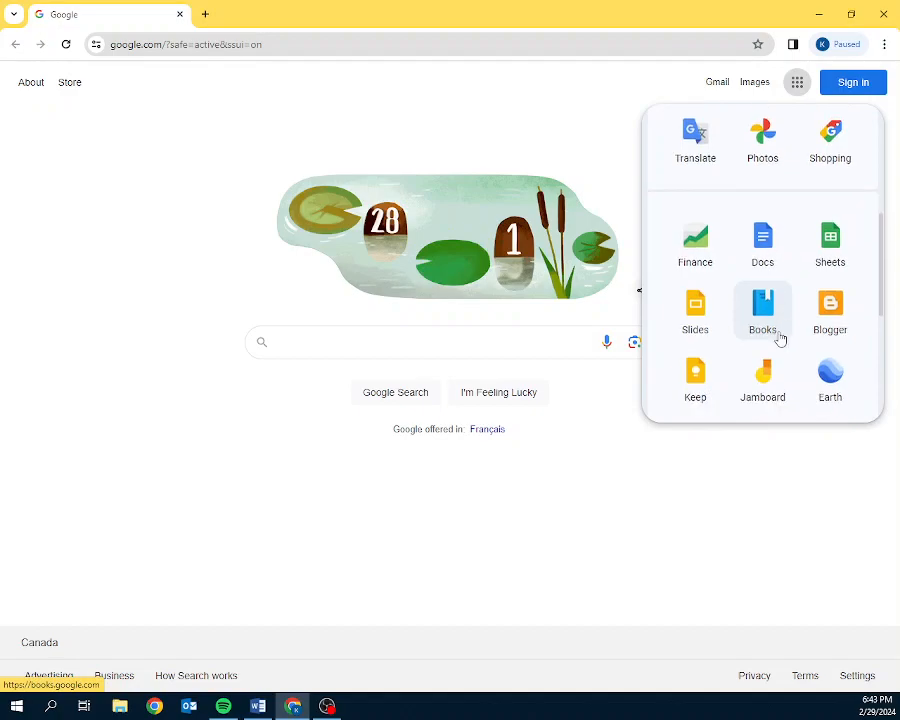
scroll("down", 3)
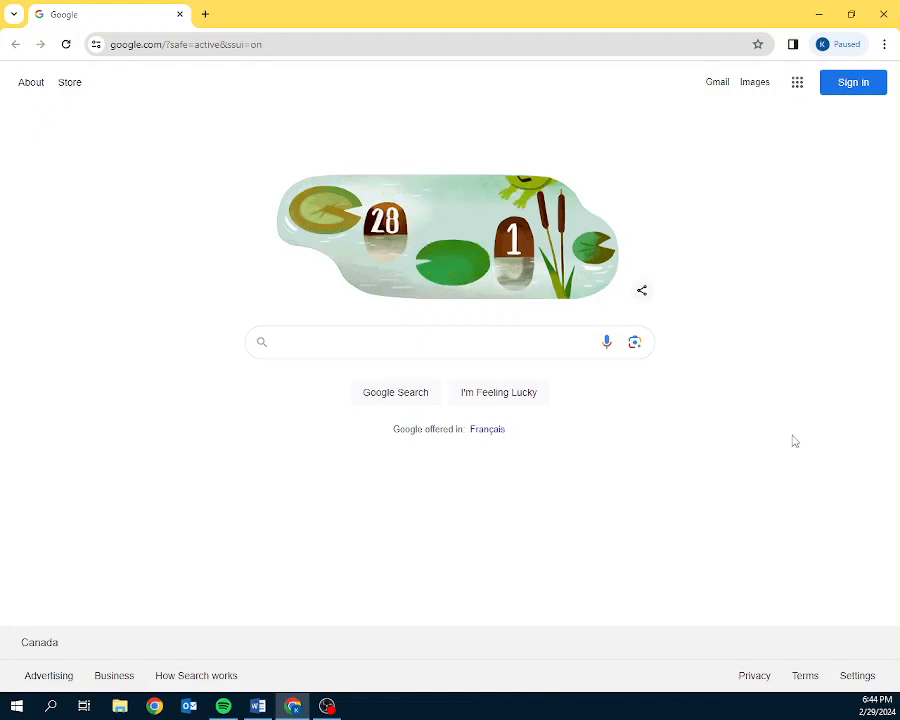
left_click(852, 82)
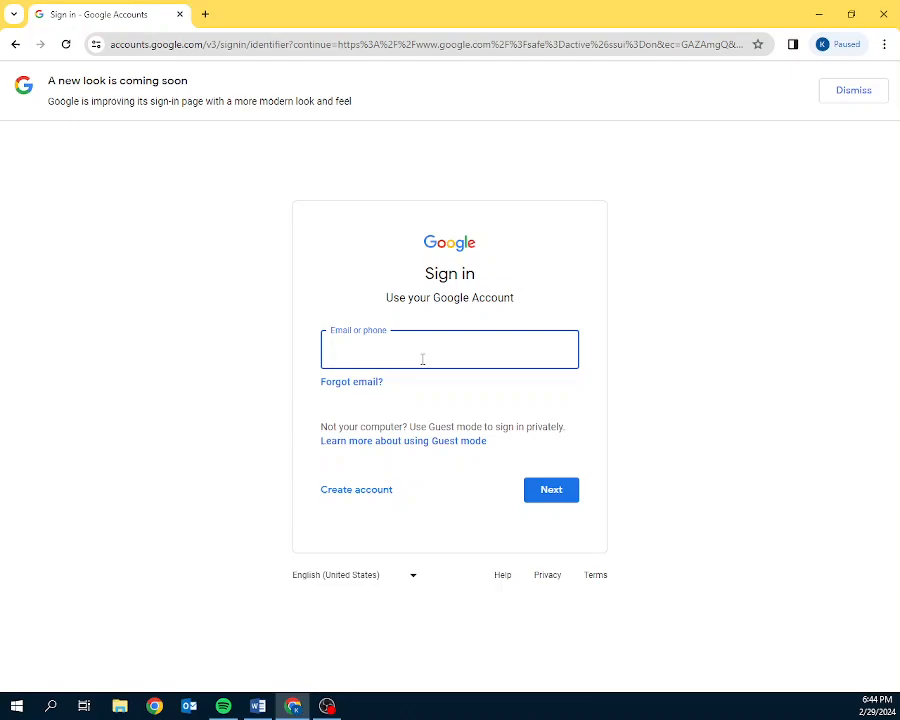
type("first")
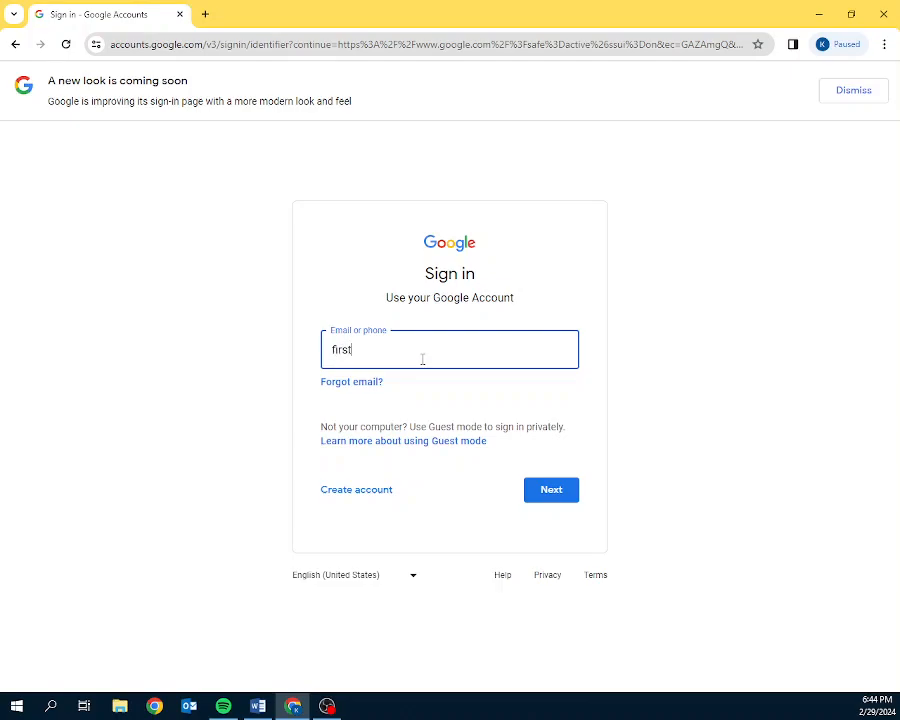
type(".lastname")
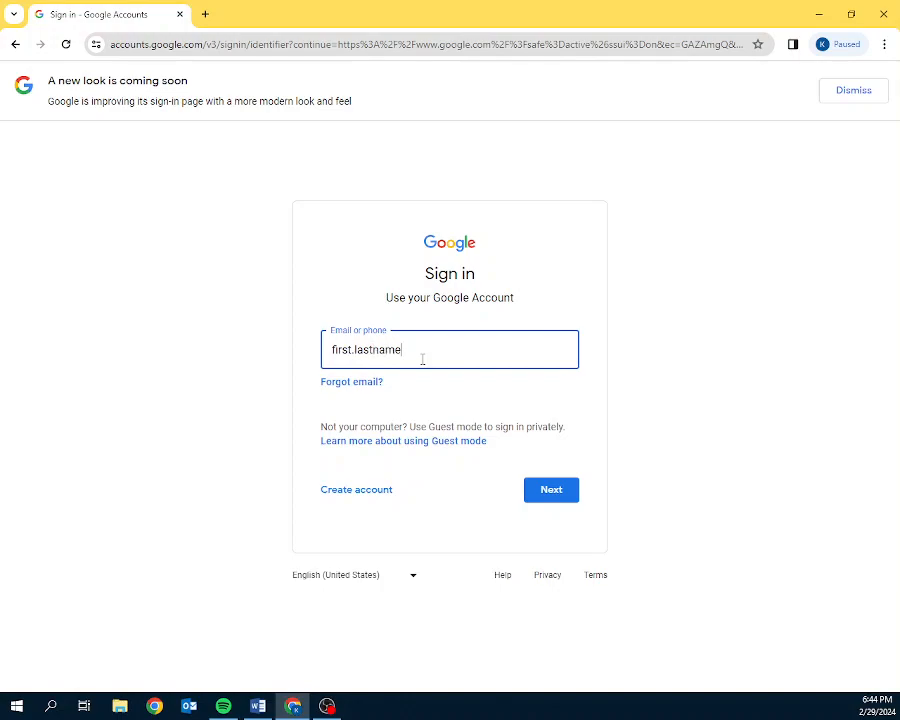
type("@")
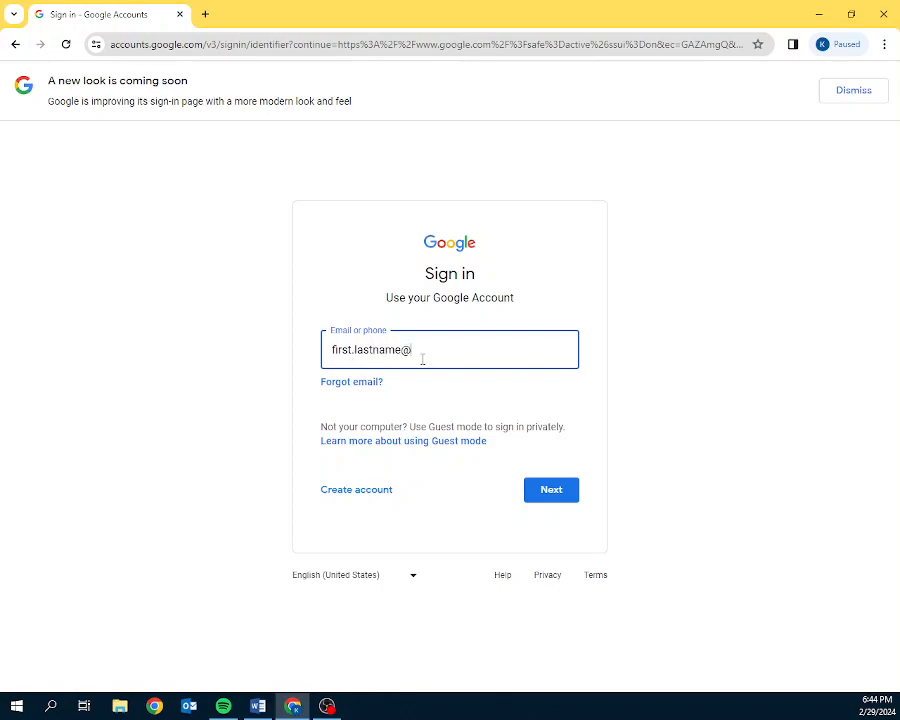
type("sd85")
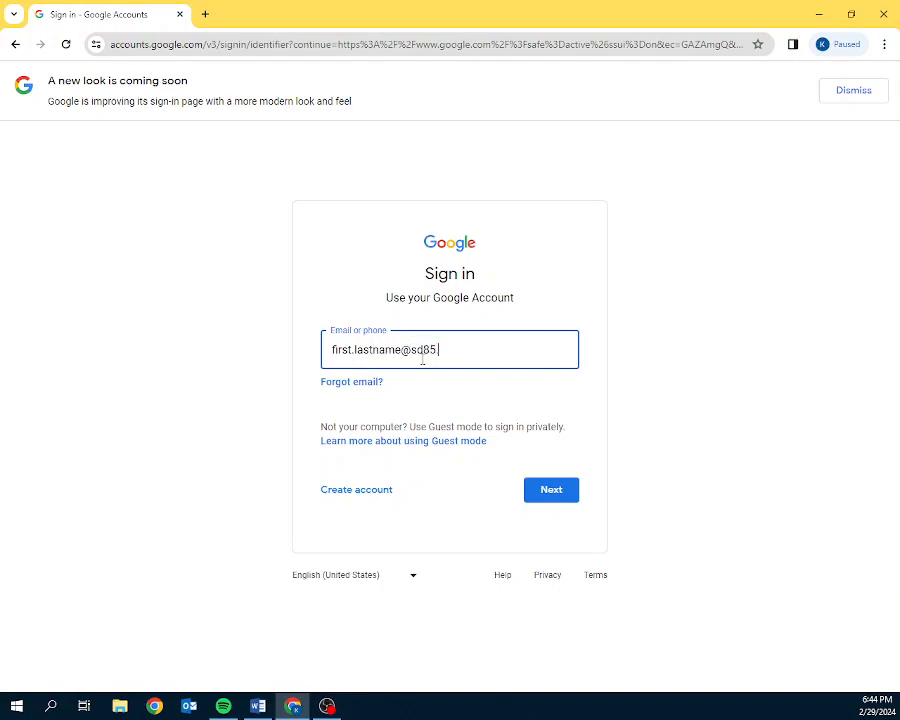
type(".email")
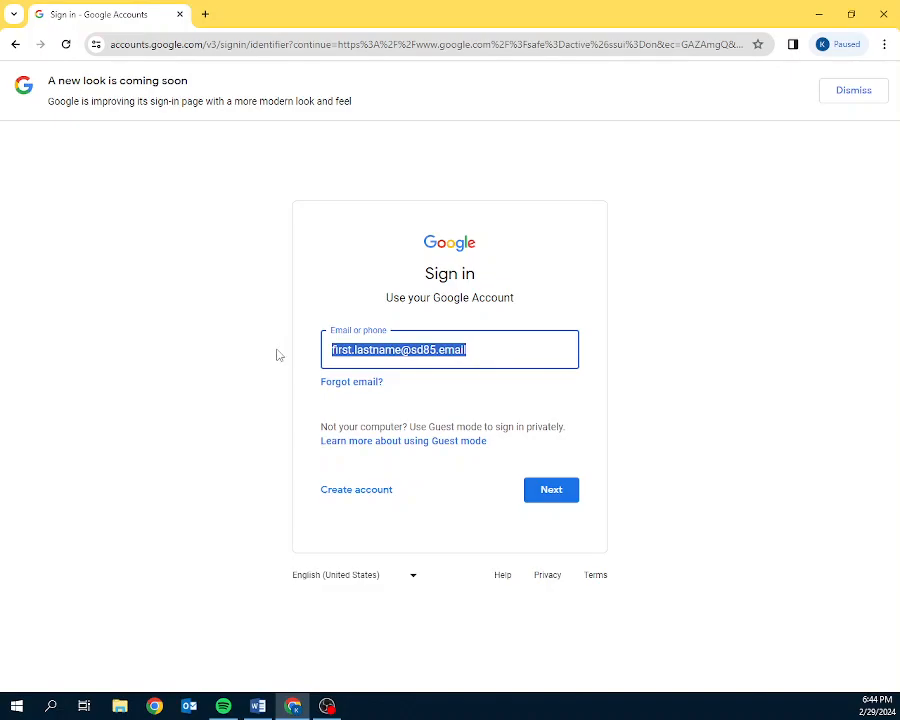
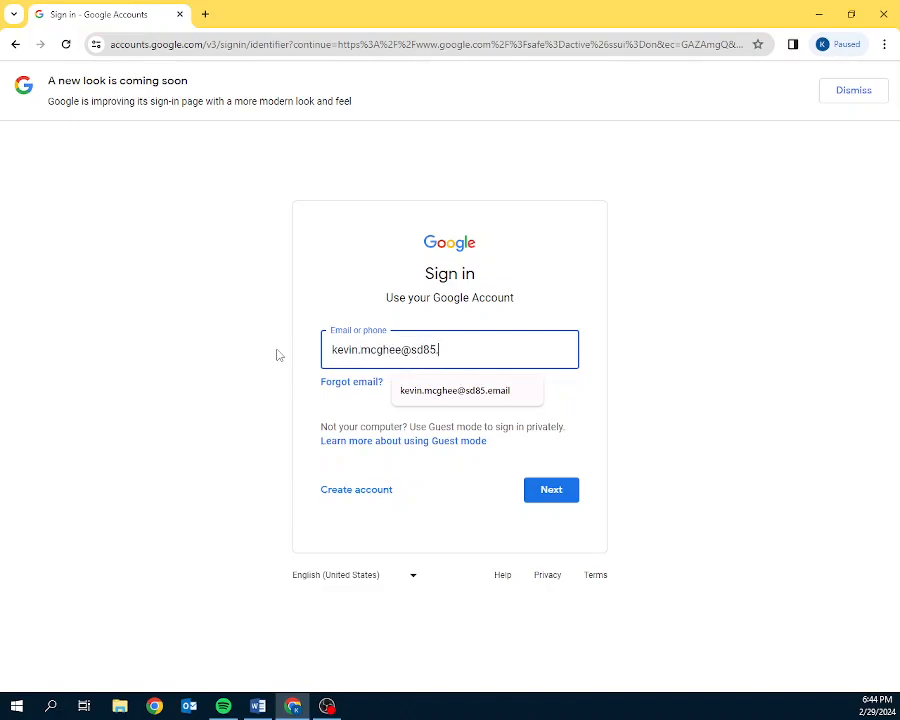
left_click(454, 390)
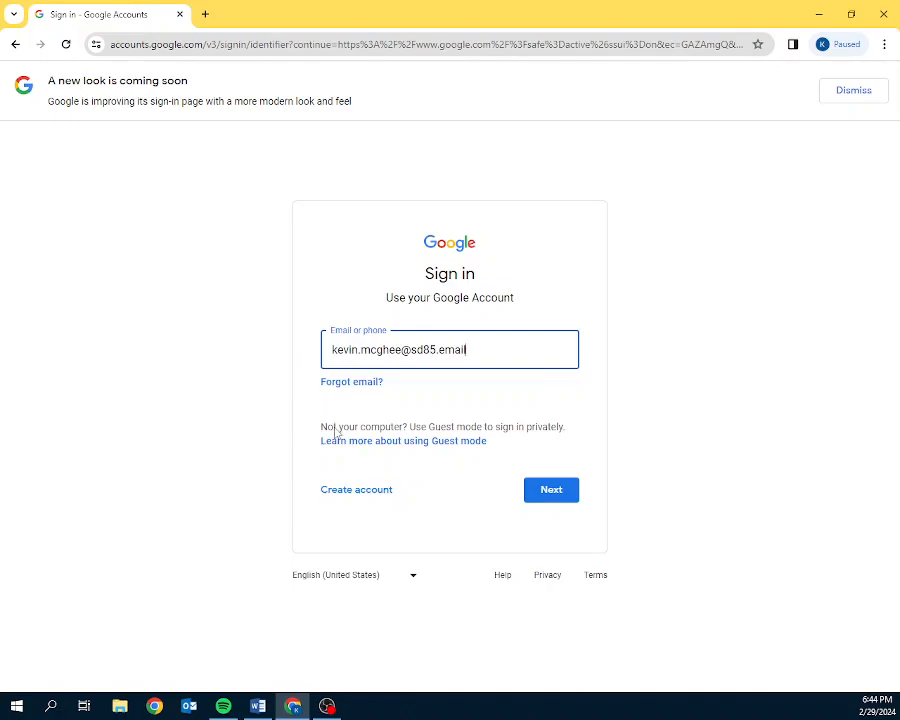
left_click(552, 488)
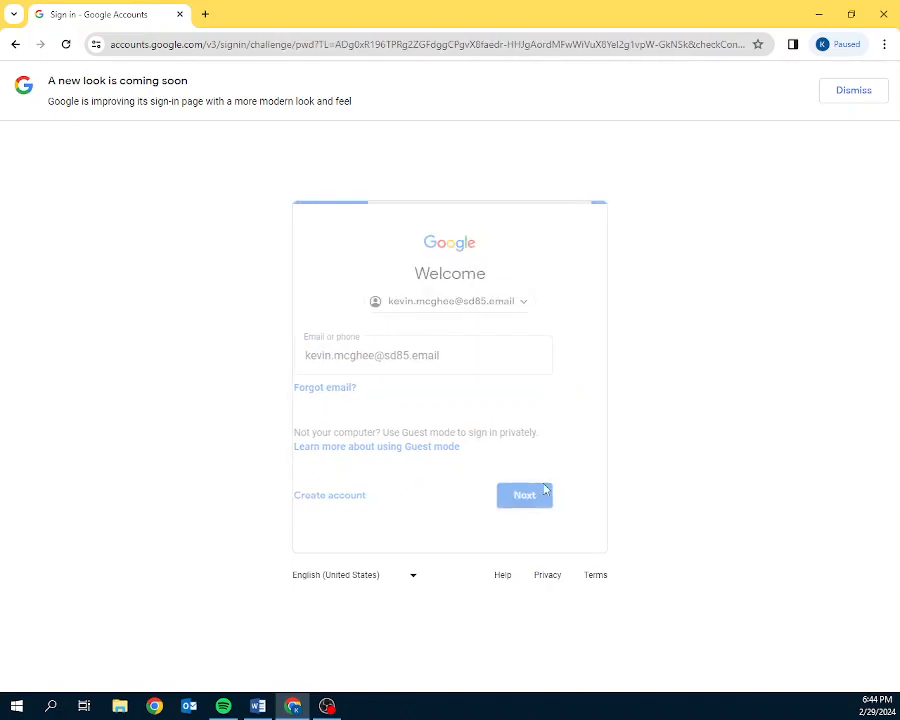
With Show password ticked, enter the account password and complete the sign-in.
left_click(524, 494)
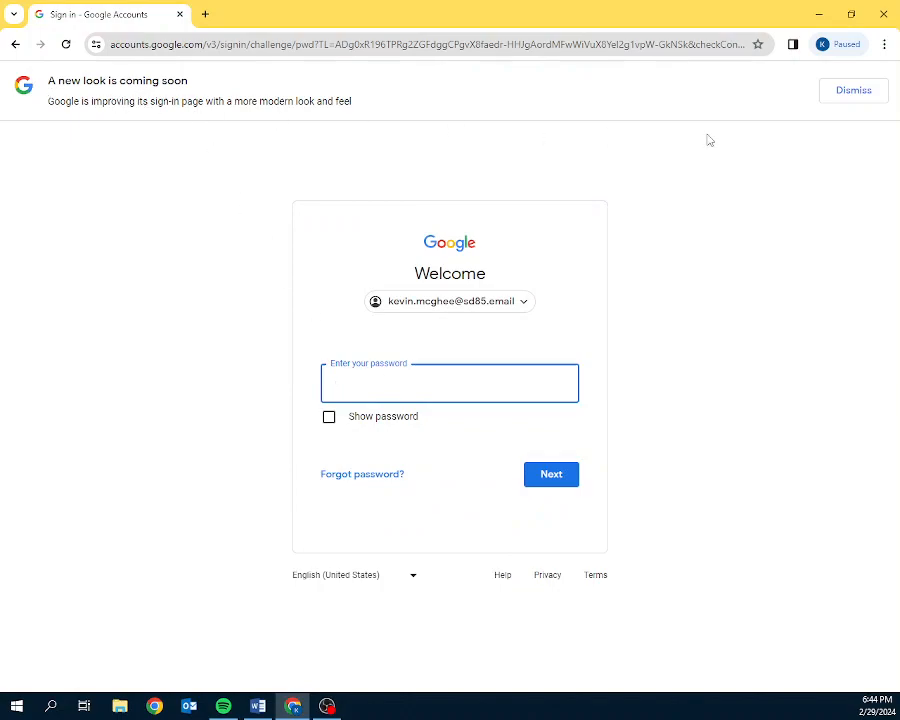
left_click(852, 90)
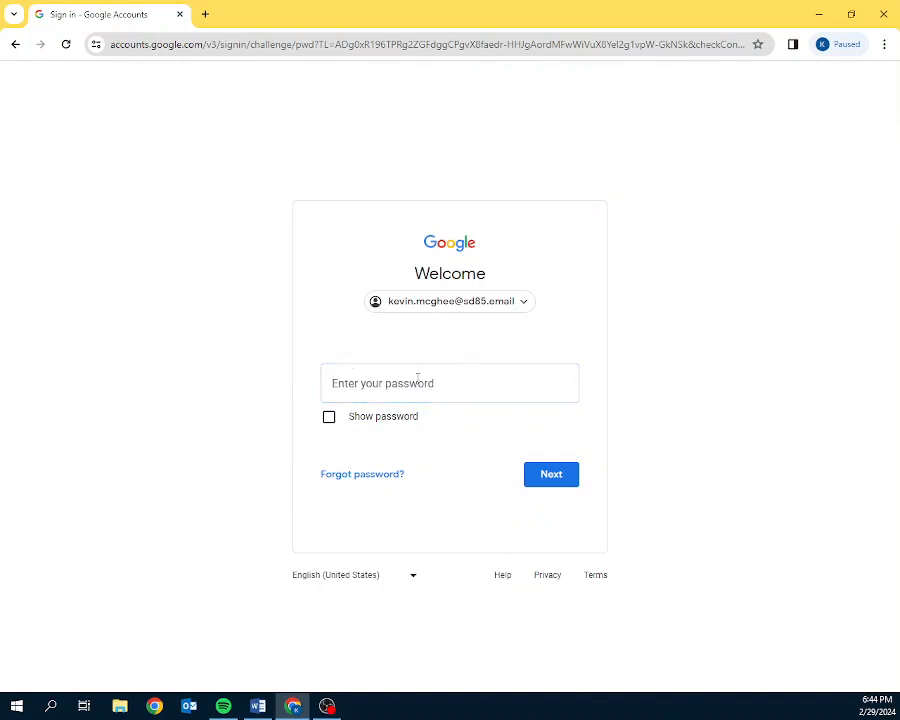
left_click(448, 384)
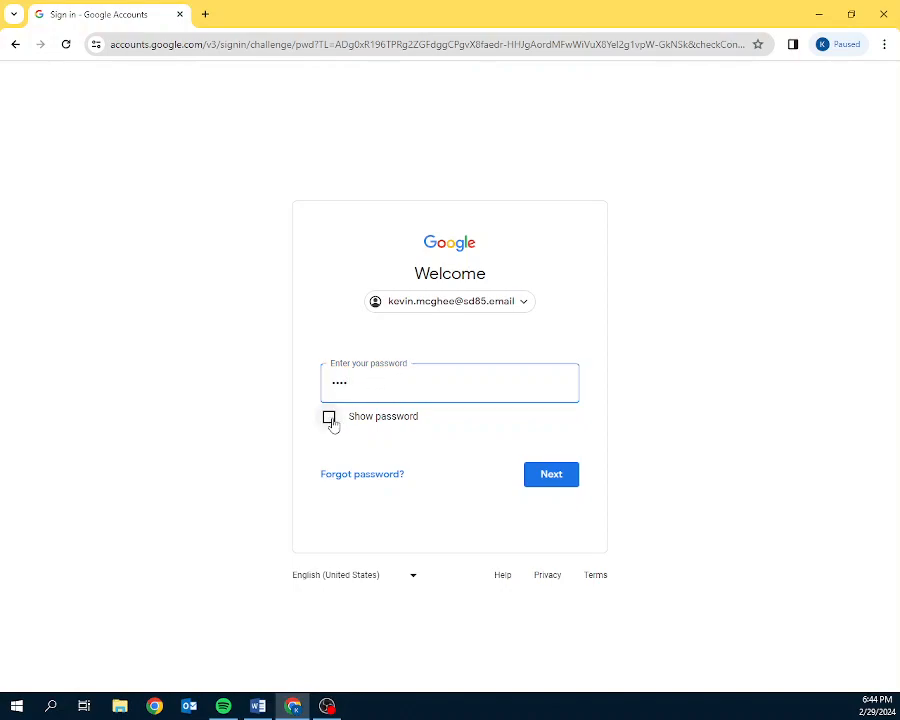
left_click(328, 418)
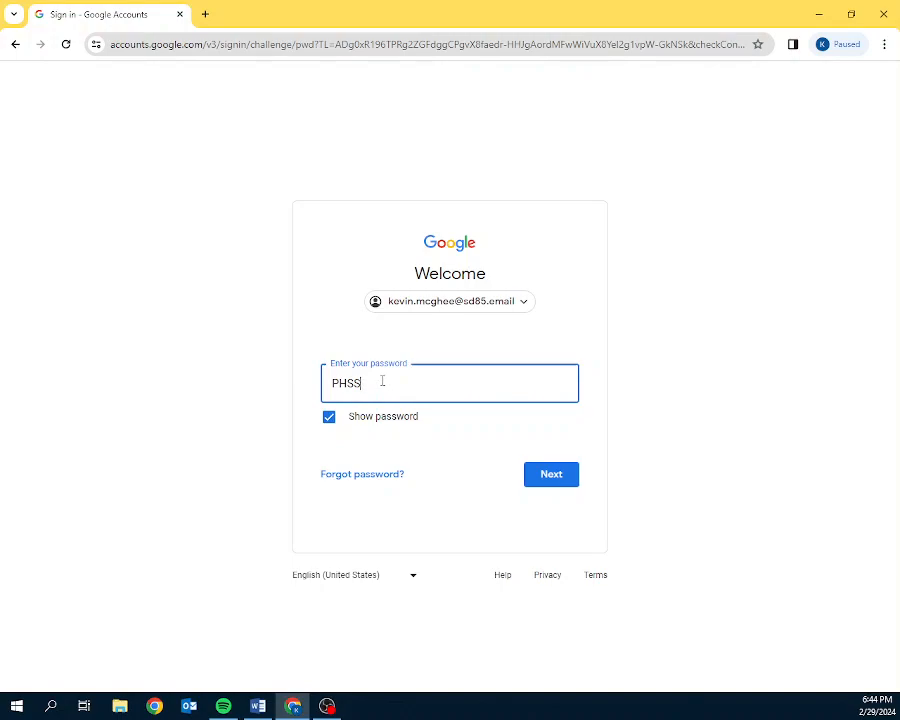
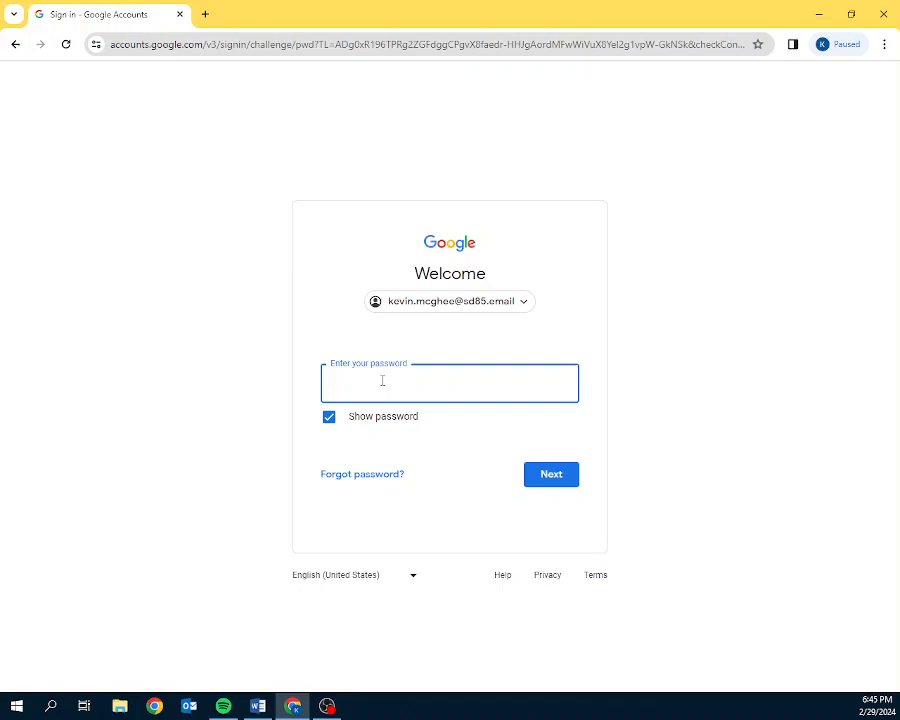
left_click(328, 418)
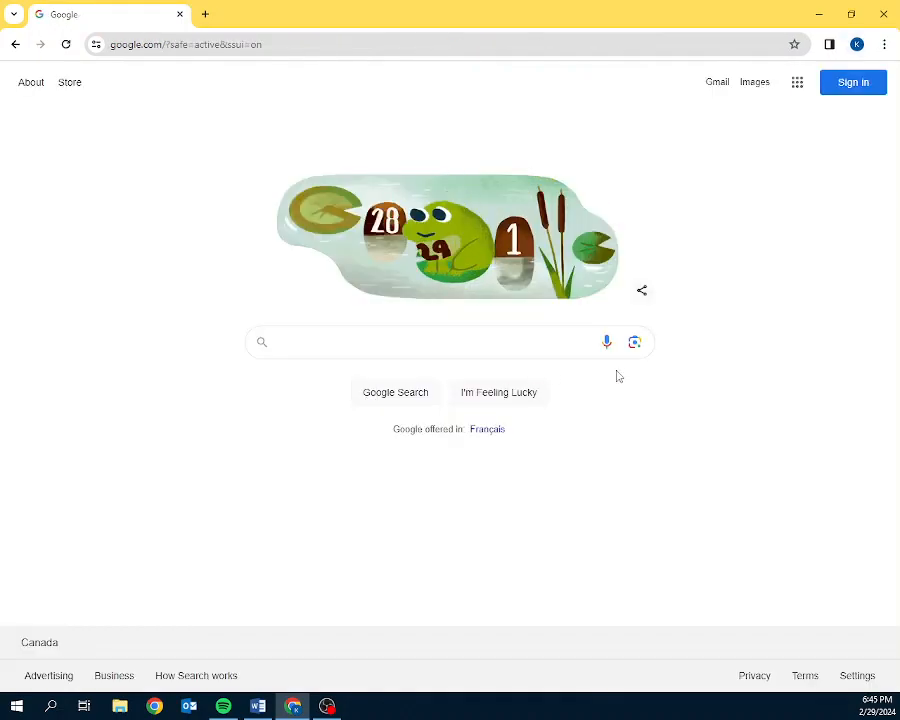
mouse_move(852, 82)
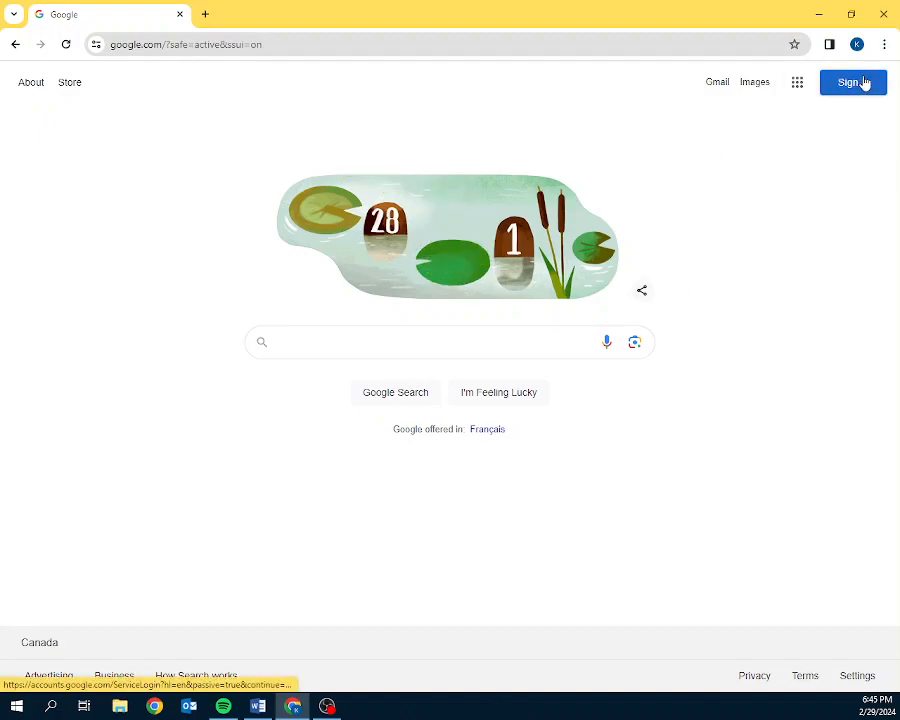
Look through the Google apps list, then go to Gmail for the school account.
left_click(796, 82)
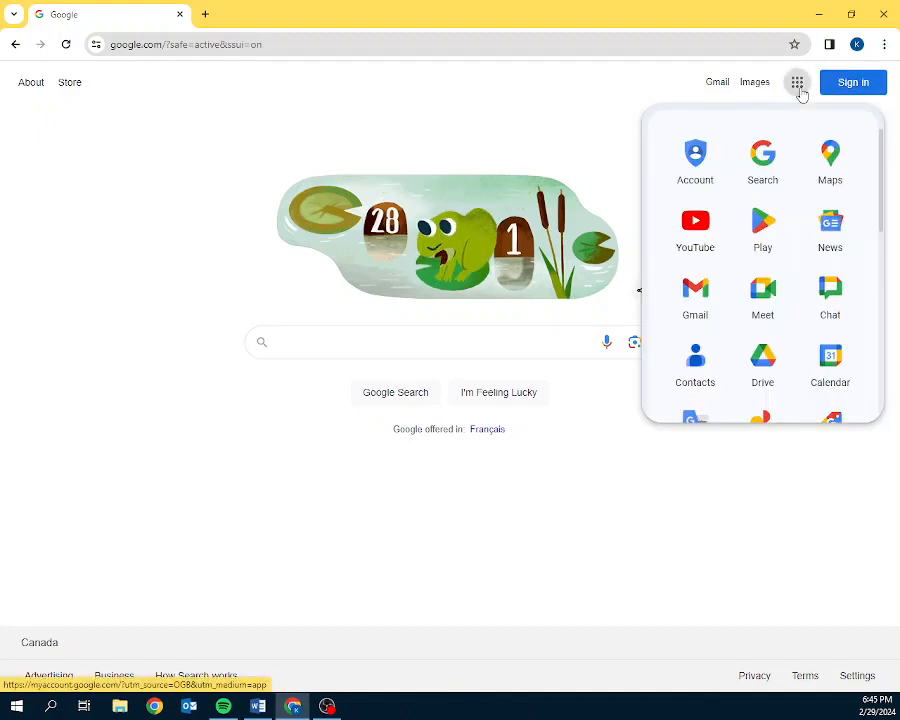
scroll("down", 3)
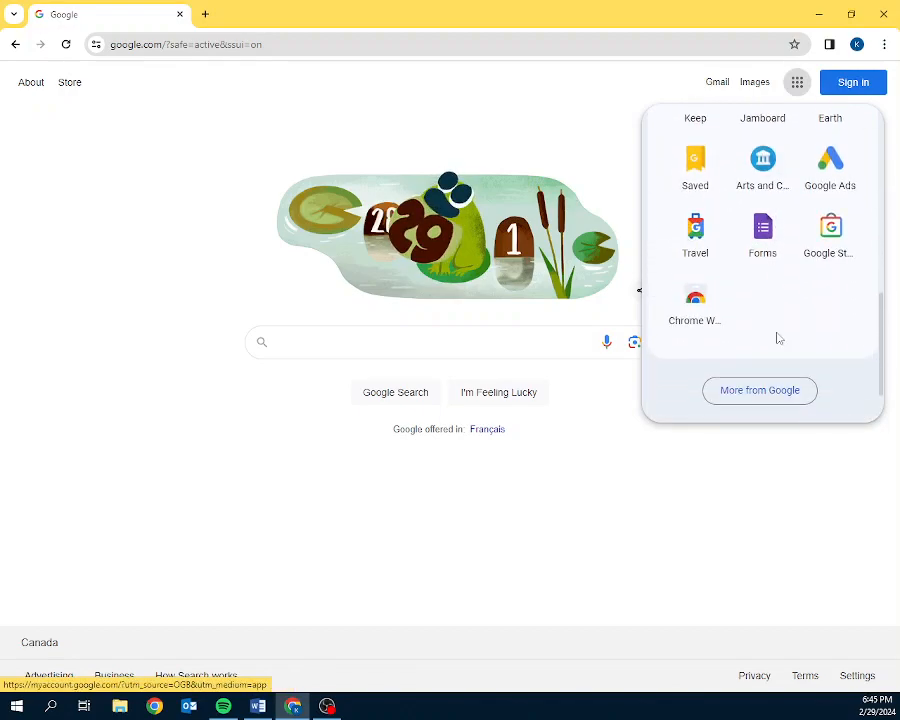
left_click(796, 82)
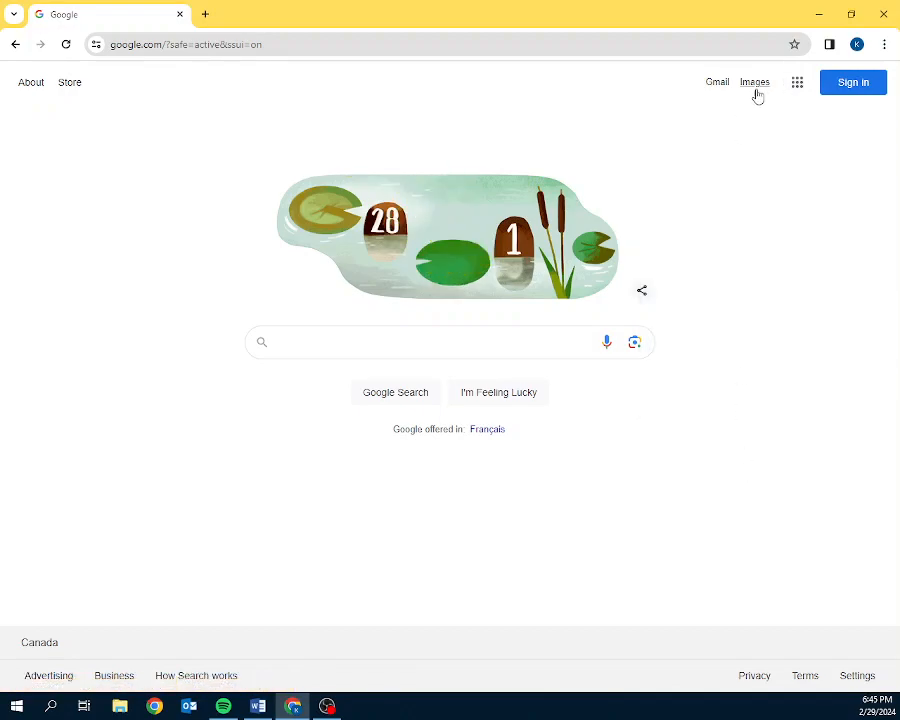
left_click(716, 82)
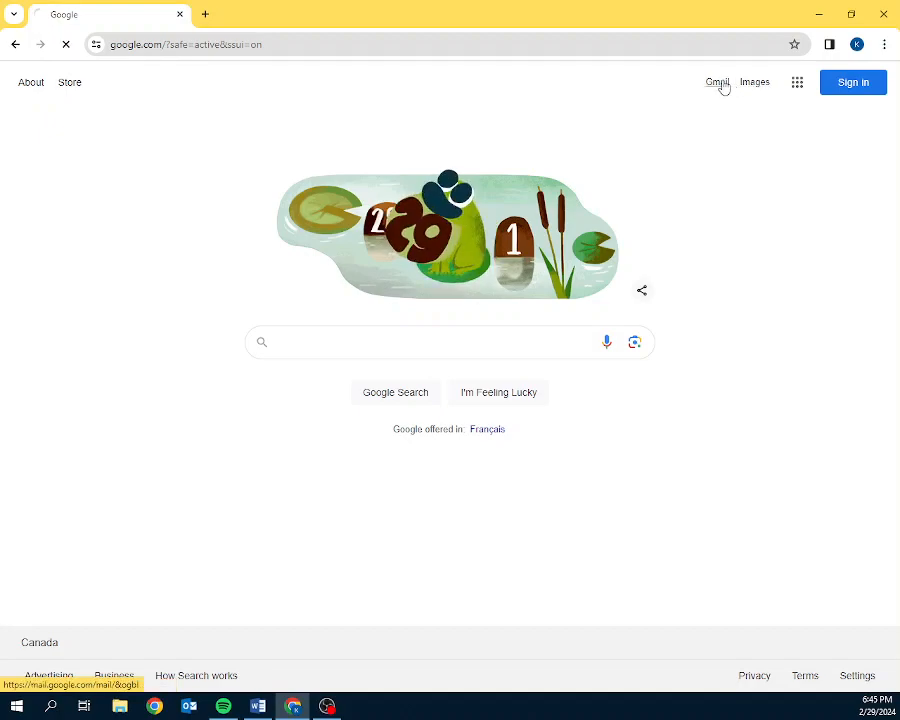
Dismiss Gmail's notifications prompt and launch Classroom from the Google apps grid.
left_click(716, 82)
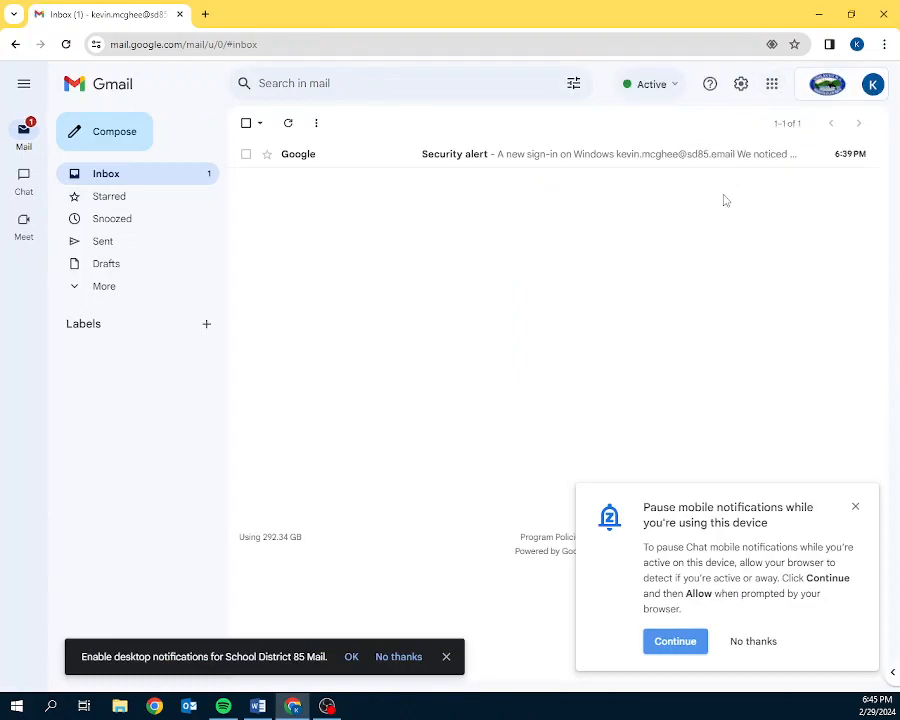
left_click(856, 506)
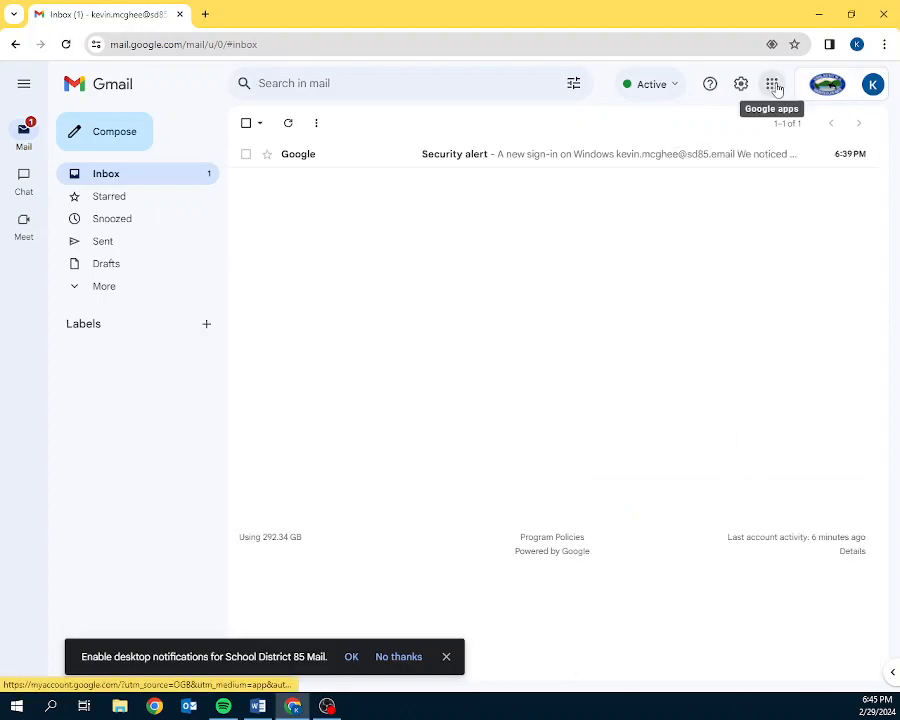
left_click(772, 84)
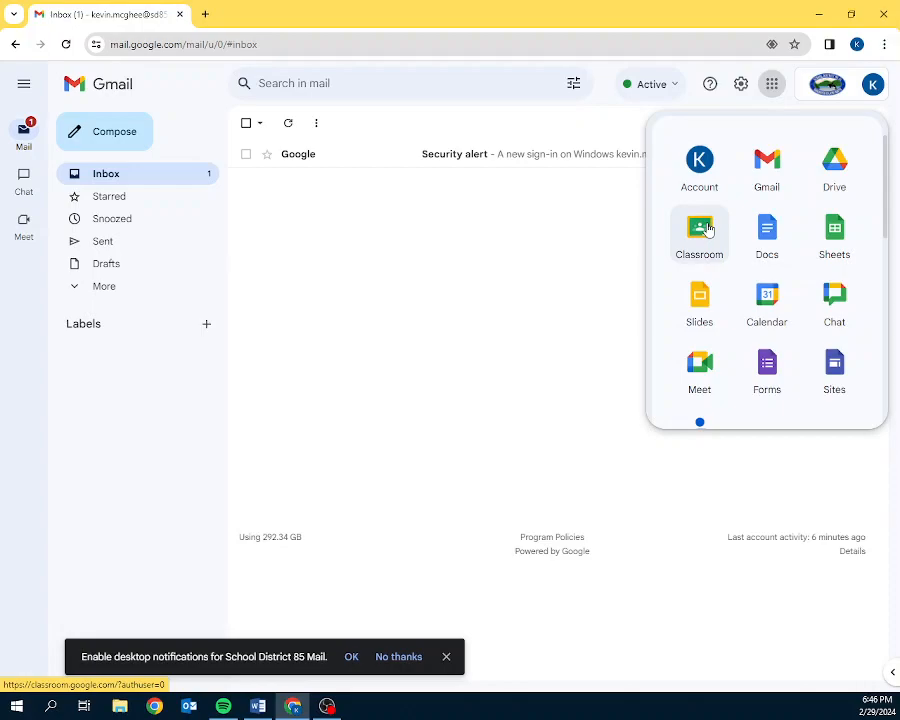
left_click(700, 232)
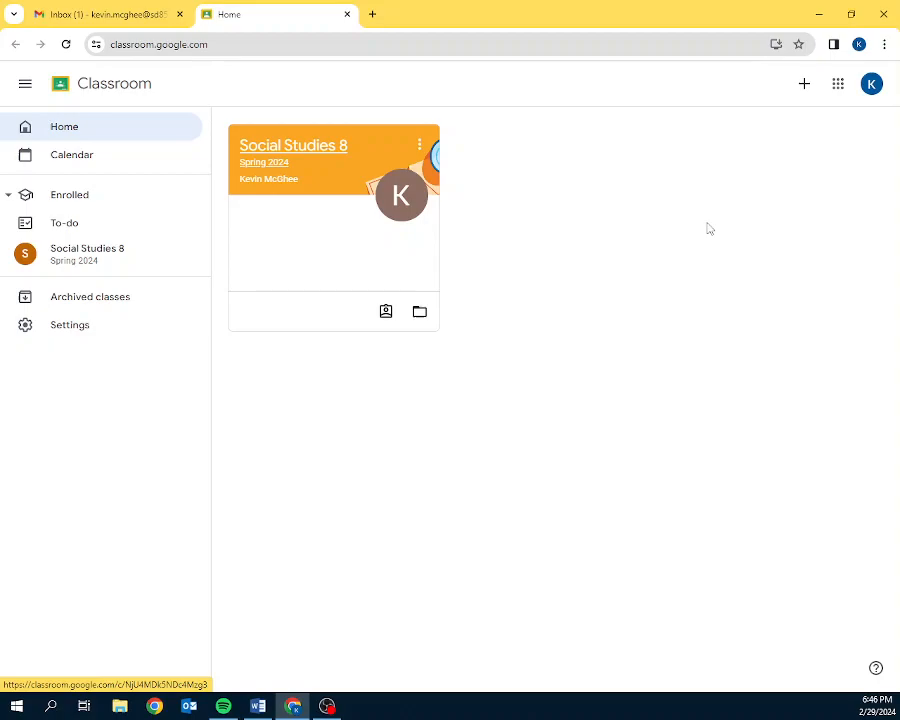
mouse_move(600, 238)
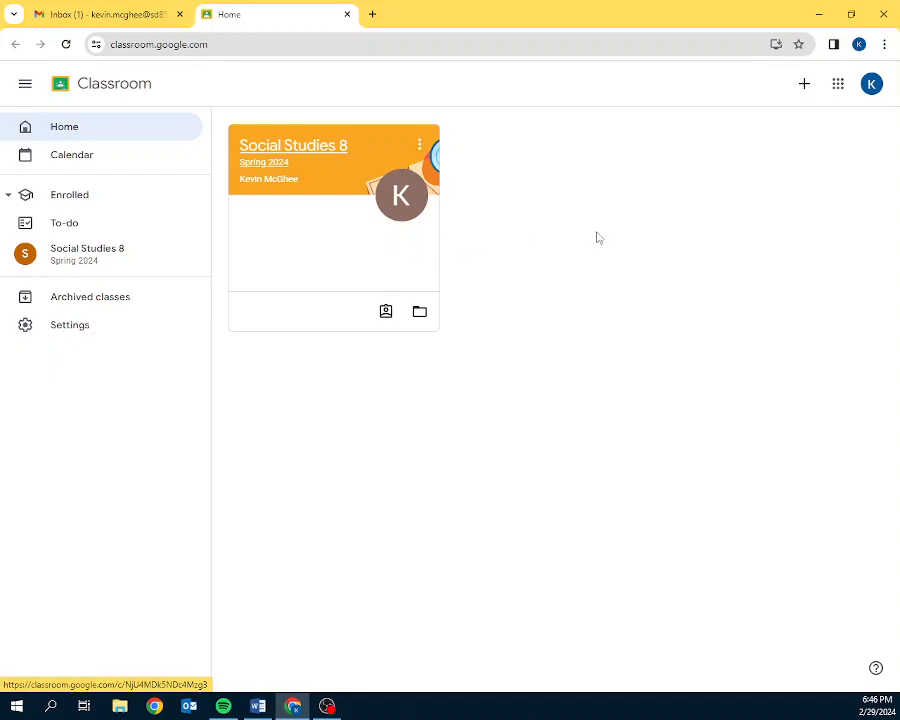
mouse_move(340, 240)
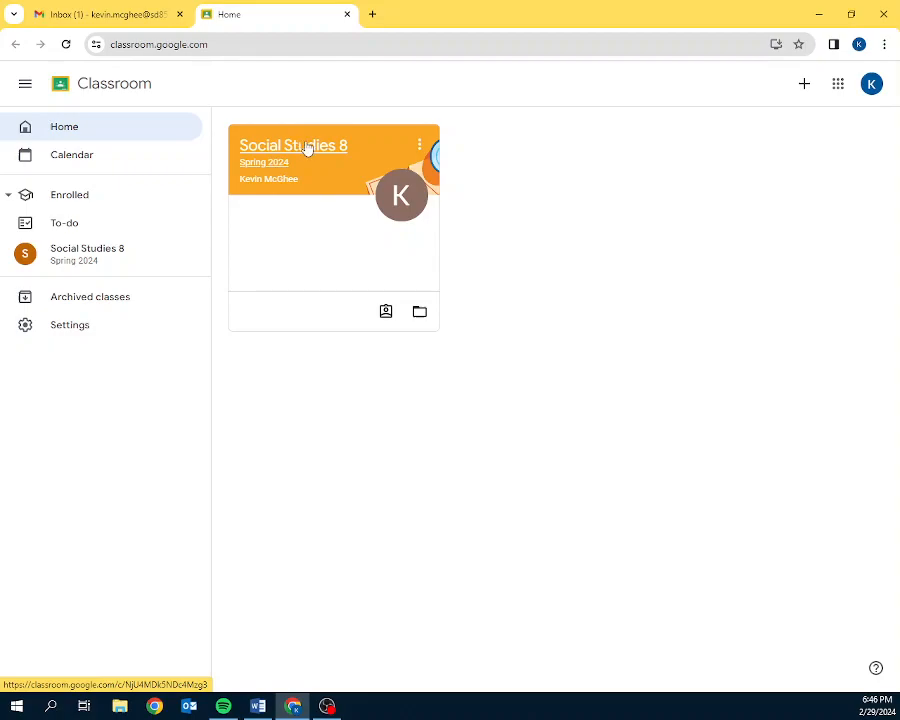
Open the Social Studies 8 class from the Classroom home page.
left_click(292, 144)
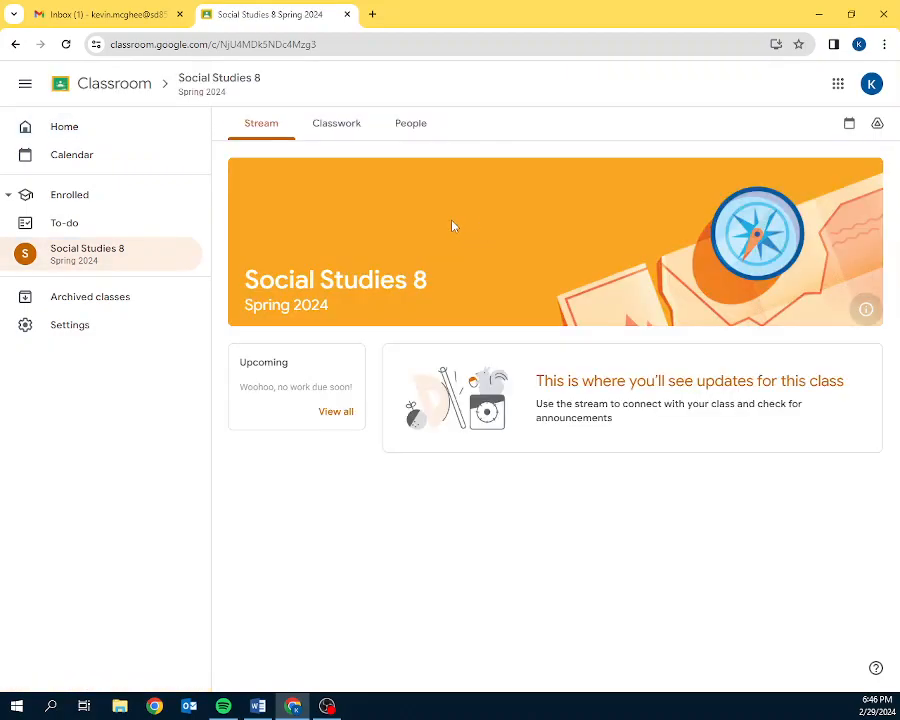
mouse_move(504, 296)
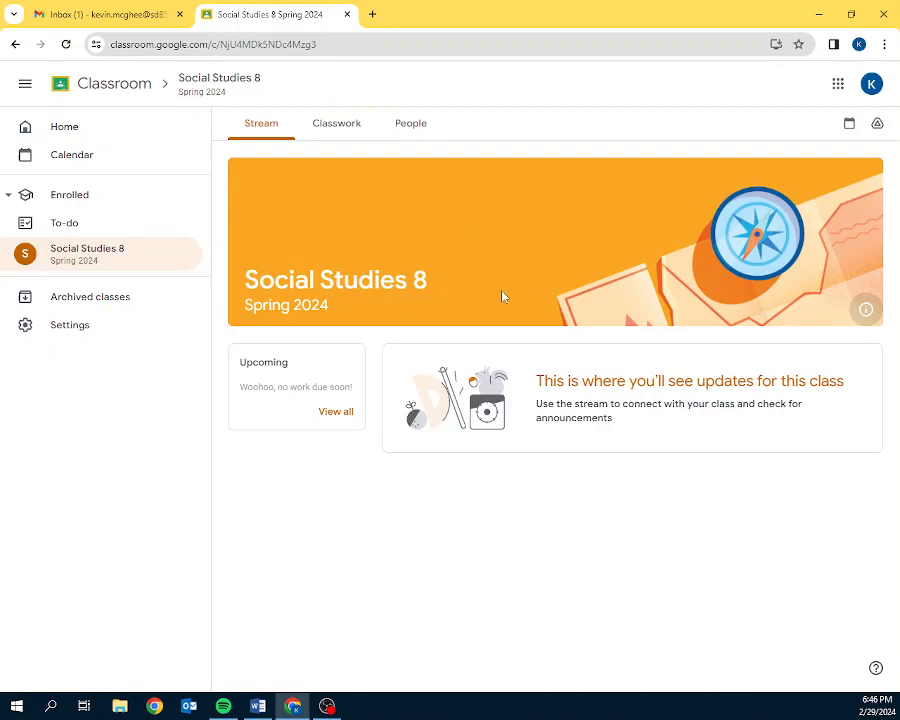
mouse_move(472, 300)
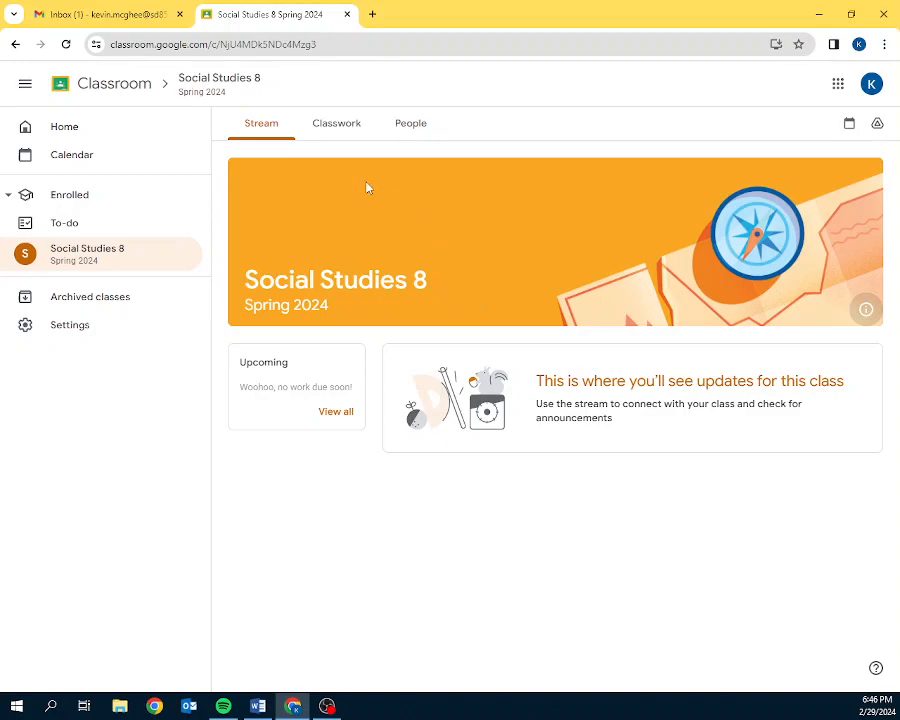
On Classwork, expand Chapter 1 Maps, view the Scandinavia.png map, then close the preview.
left_click(336, 124)
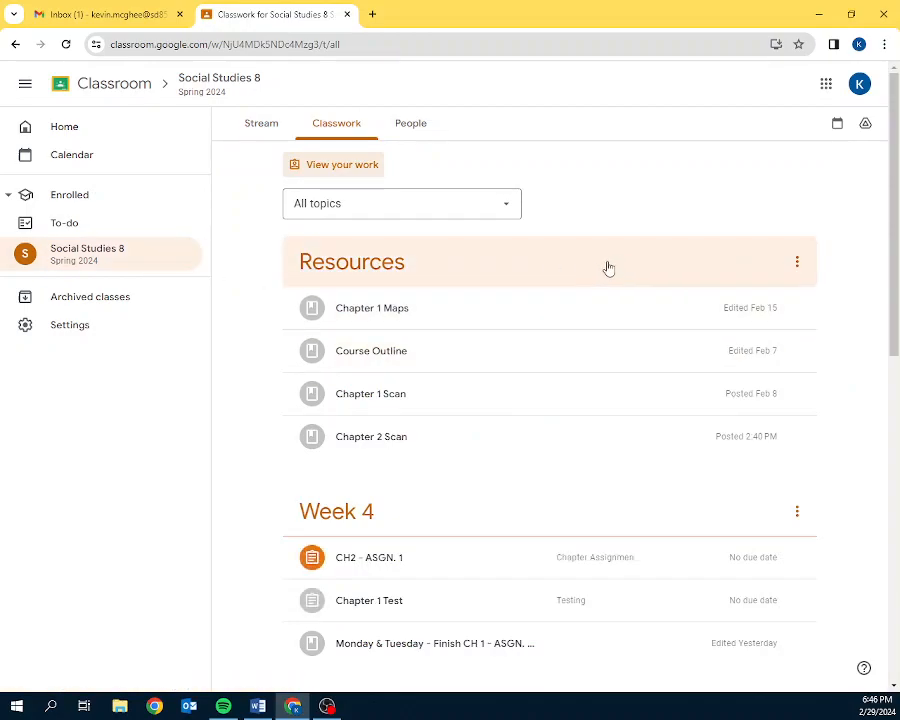
mouse_move(640, 264)
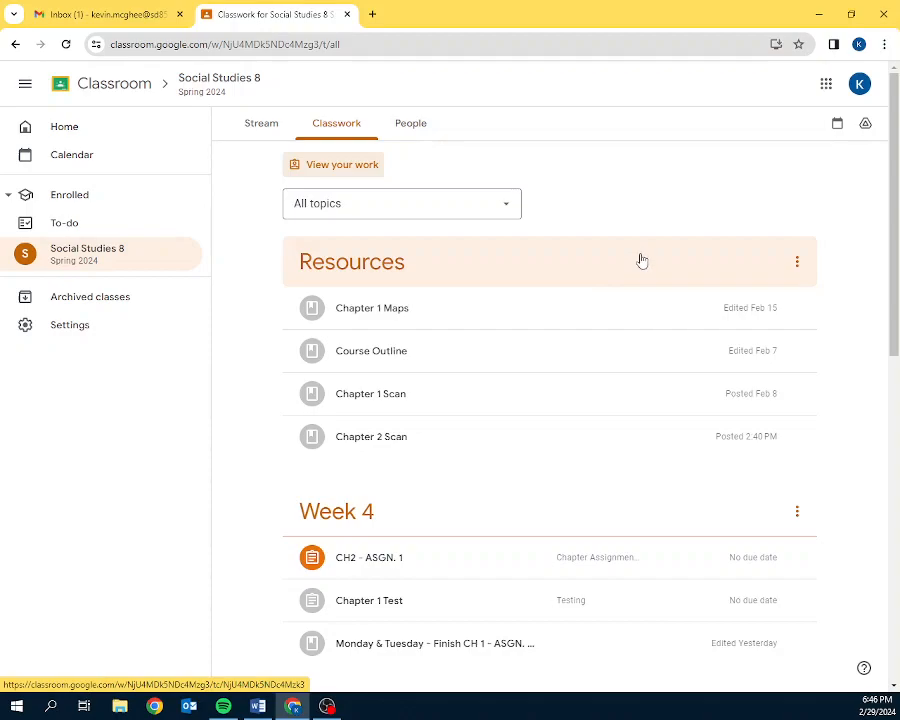
mouse_move(630, 236)
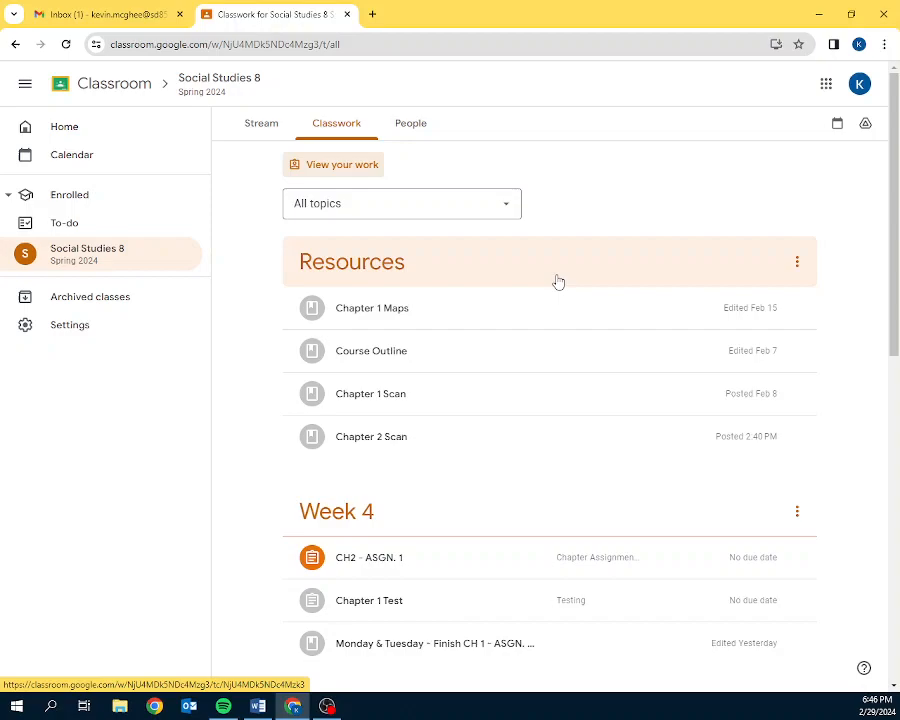
mouse_move(504, 296)
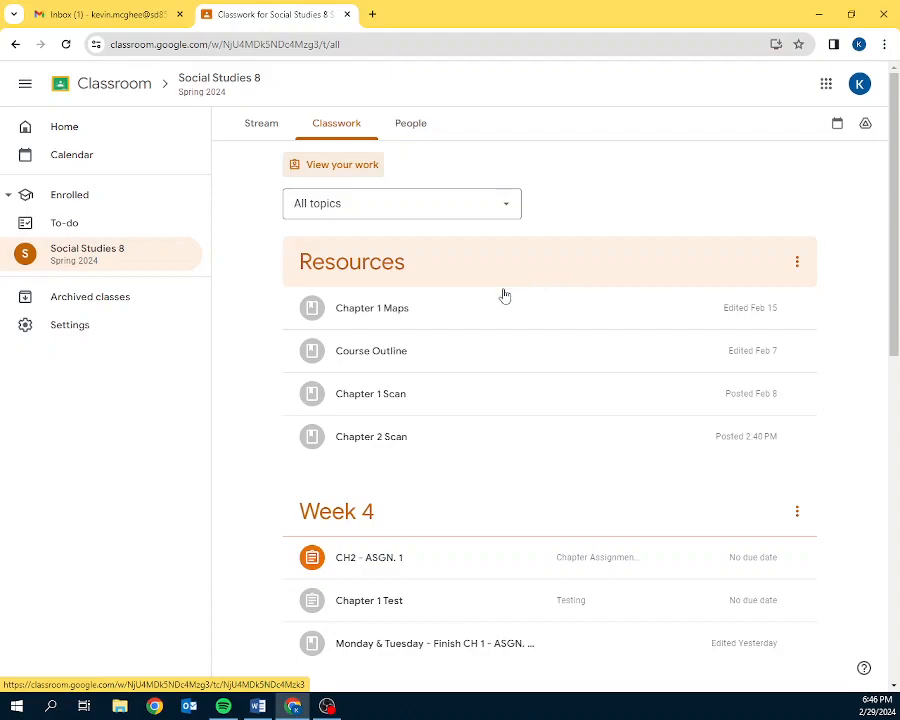
left_click(372, 308)
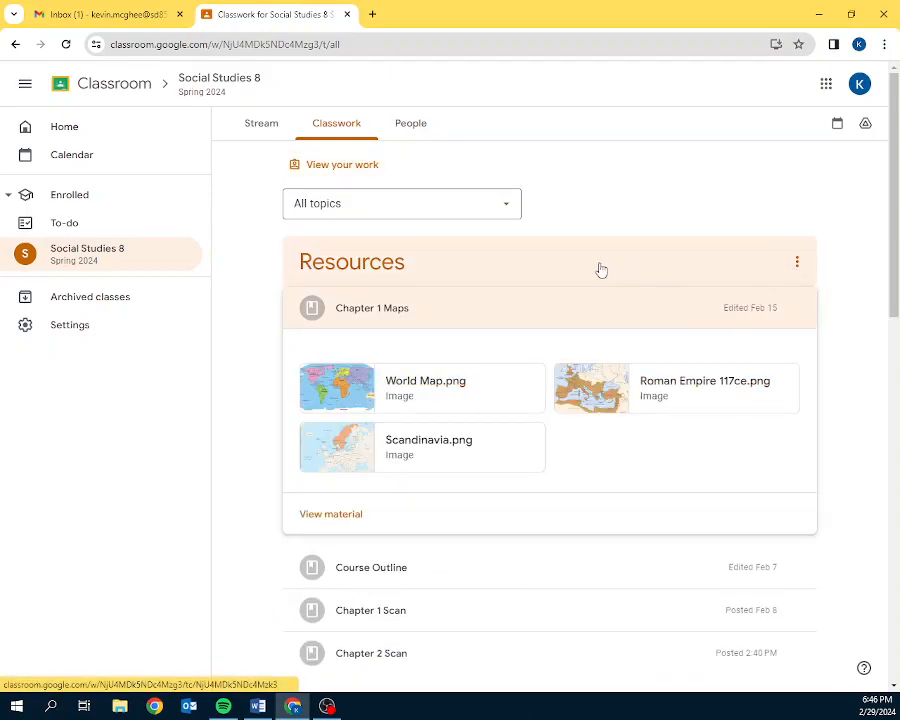
mouse_move(428, 440)
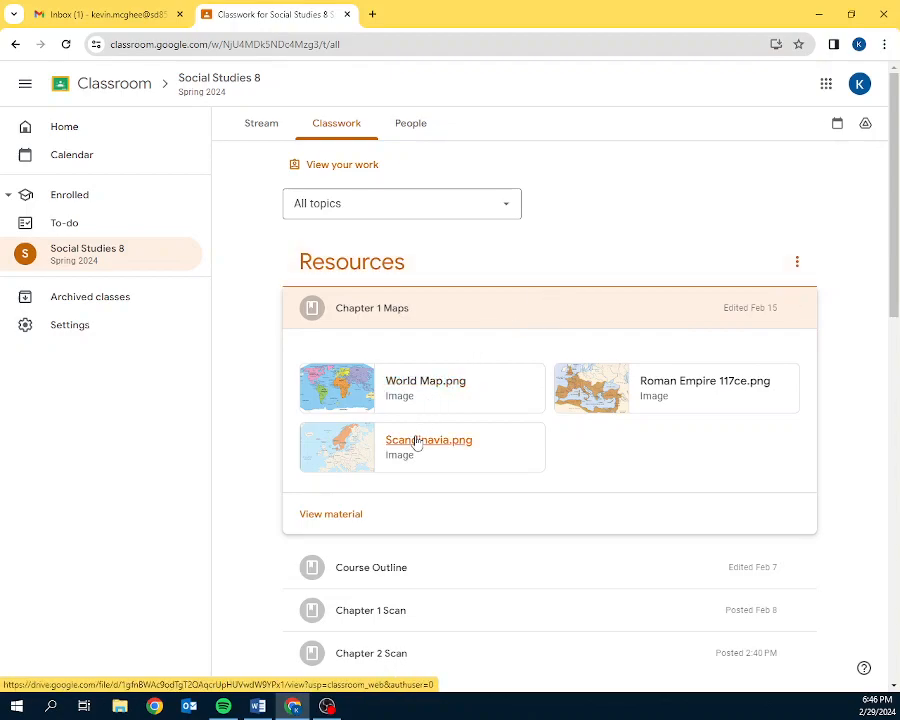
left_click(428, 440)
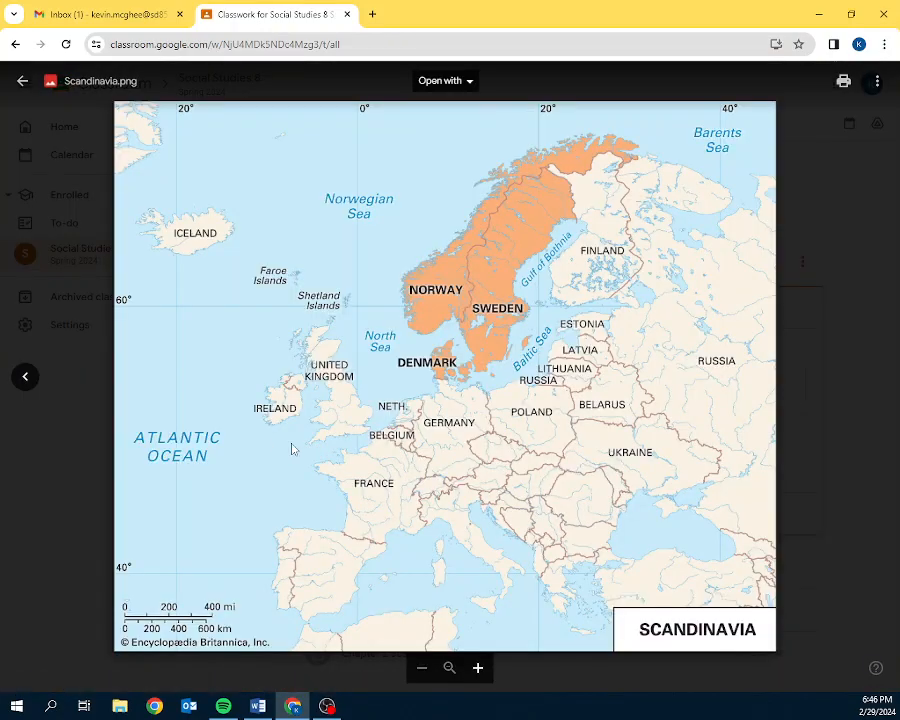
mouse_move(368, 368)
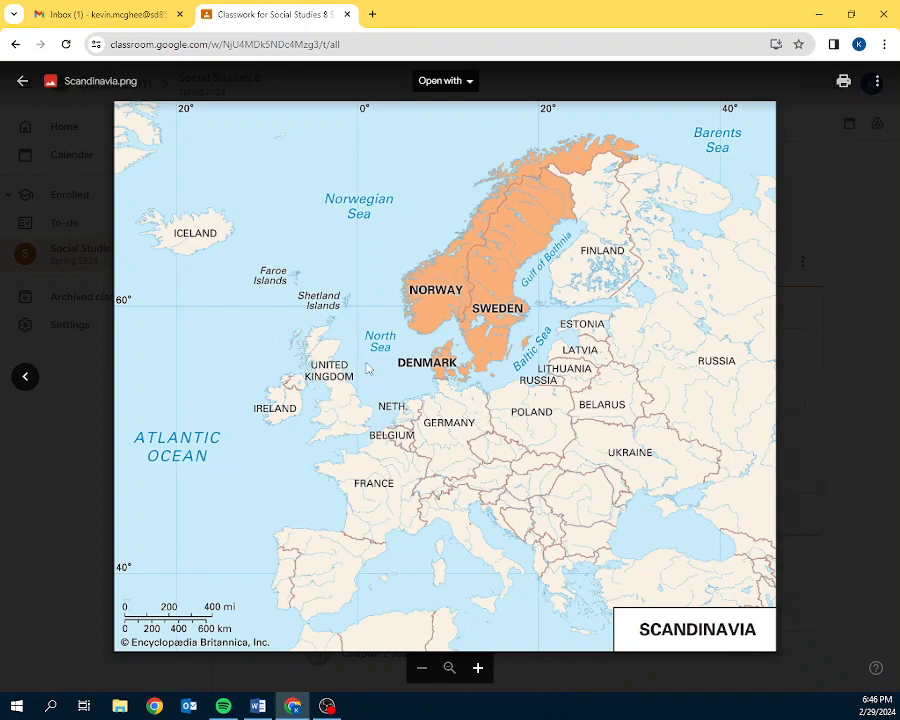
left_click(22, 80)
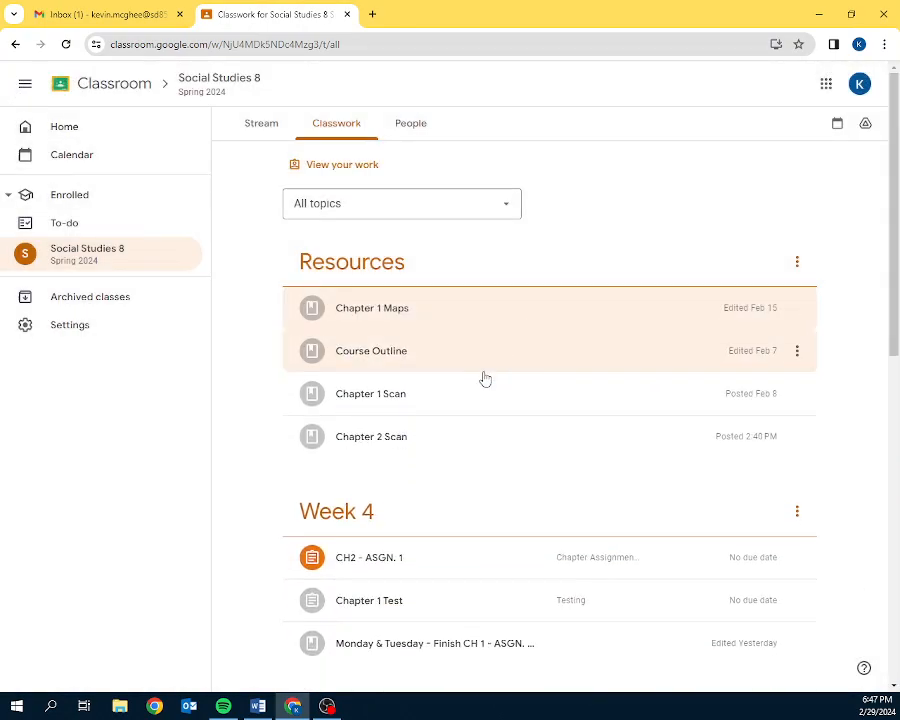
View the Chapter 1 Scan PDF, Europe's Early Middle Ages, then close the viewer.
left_click(370, 392)
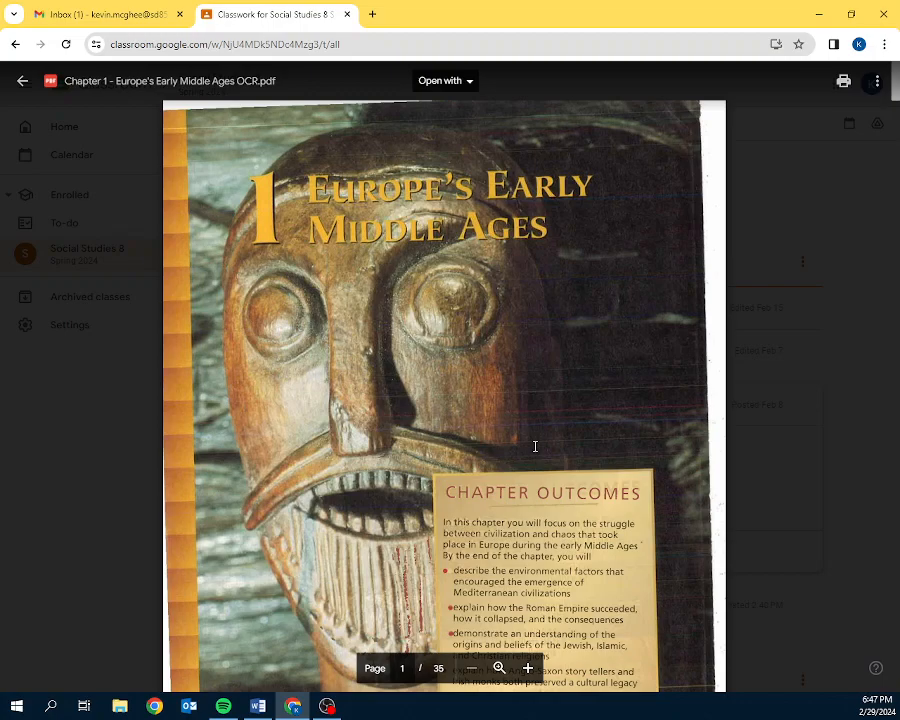
left_click(24, 80)
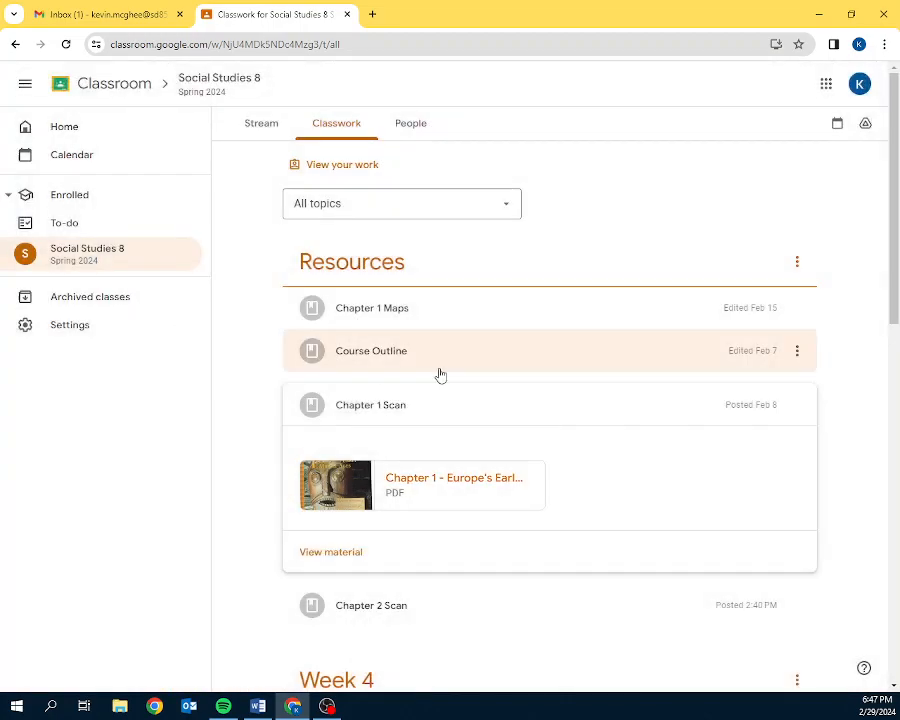
scroll("down", 3)
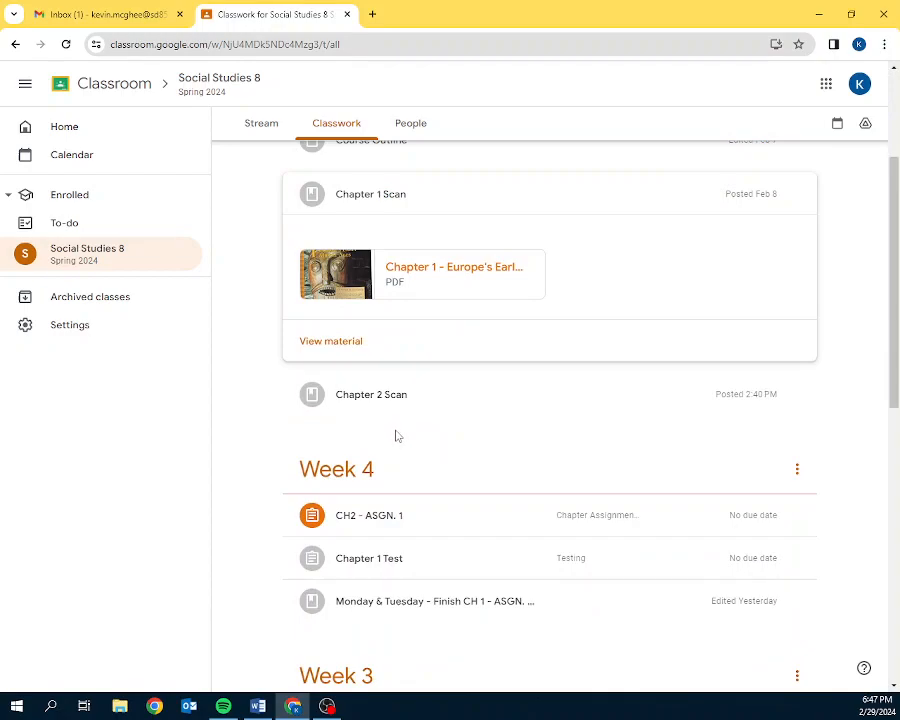
mouse_move(400, 464)
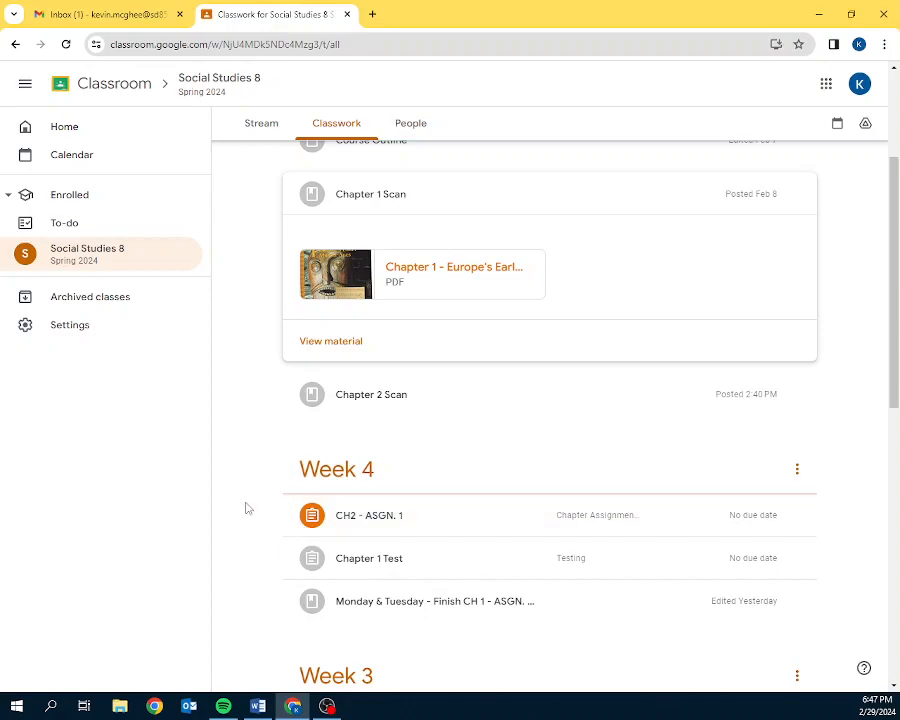
mouse_move(360, 508)
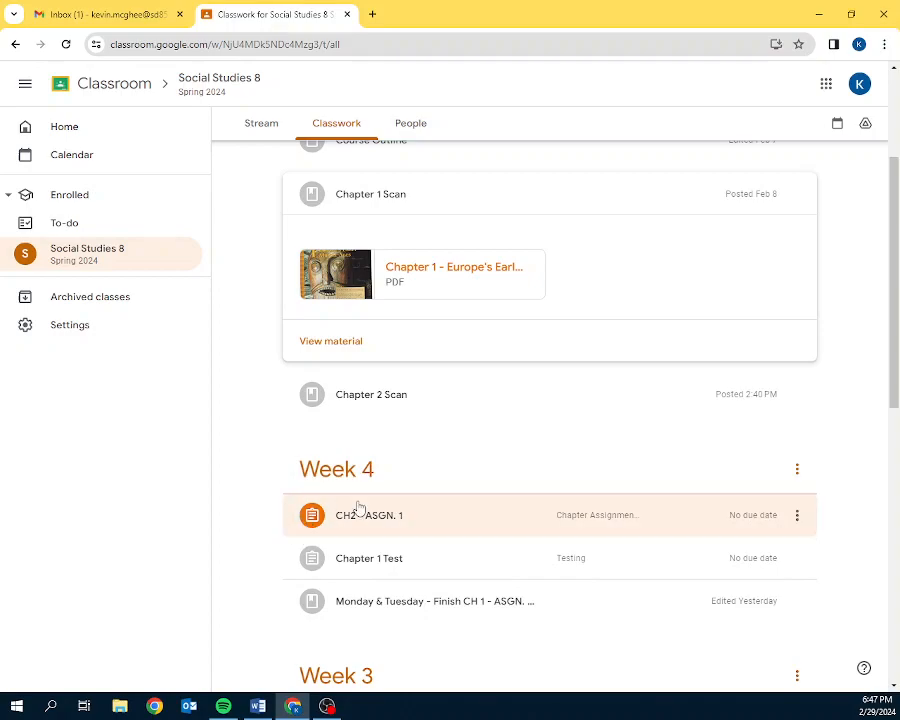
mouse_move(248, 518)
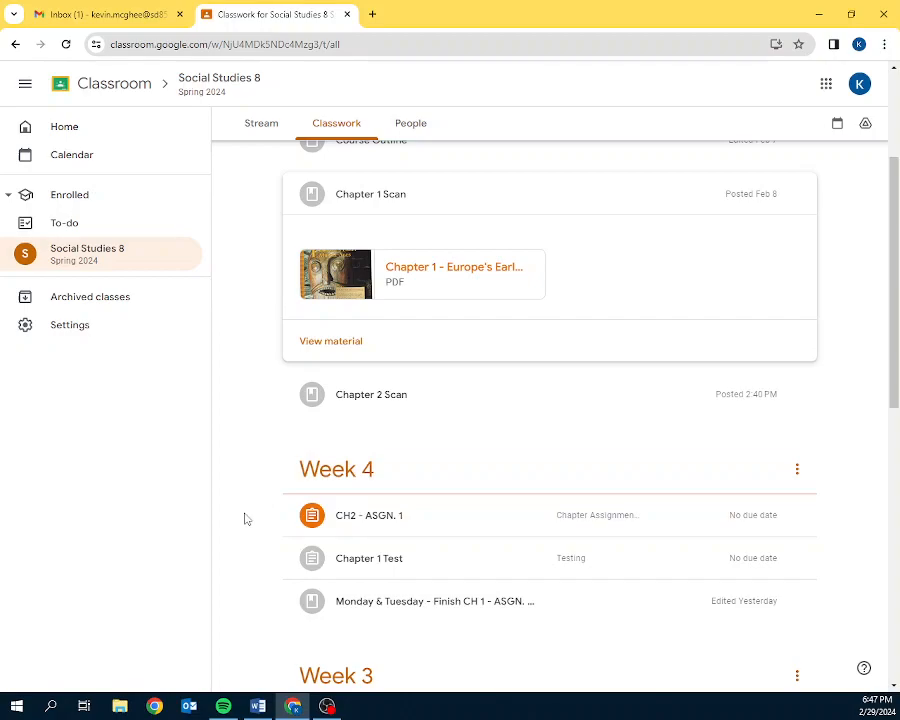
mouse_move(300, 558)
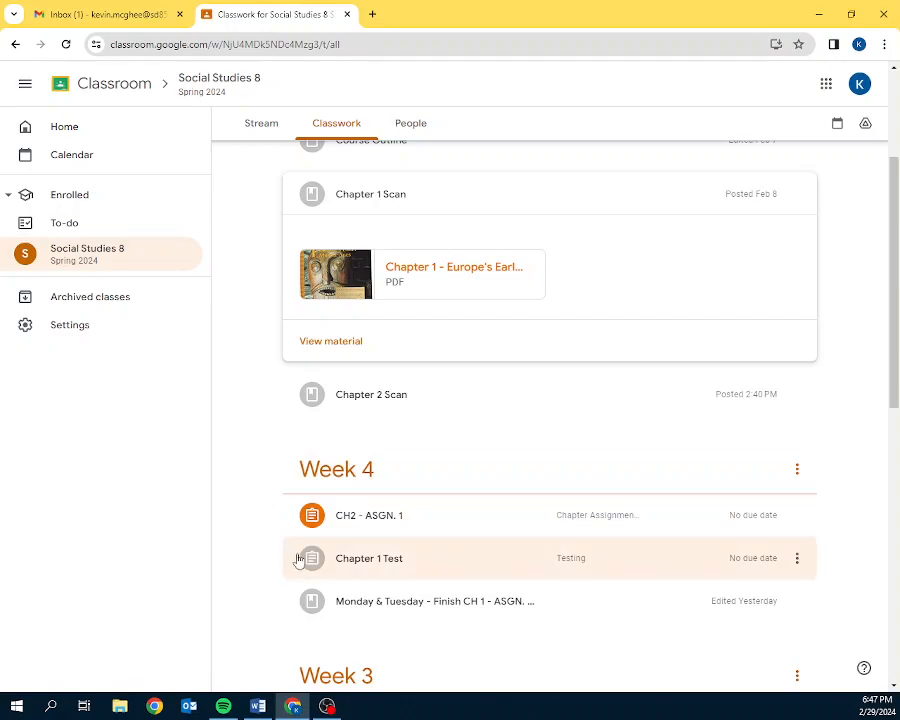
scroll("down", 3)
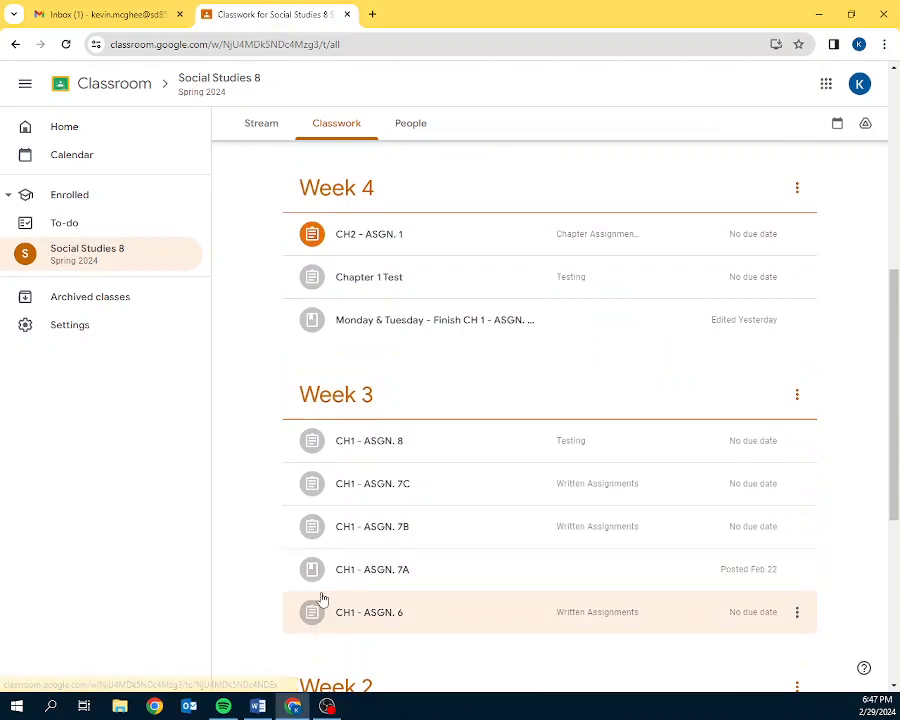
scroll("down", 3)
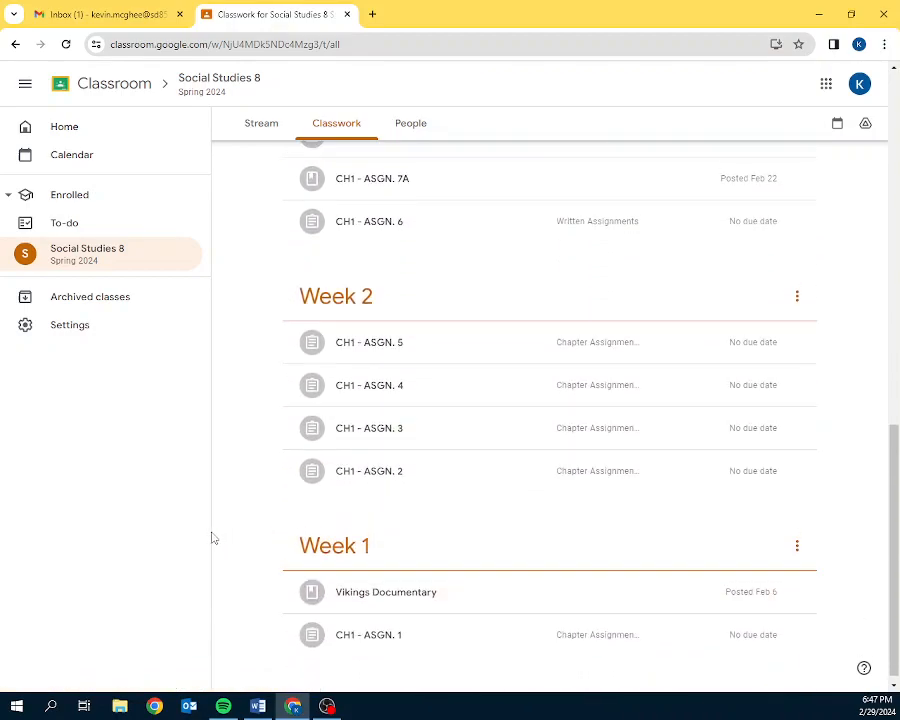
scroll("up", 3)
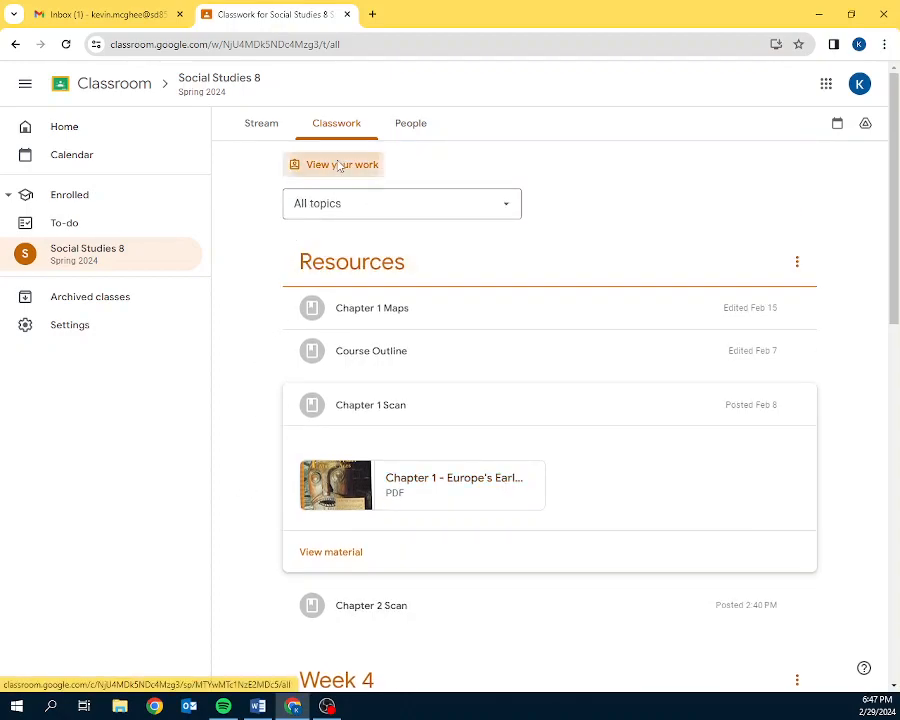
View the student's work summary and scroll the assignment list to CH1 - ASGN. 2.
left_click(340, 164)
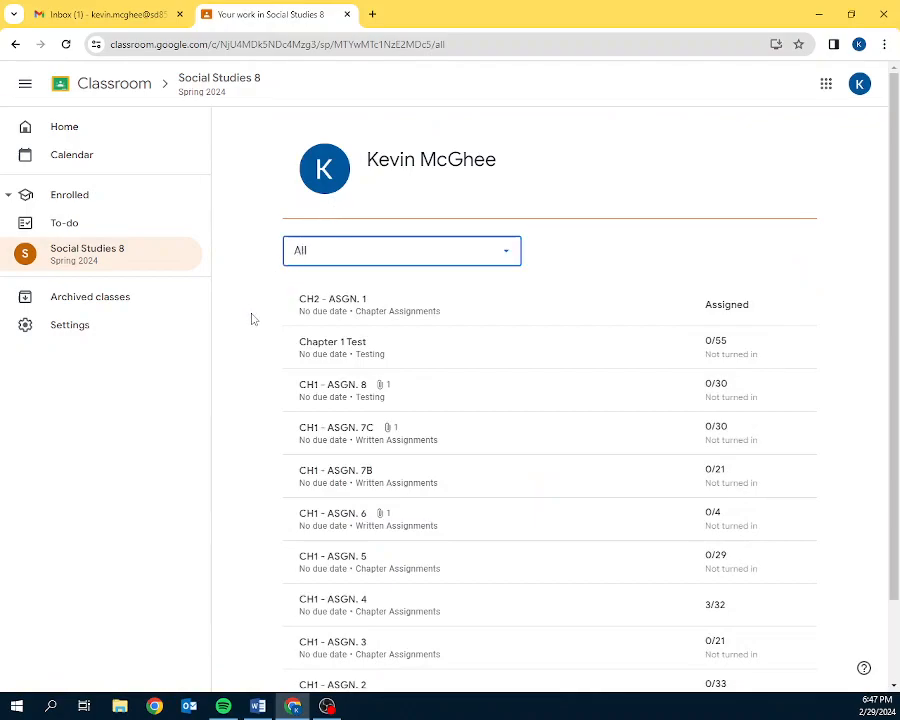
mouse_move(544, 390)
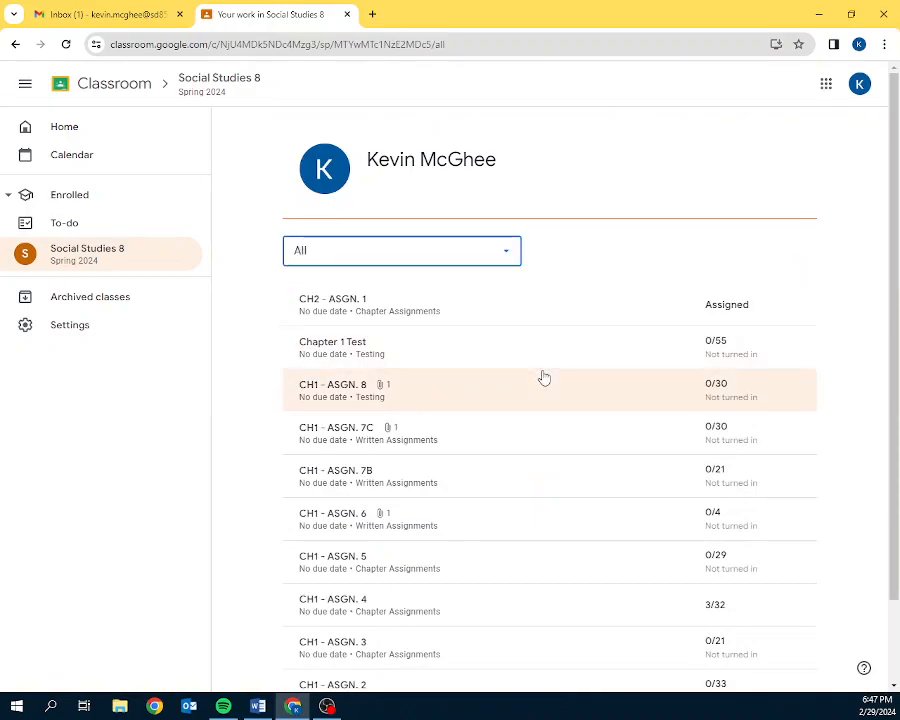
mouse_move(810, 480)
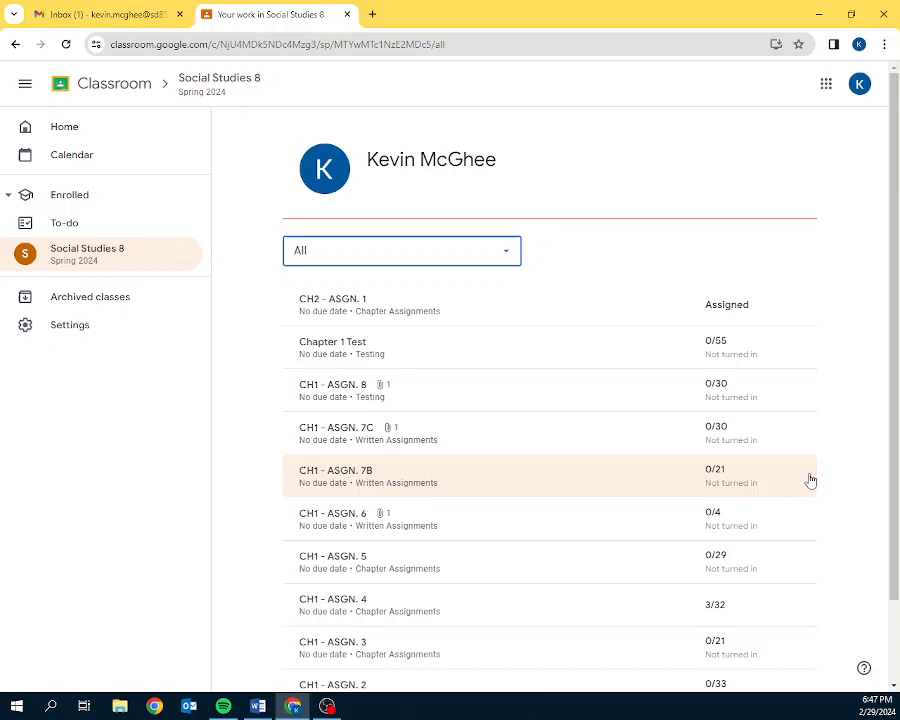
scroll("down", 3)
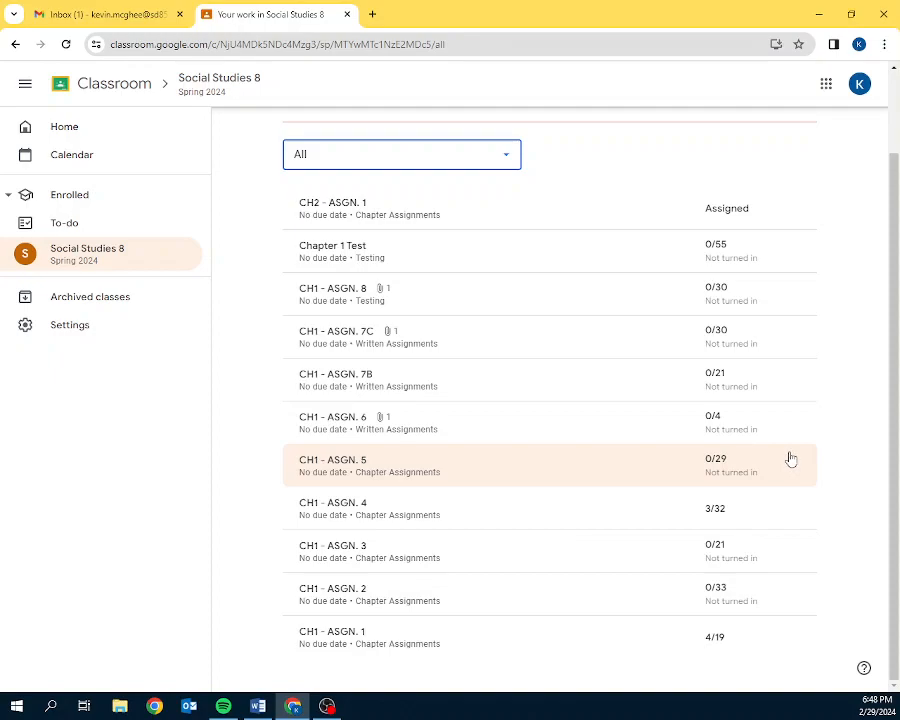
mouse_move(792, 456)
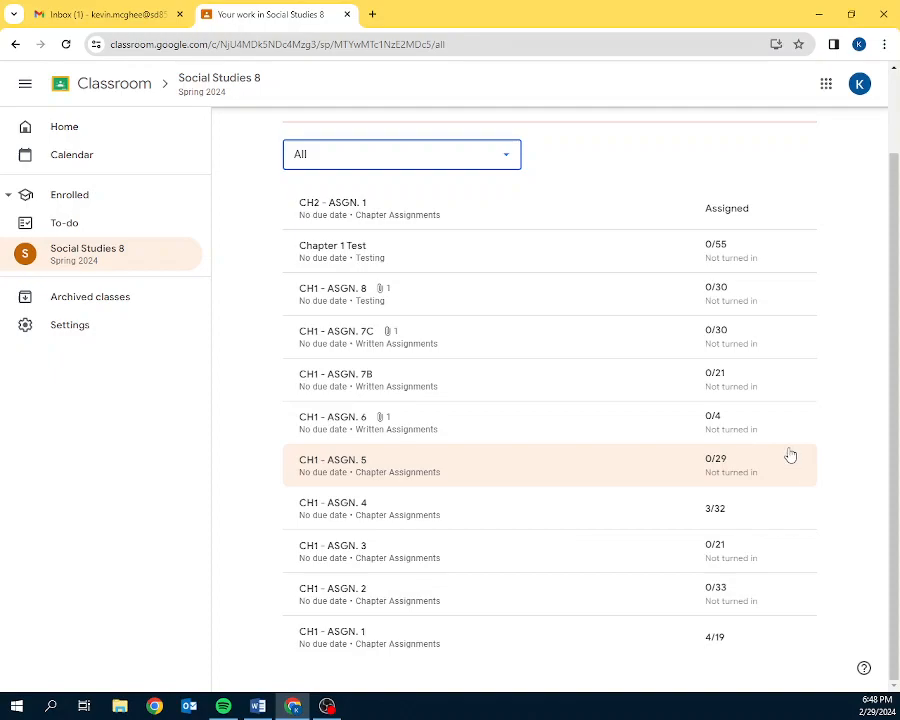
mouse_move(448, 520)
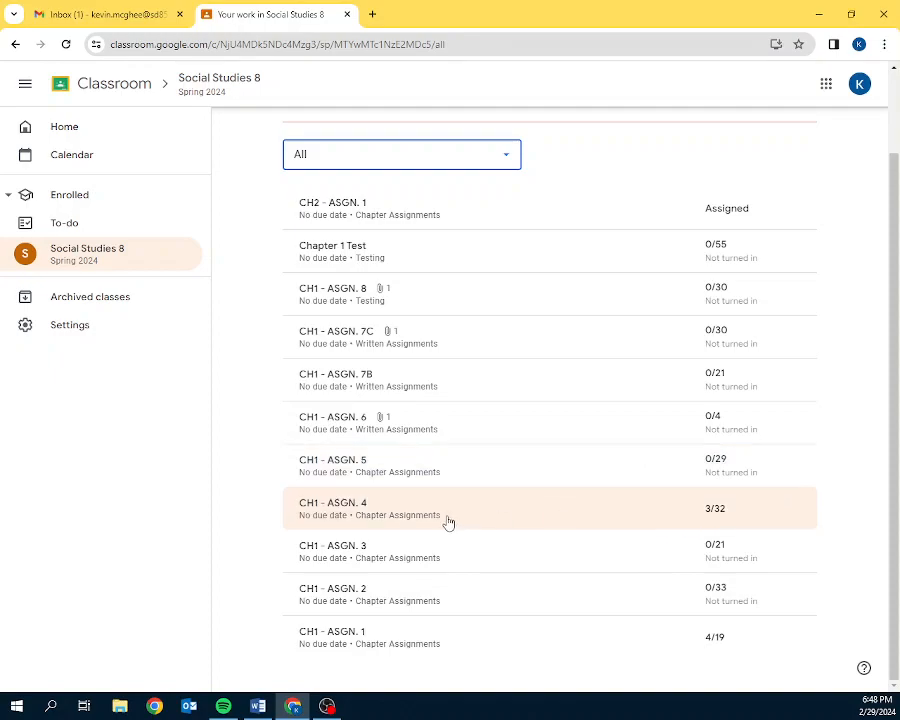
mouse_move(448, 540)
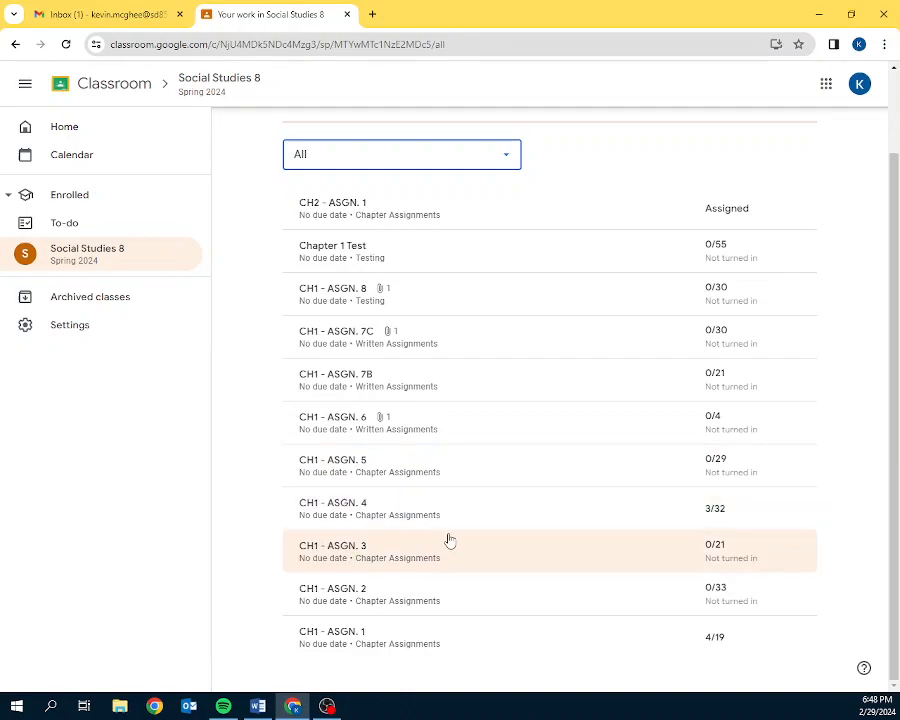
mouse_move(536, 568)
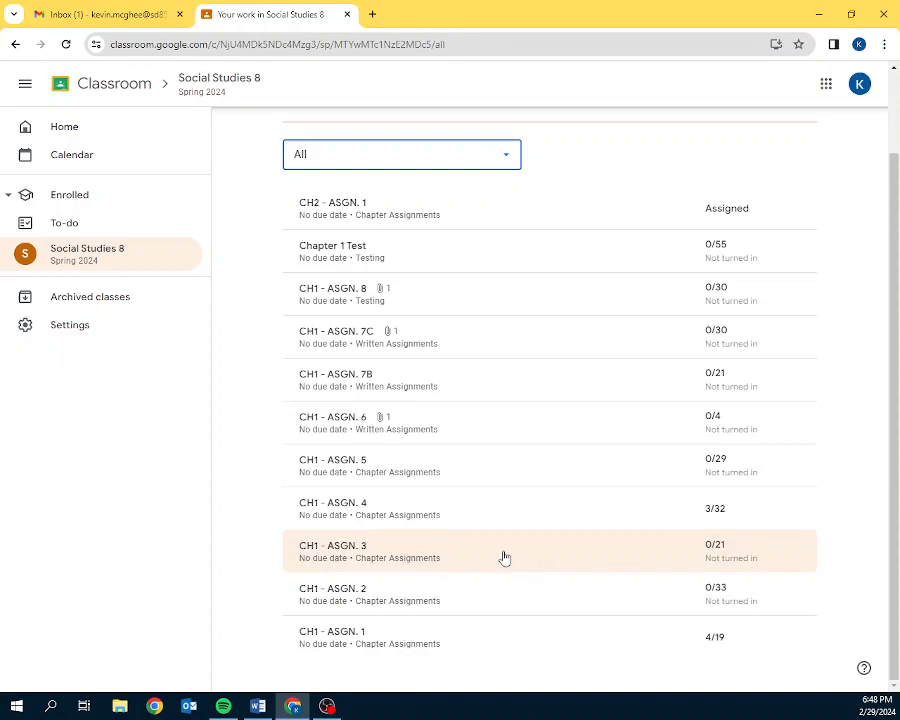
mouse_move(530, 552)
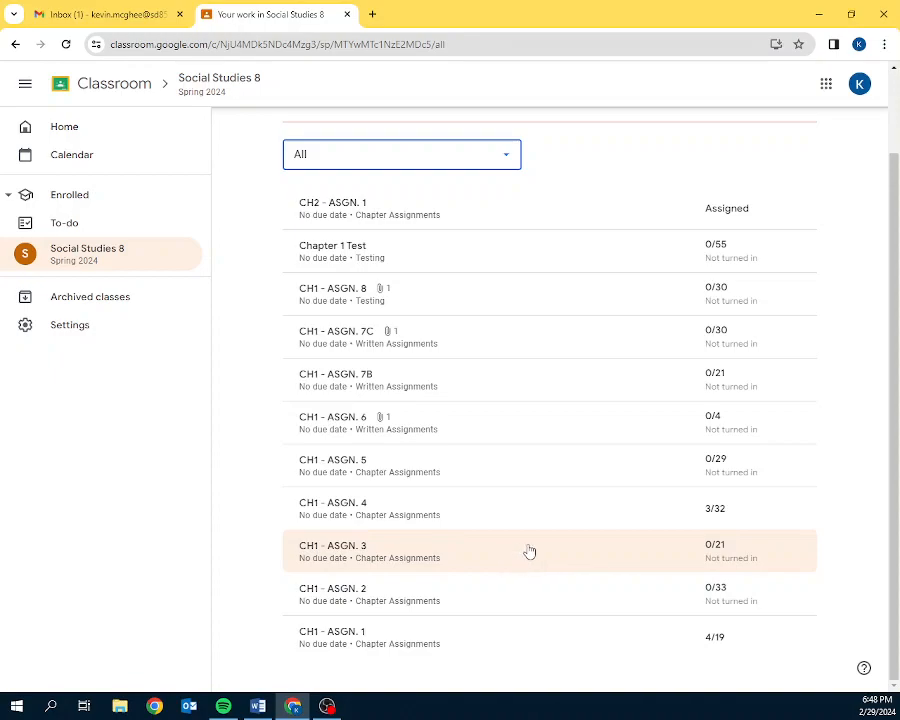
mouse_move(498, 556)
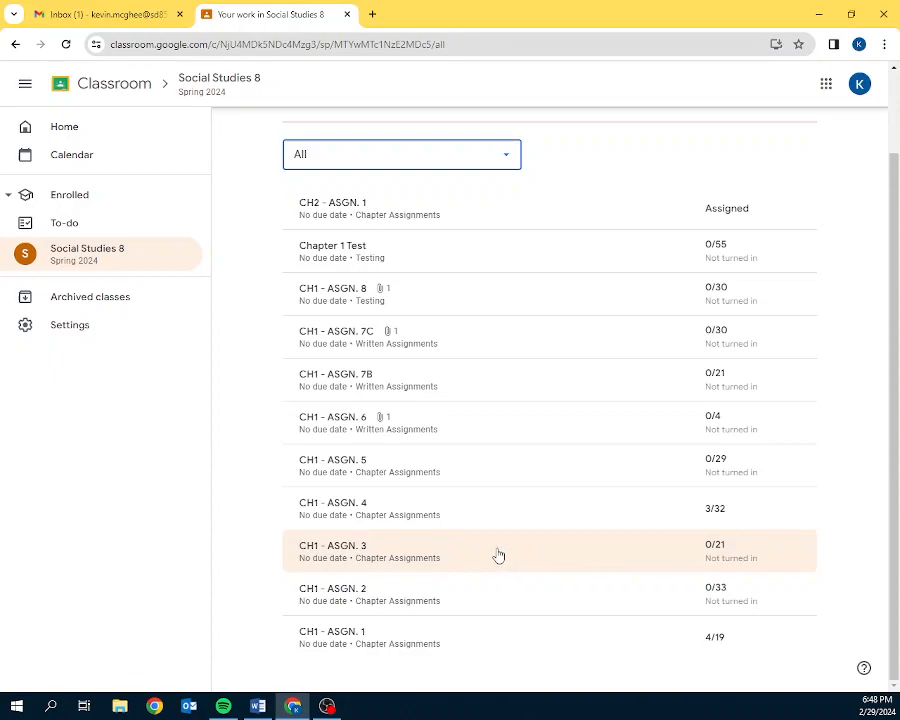
mouse_move(540, 568)
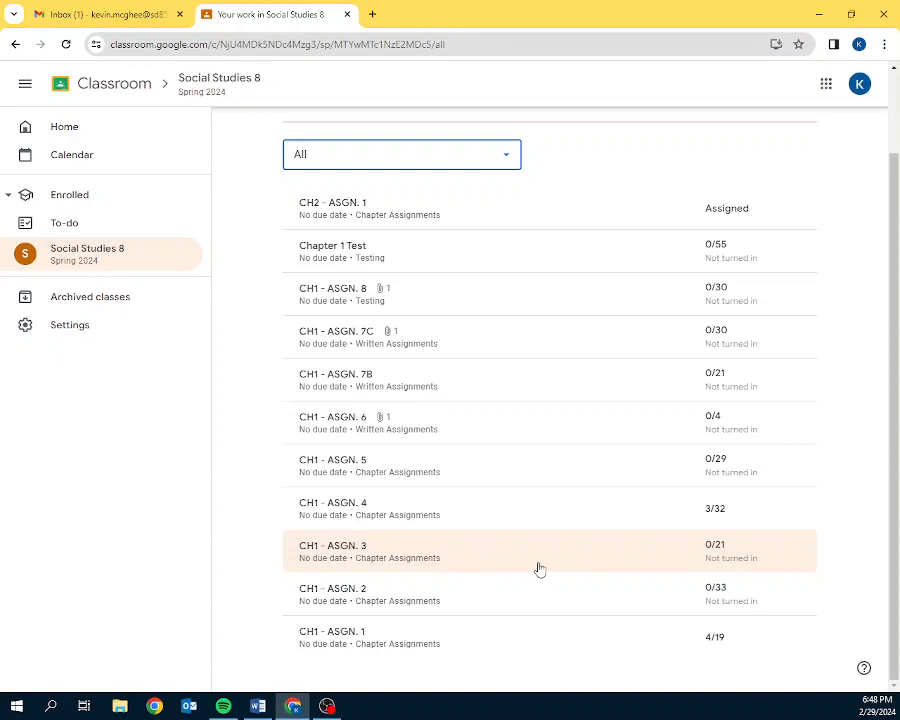
mouse_move(636, 620)
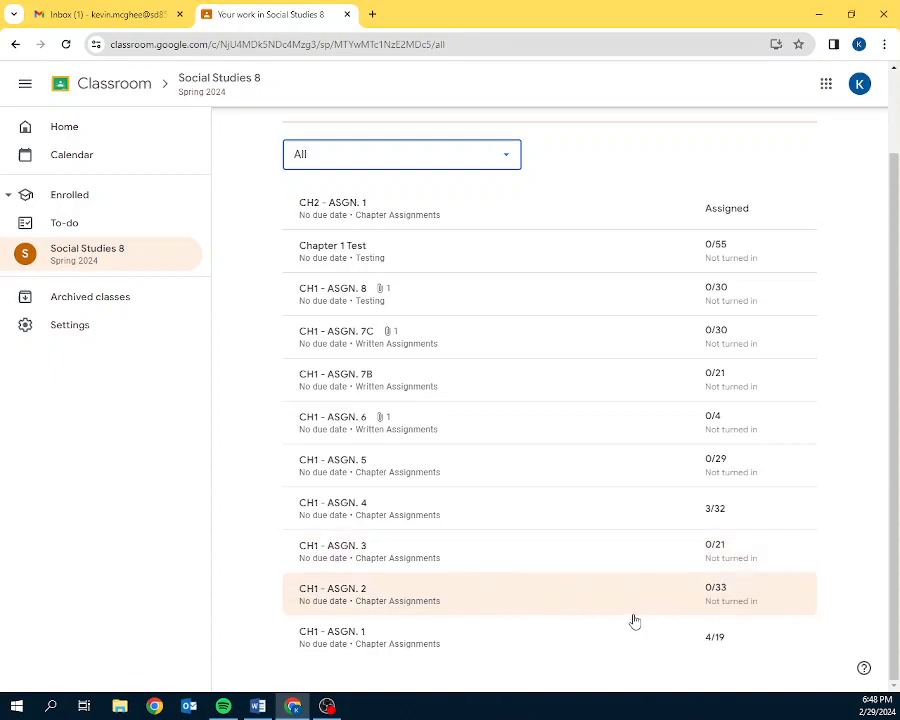
mouse_move(614, 464)
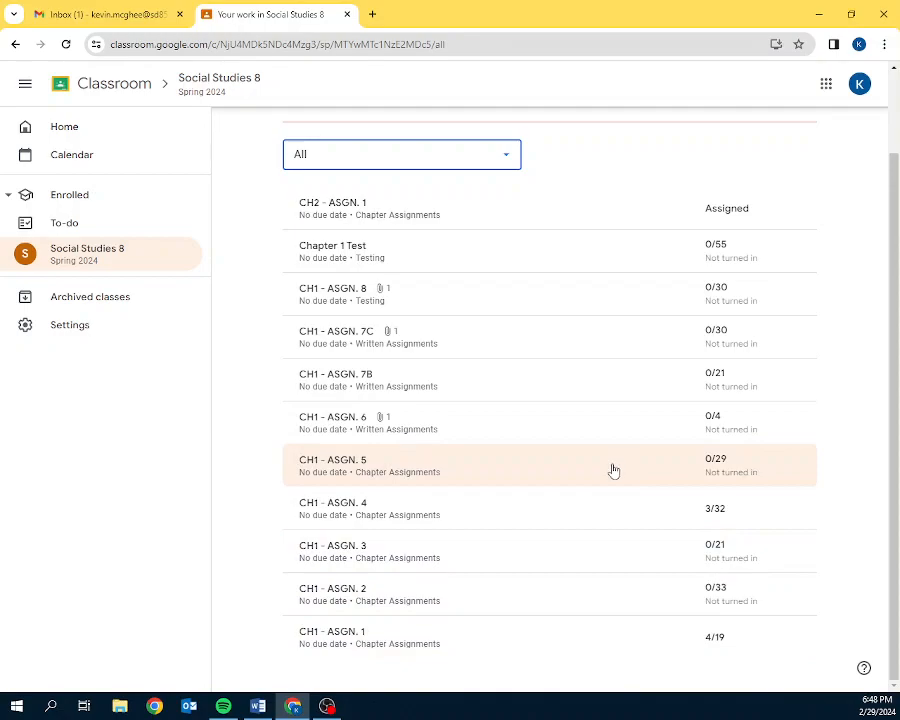
mouse_move(688, 612)
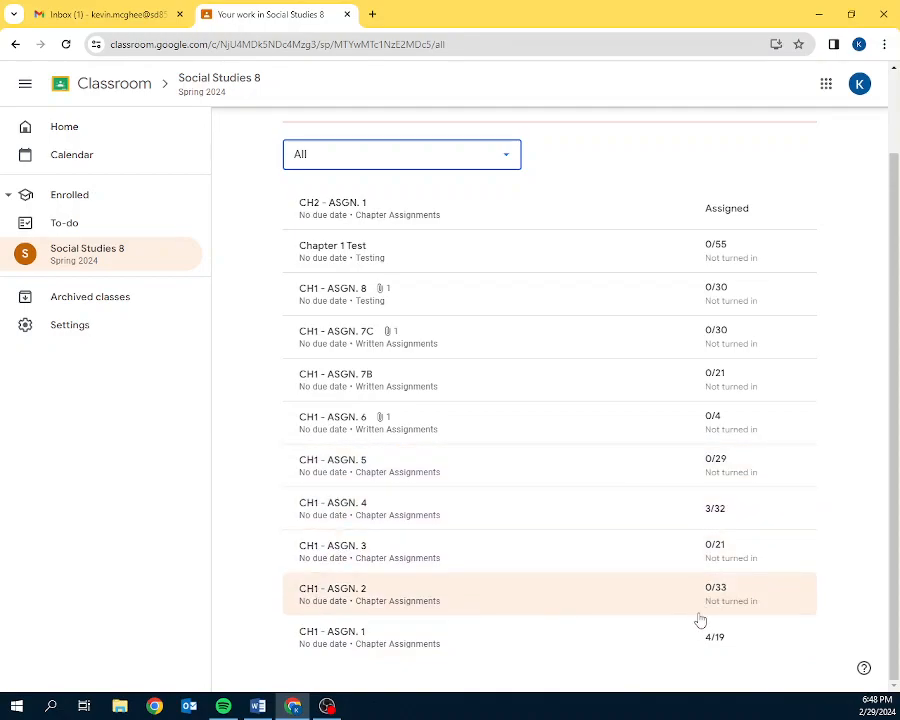
mouse_move(692, 620)
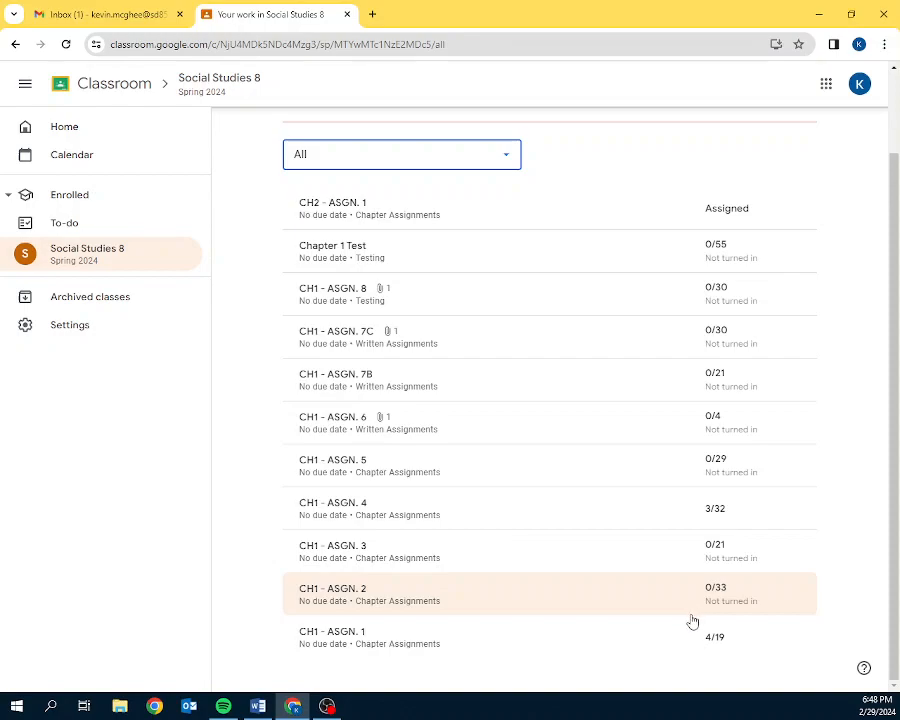
mouse_move(696, 616)
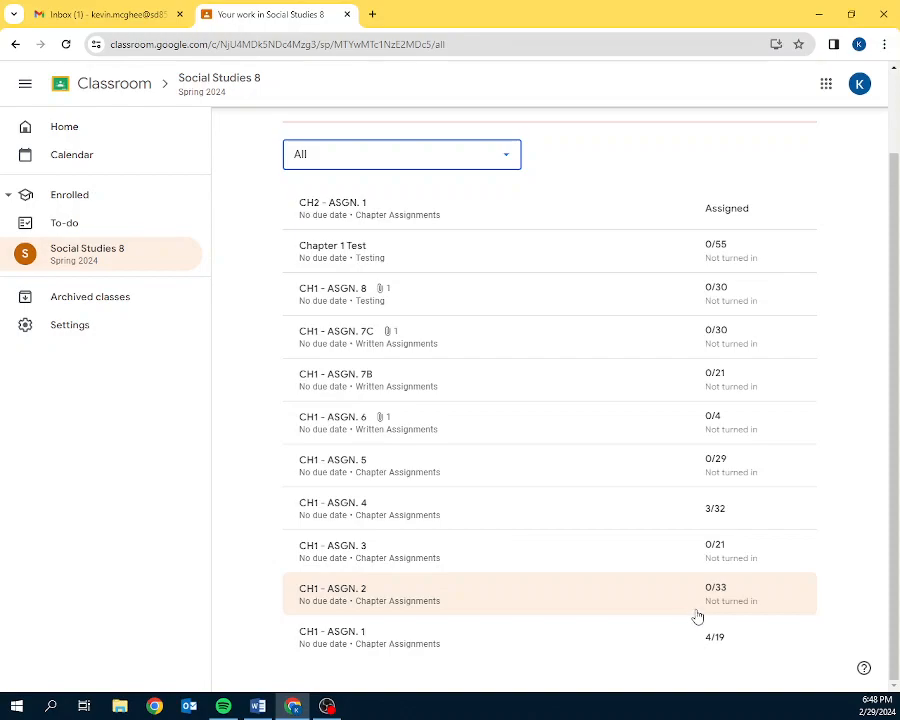
mouse_move(736, 480)
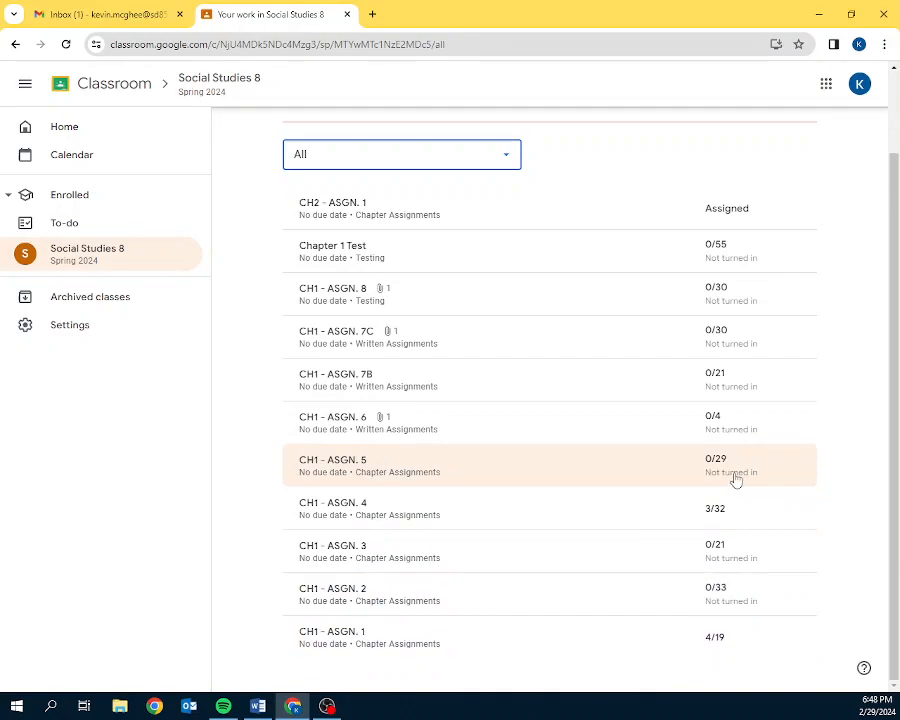
mouse_move(738, 490)
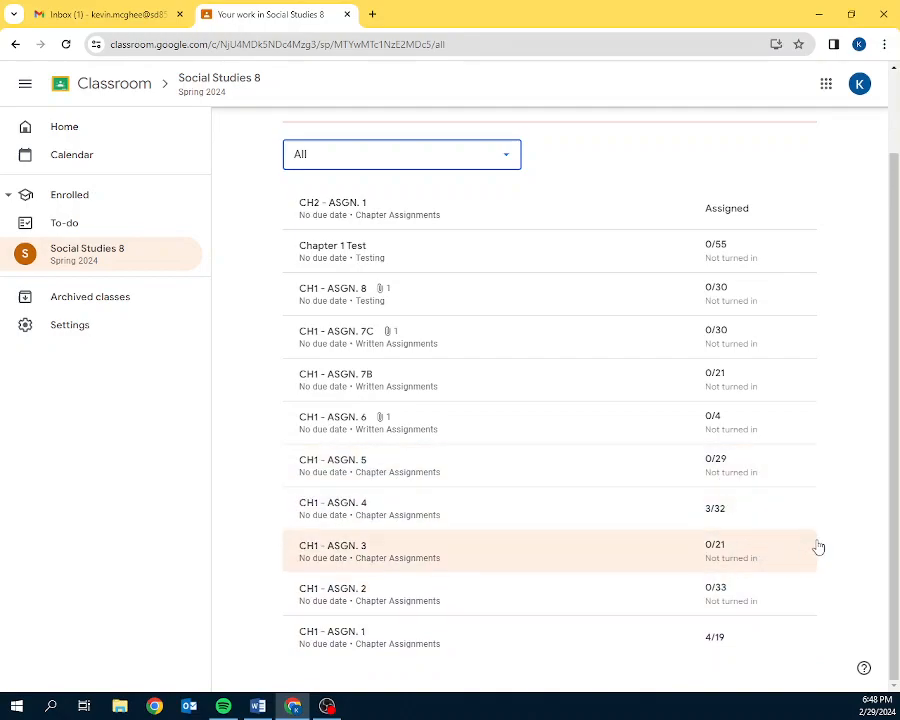
mouse_move(844, 588)
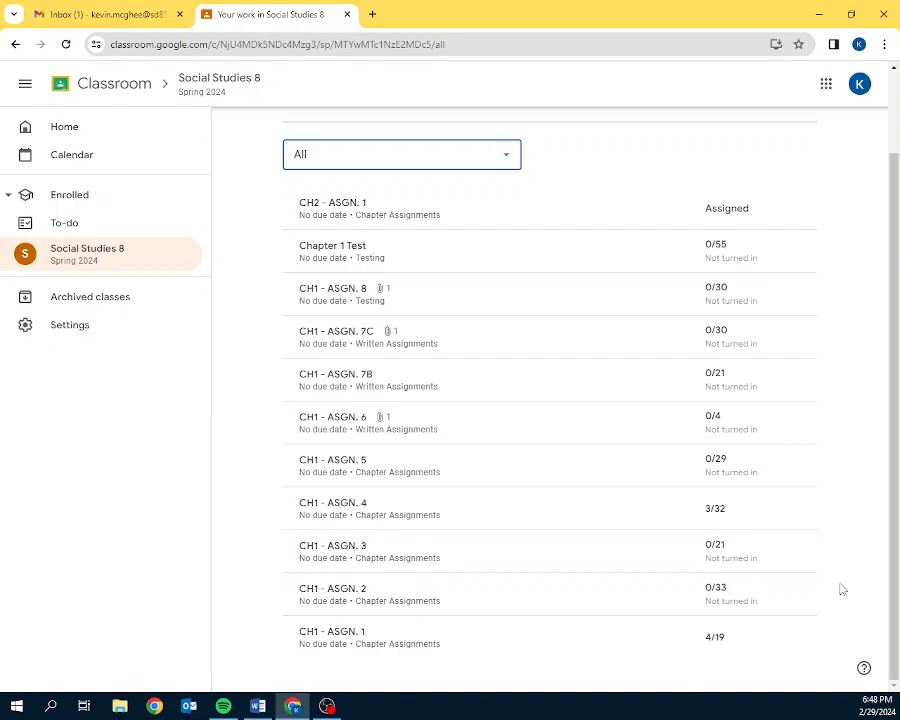
mouse_move(668, 588)
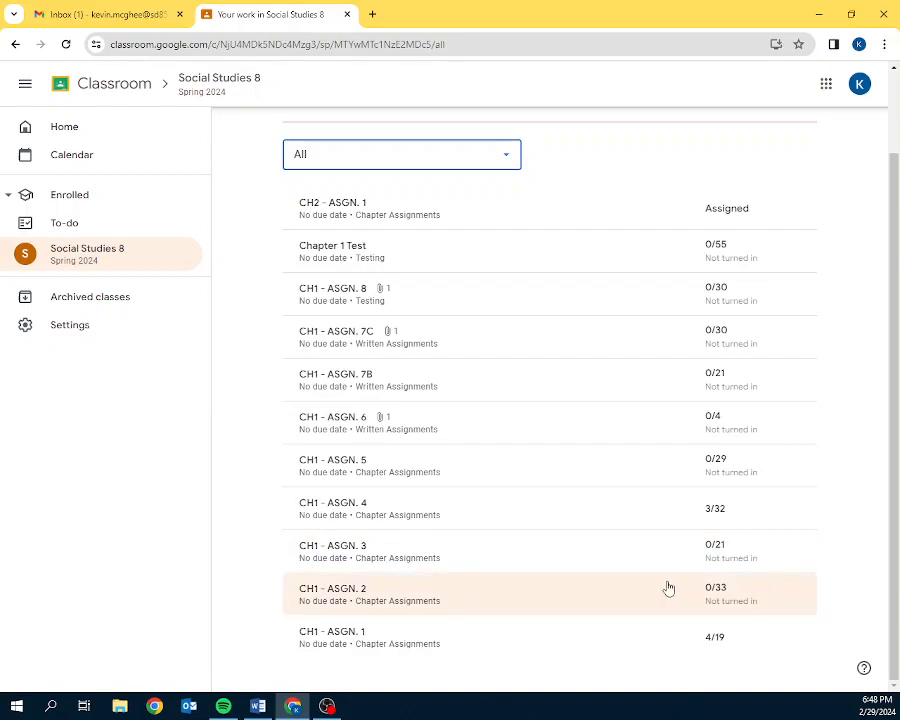
mouse_move(356, 636)
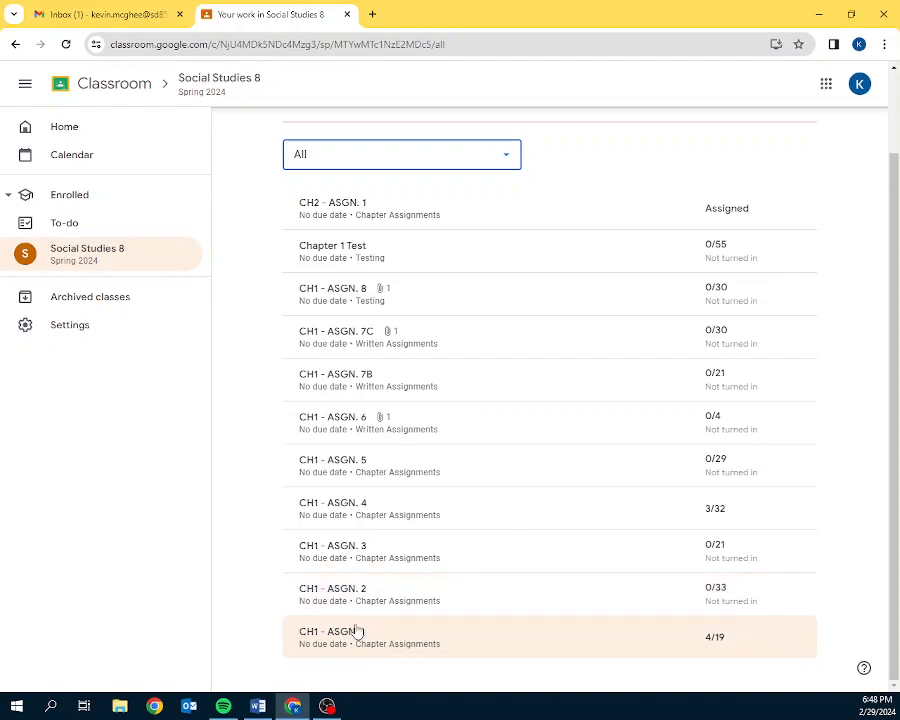
mouse_move(376, 638)
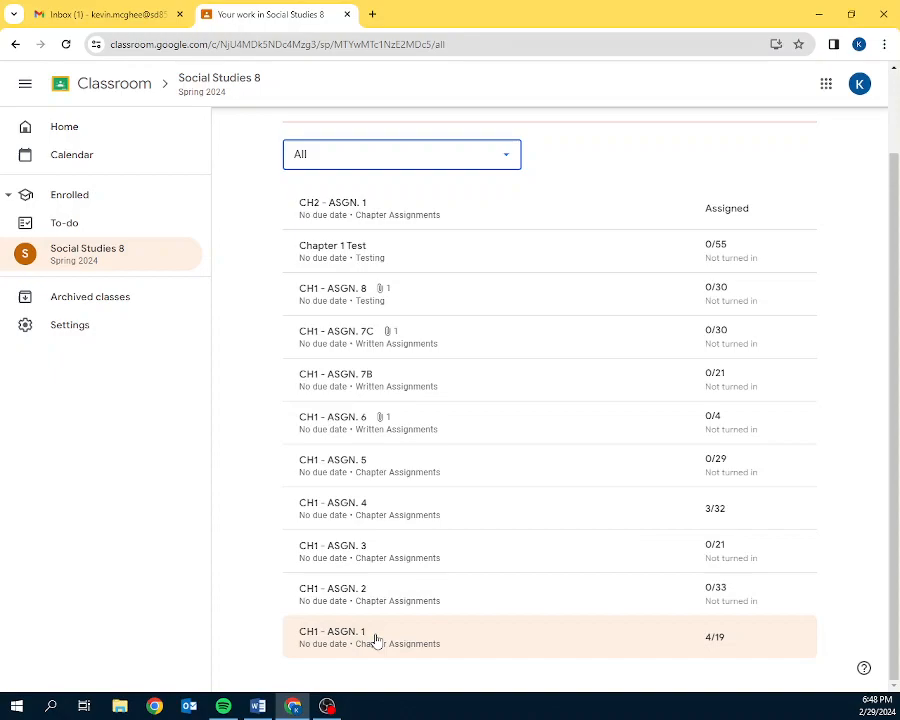
mouse_move(628, 648)
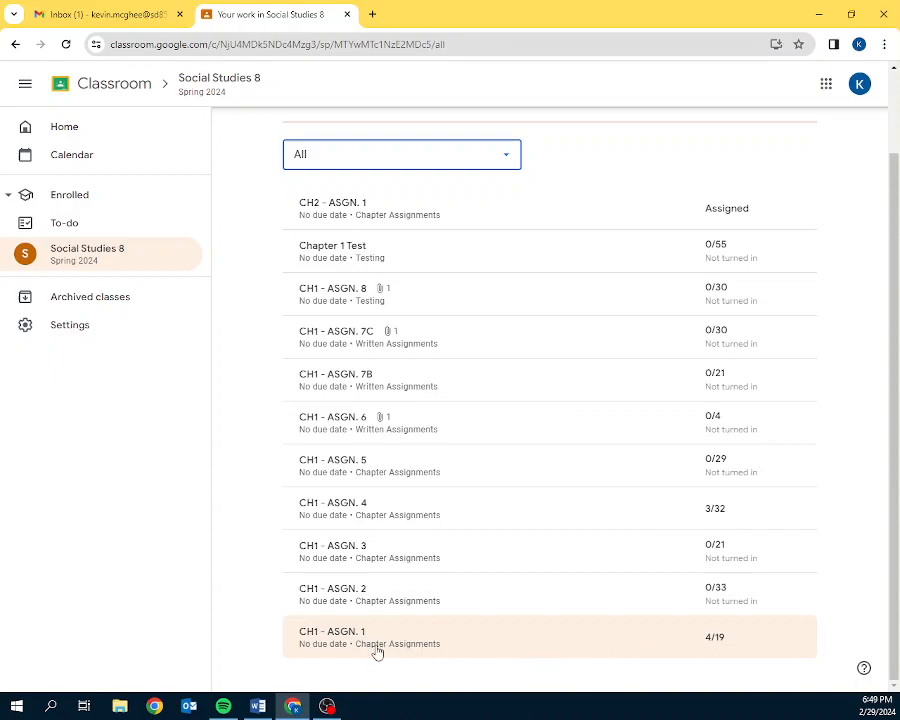
mouse_move(378, 580)
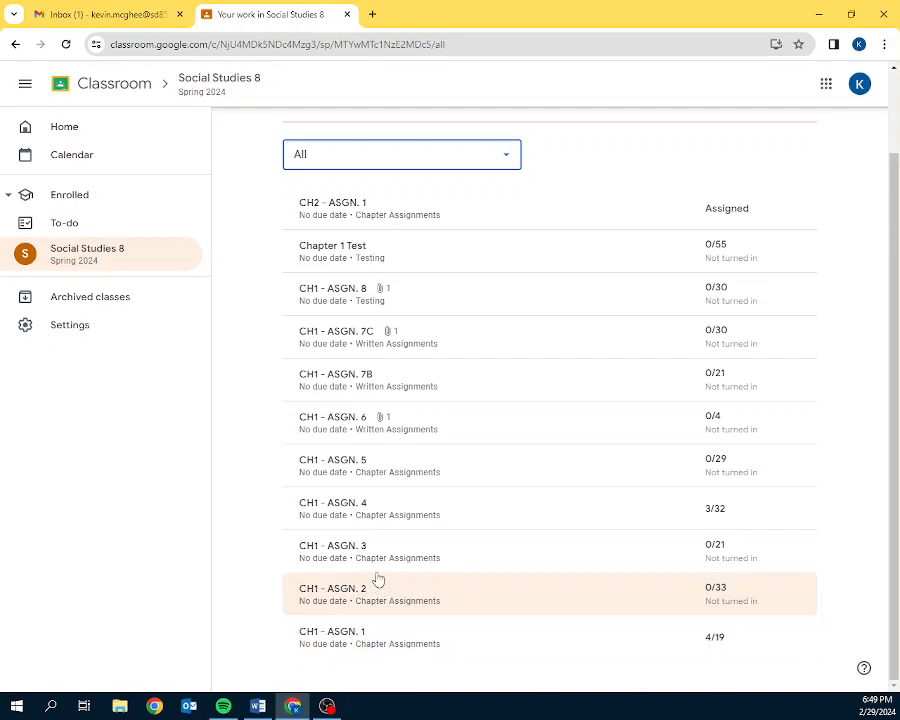
mouse_move(370, 380)
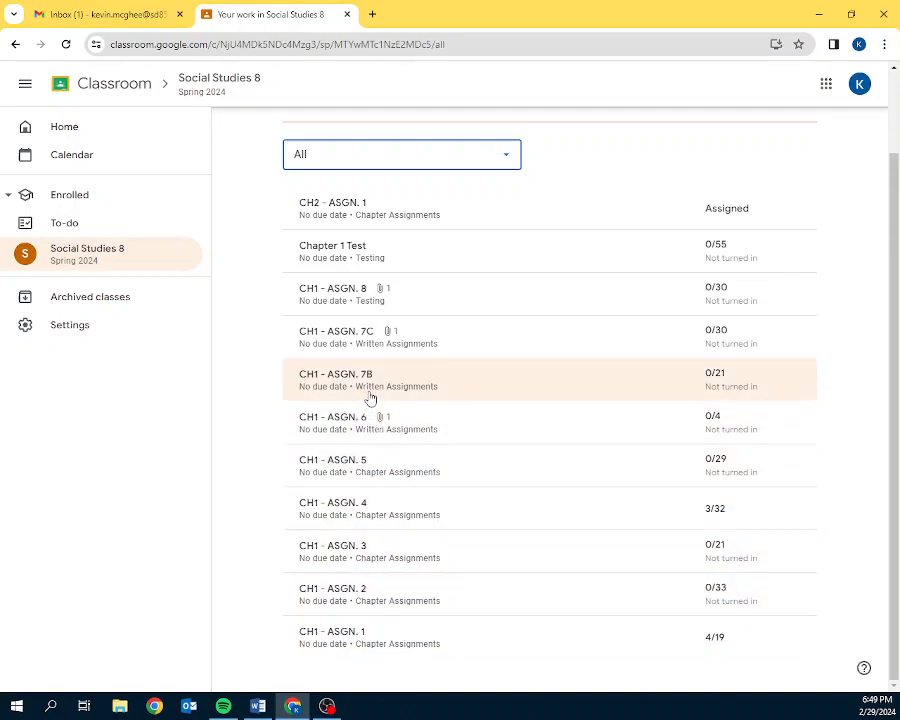
mouse_move(370, 336)
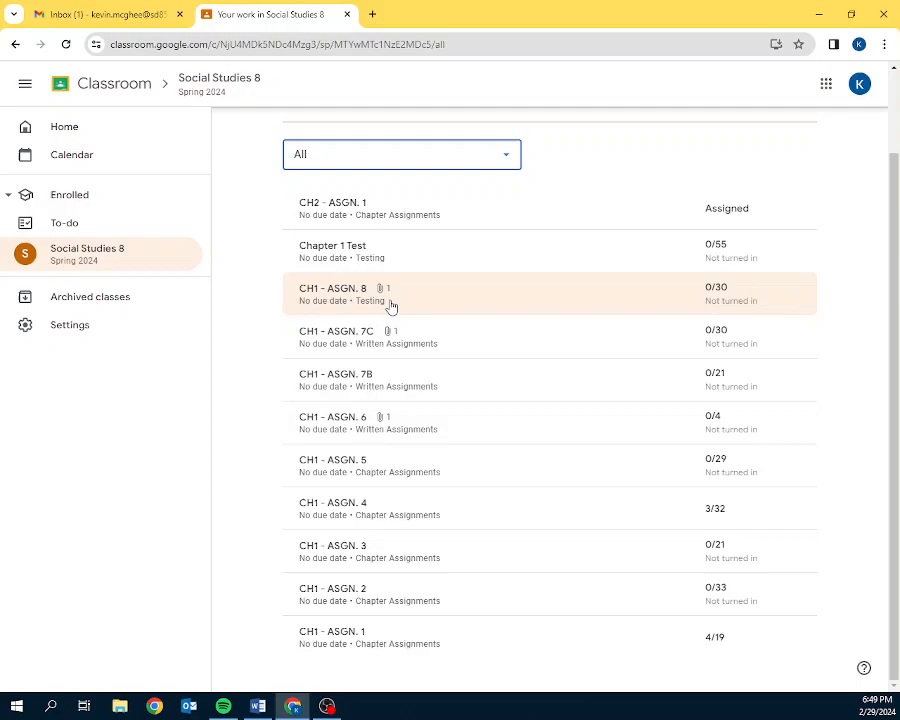
mouse_move(256, 374)
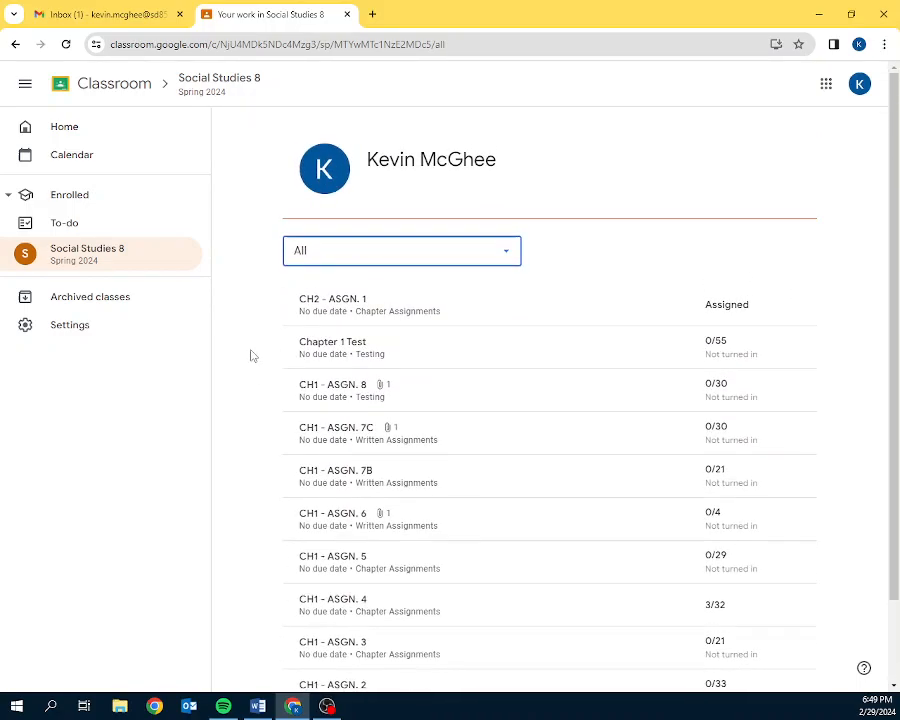
scroll("down", 3)
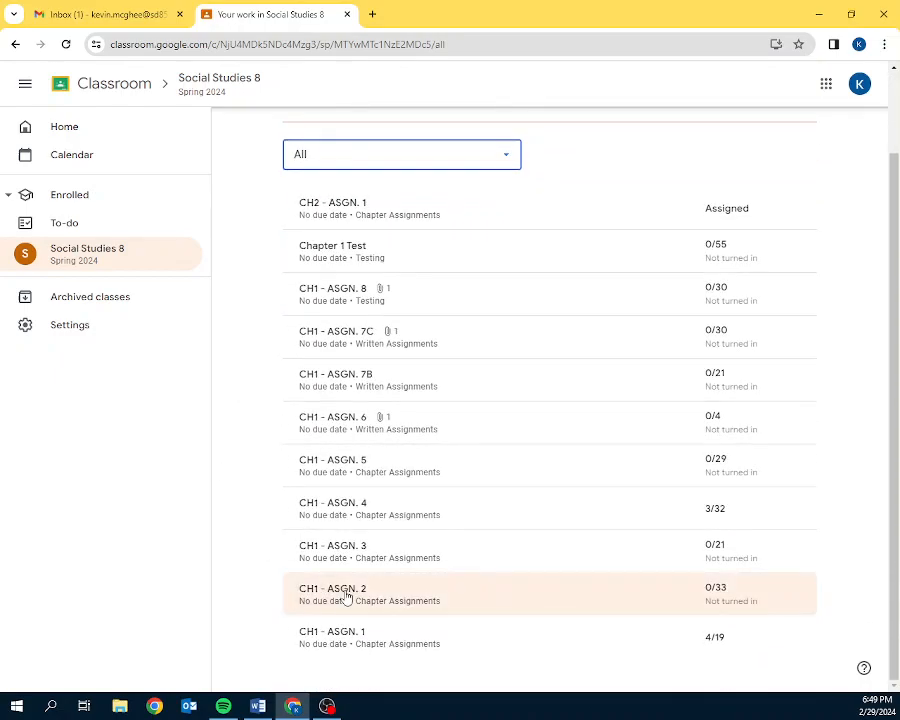
mouse_move(352, 596)
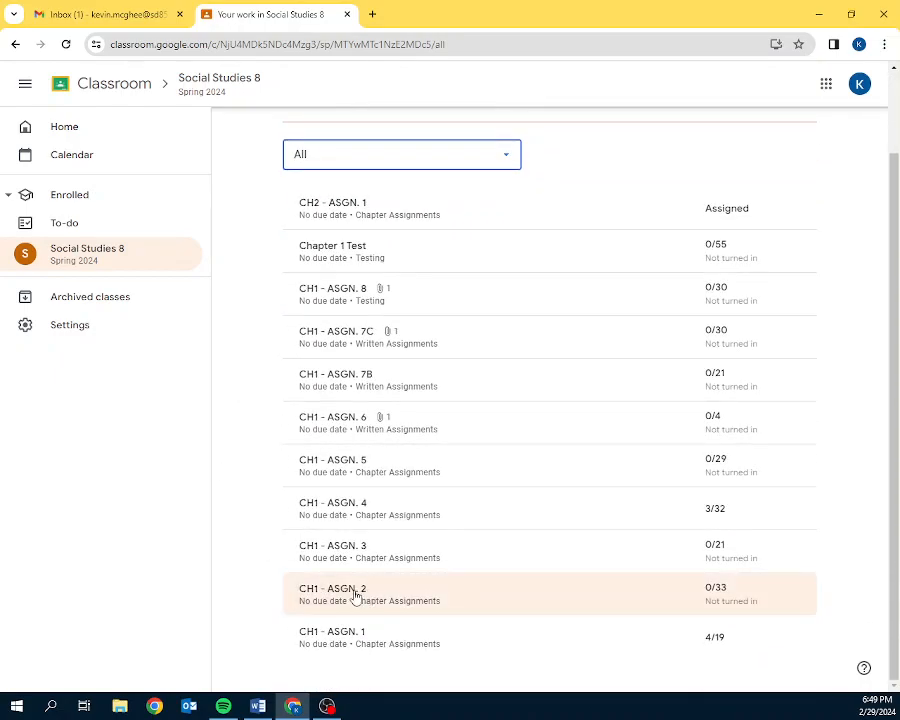
mouse_move(268, 596)
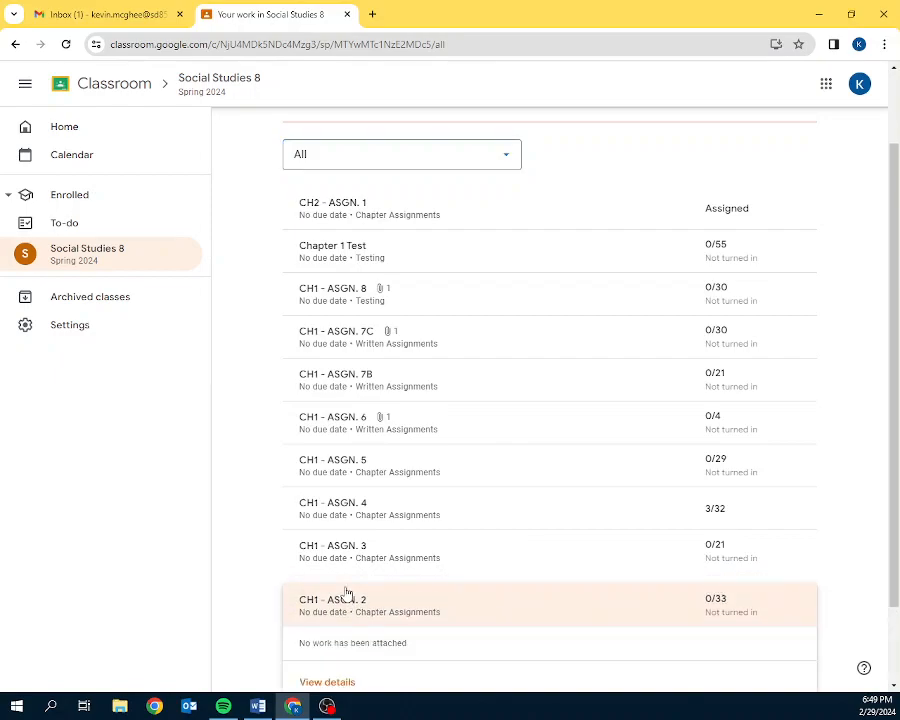
View CH1 - ASGN. 2 details and open its attached Religion: a force of change form.
scroll("down", 3)
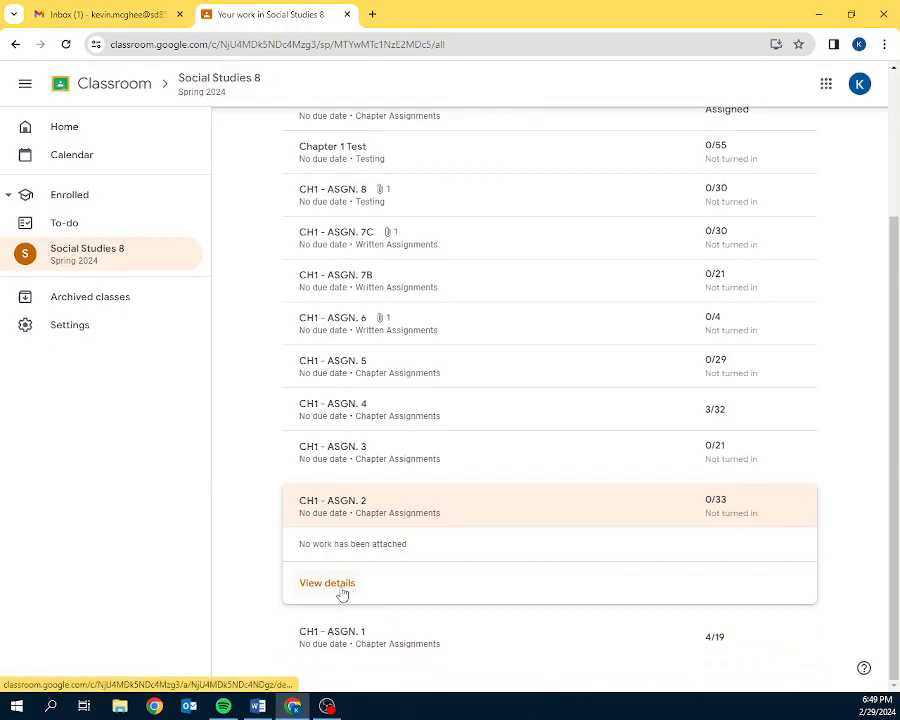
left_click(328, 584)
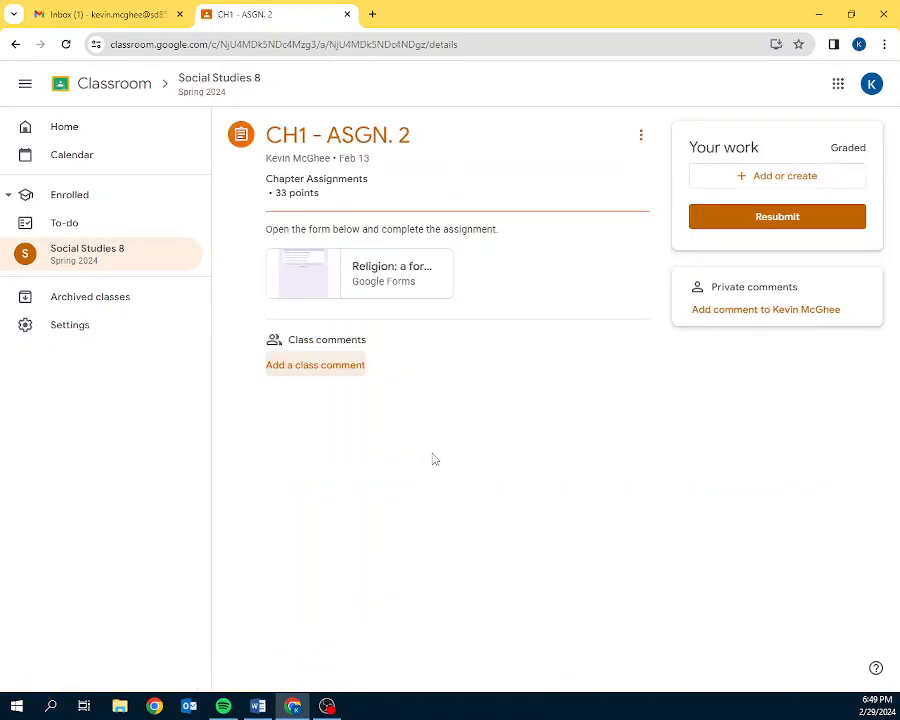
mouse_move(390, 272)
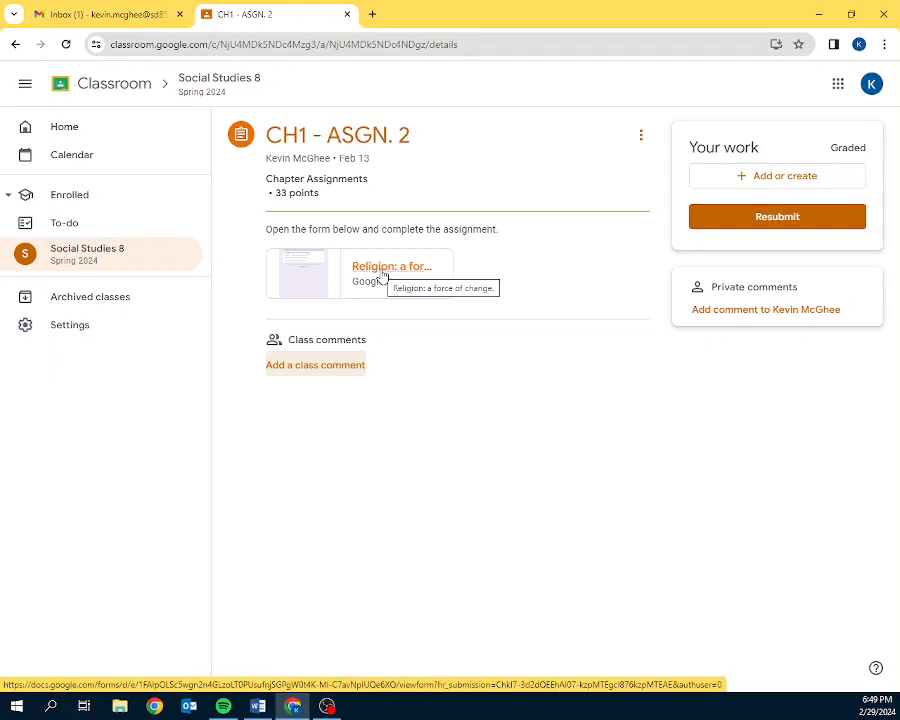
left_click(392, 266)
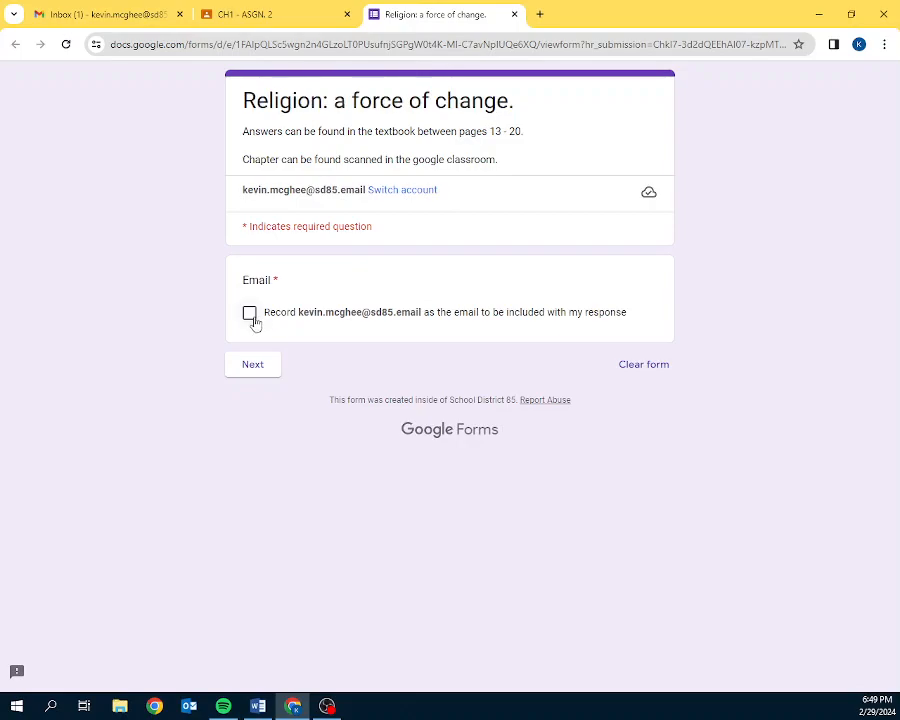
Record the email with the response, page from Vocabulary to Questions, and look through the Questions page.
left_click(248, 312)
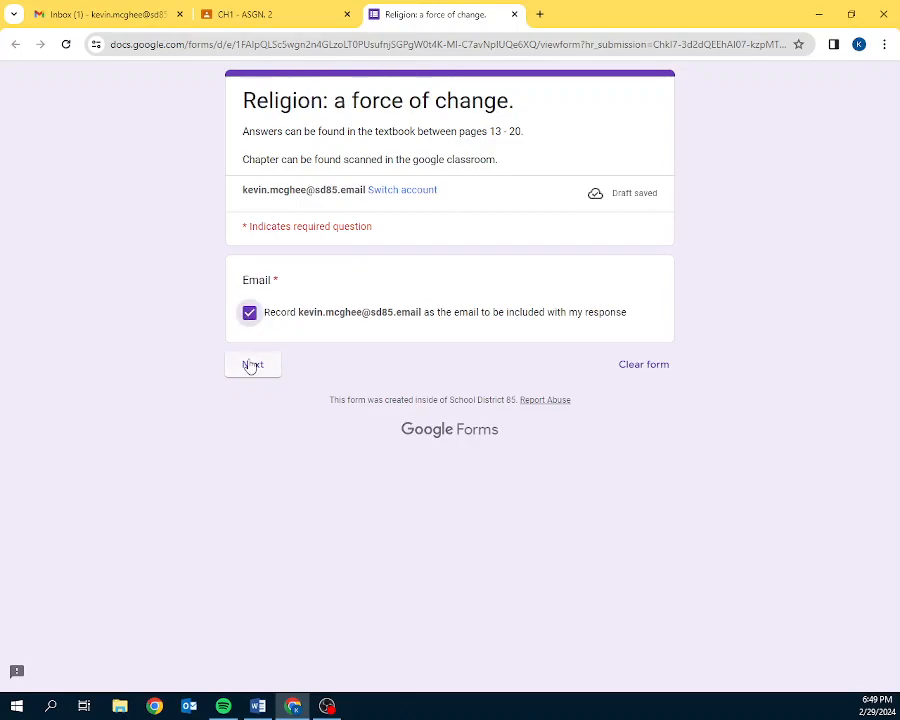
left_click(252, 364)
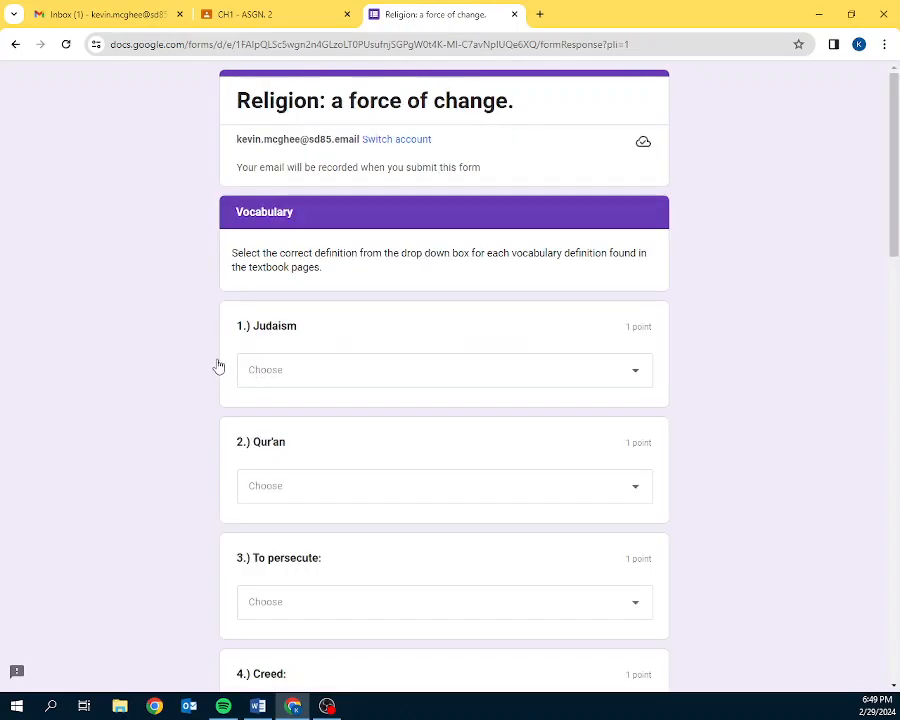
mouse_move(316, 424)
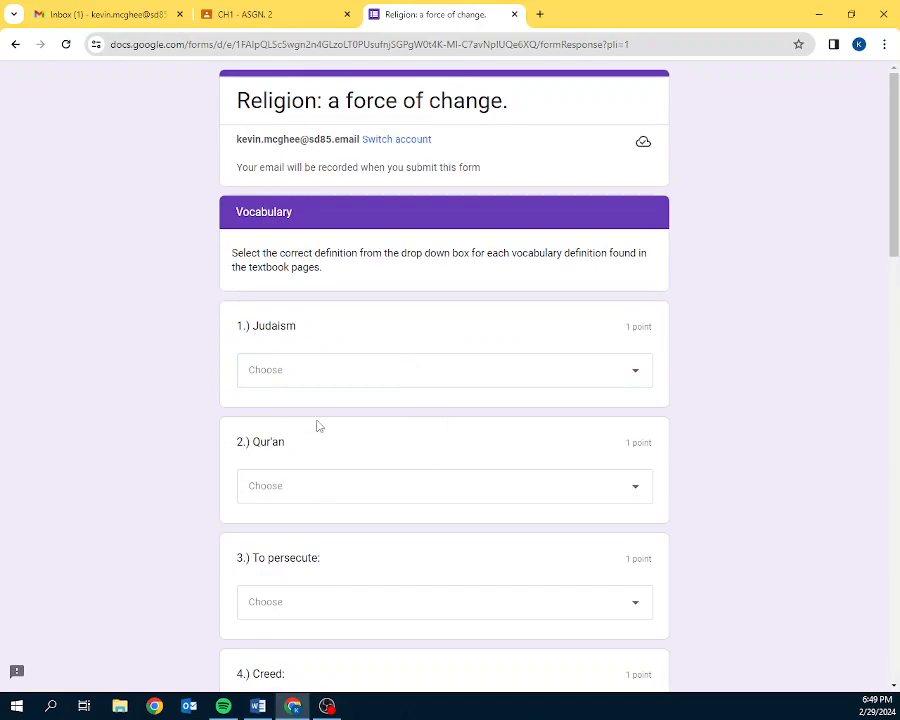
mouse_move(628, 388)
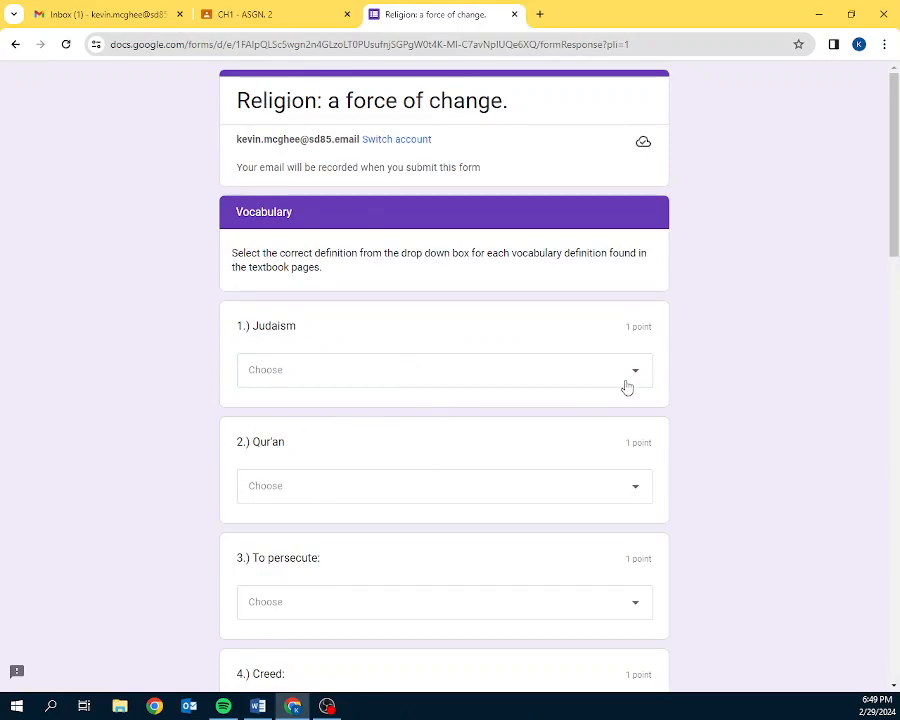
left_click(444, 370)
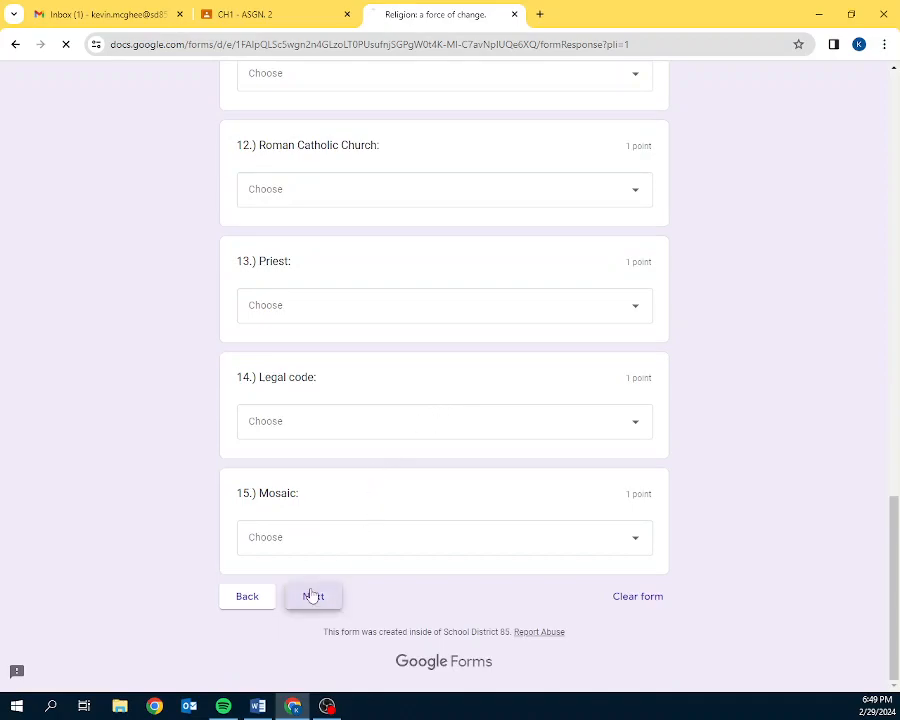
left_click(312, 596)
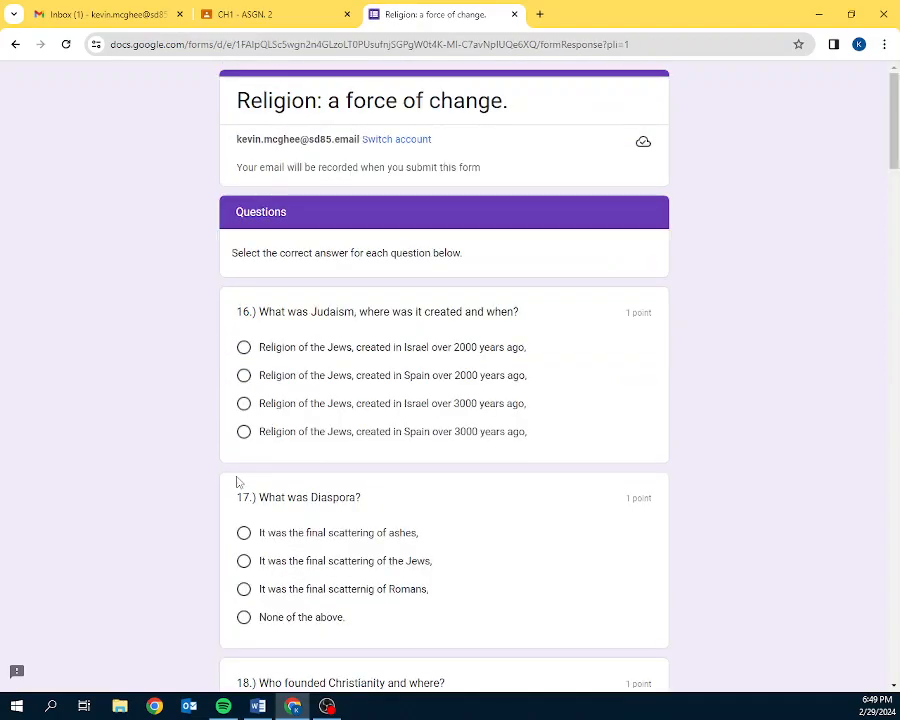
scroll("down", 3)
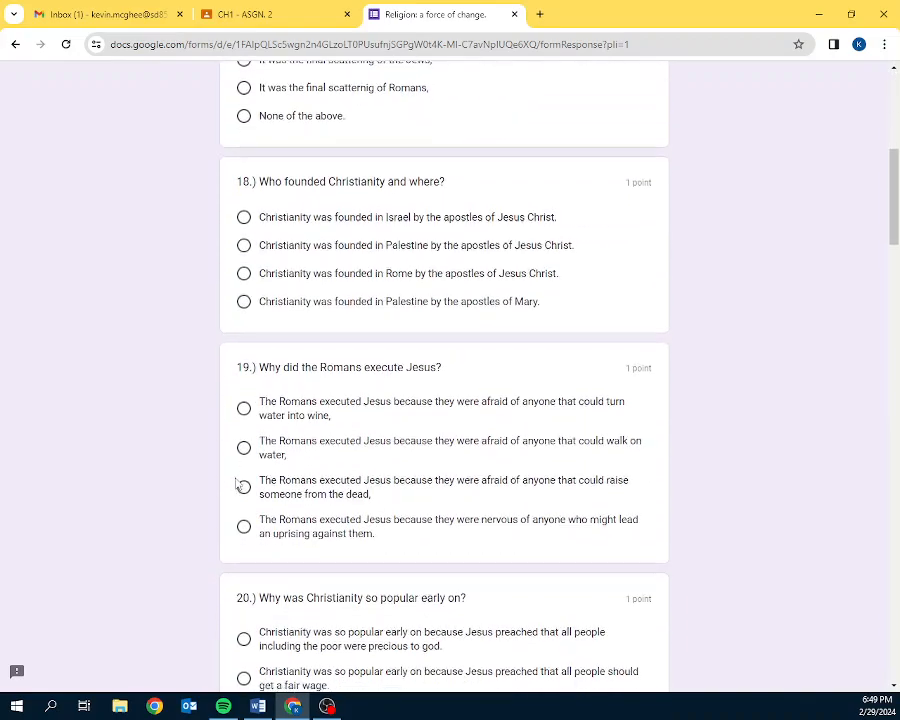
scroll("up", 3)
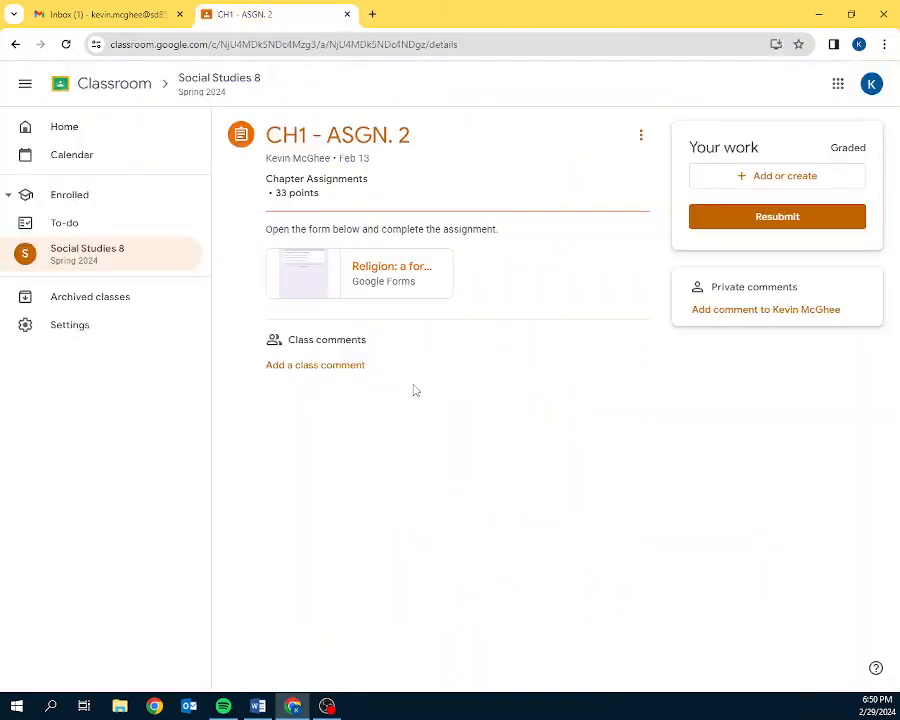
mouse_move(220, 76)
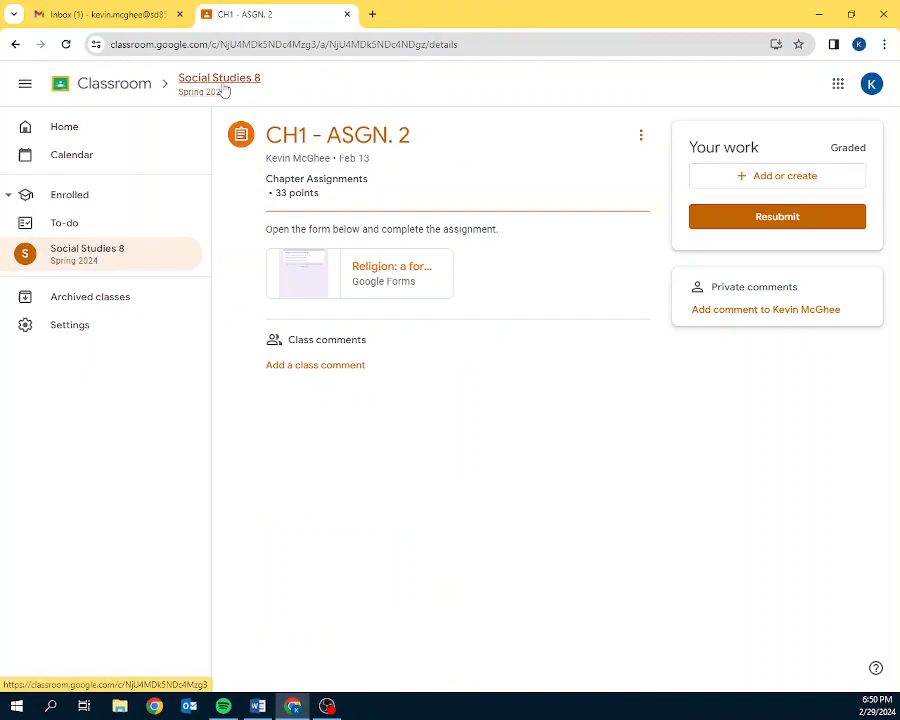
Return to Social Studies 8 and view the details of CH1 - ASGN. 1 in Your work.
left_click(218, 76)
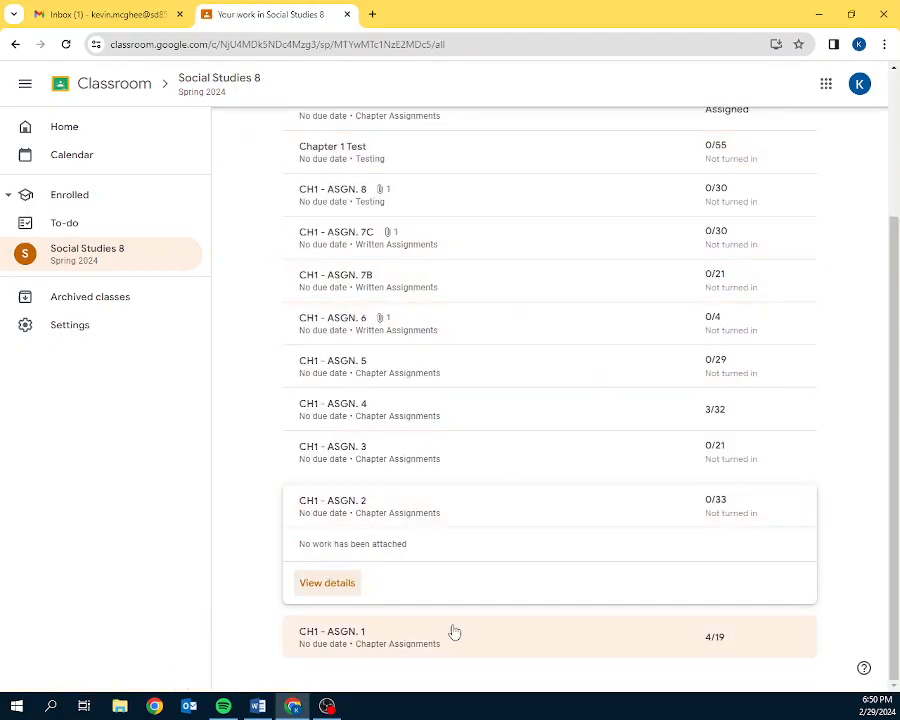
mouse_move(264, 650)
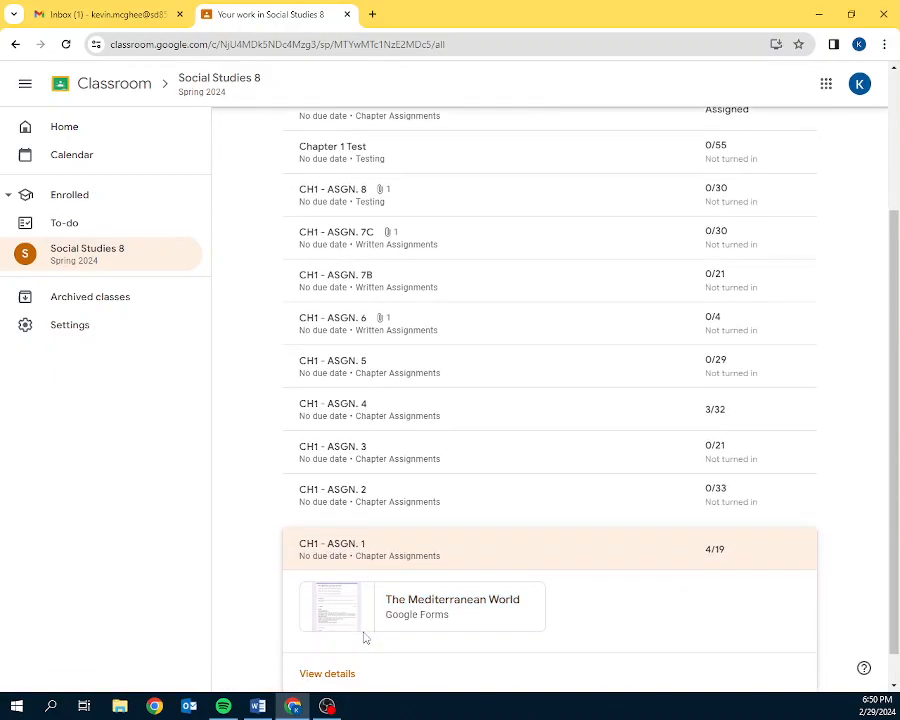
mouse_move(452, 600)
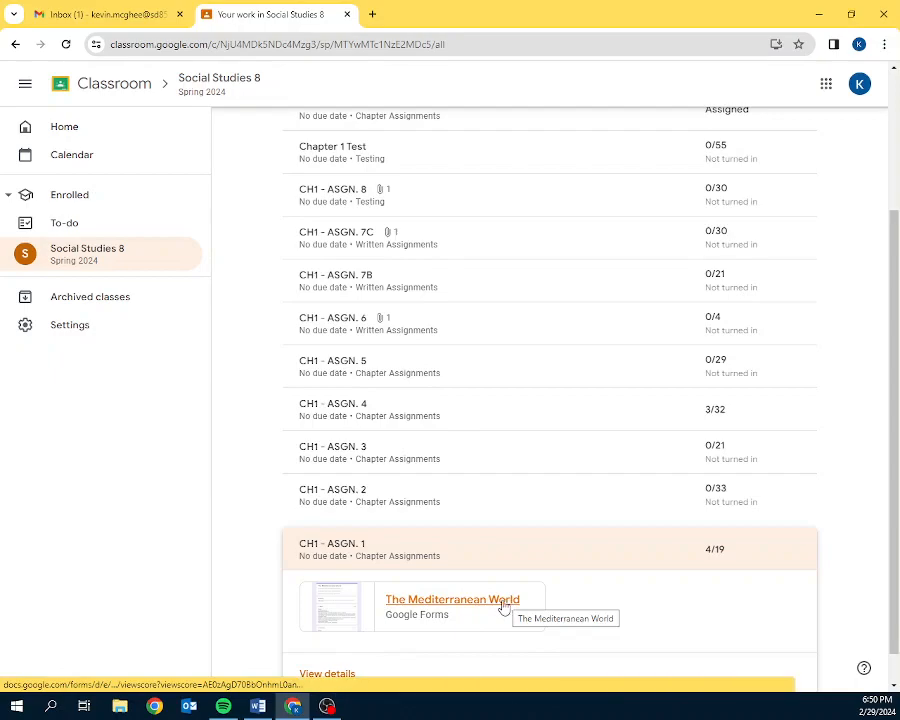
scroll("down", 3)
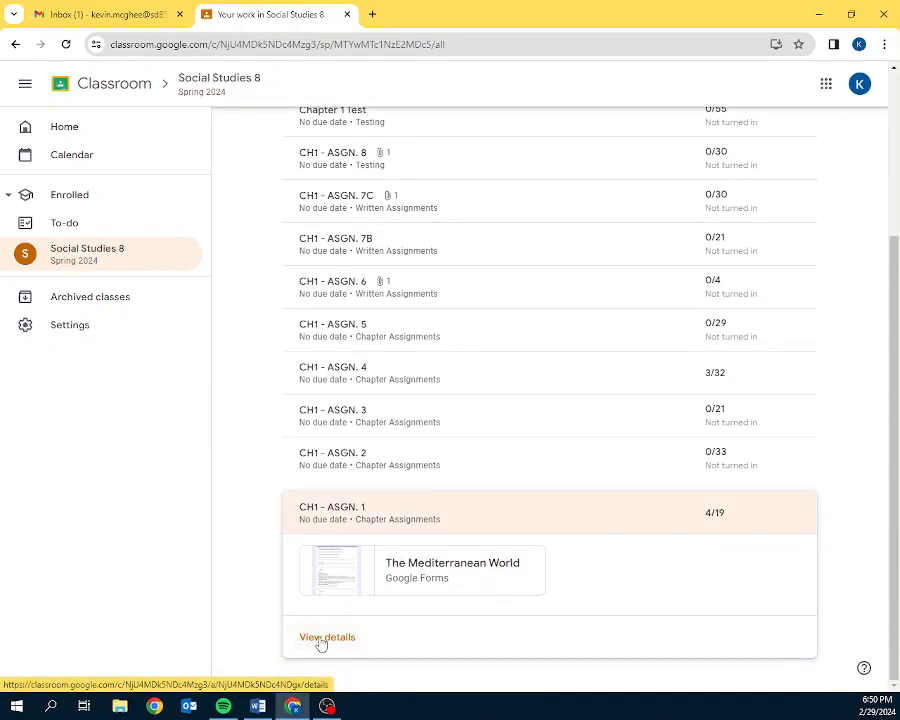
left_click(328, 636)
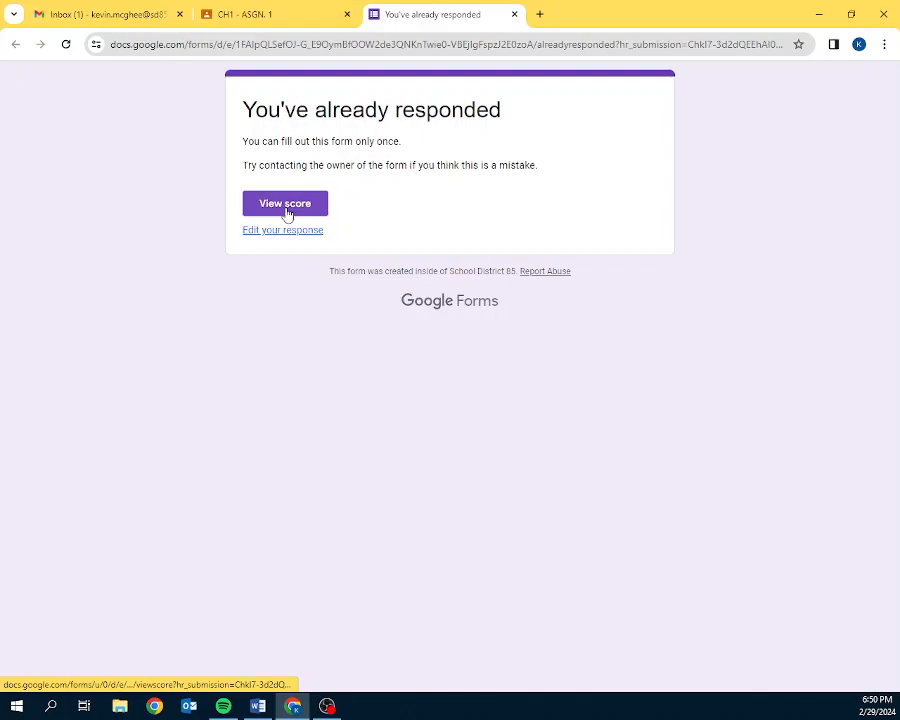
Check the 4/19 score on The Mediterranean World form and reopen the response for editing.
left_click(284, 204)
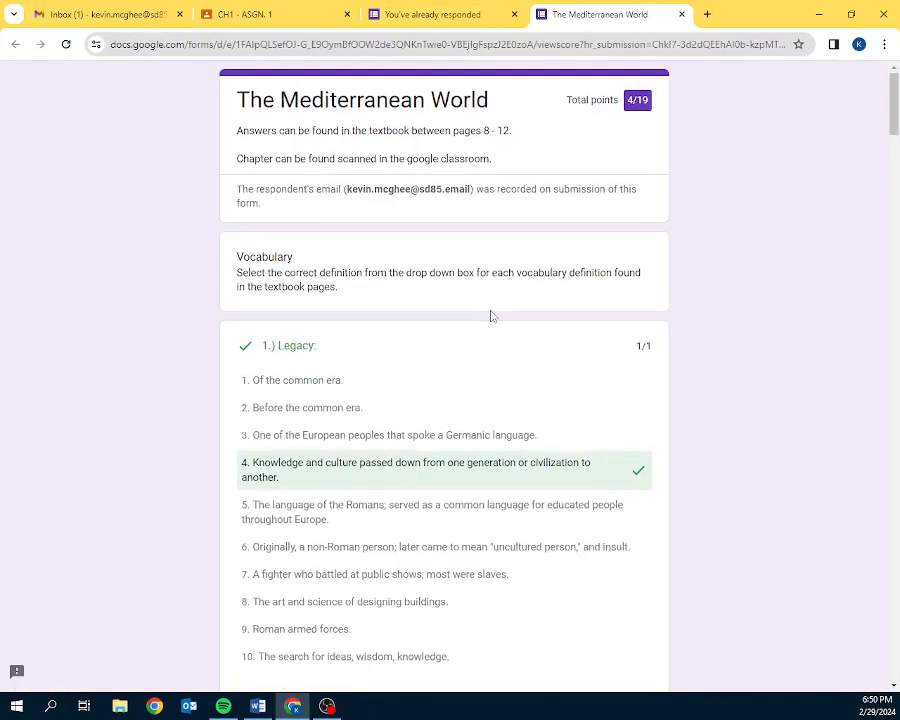
scroll("down", 3)
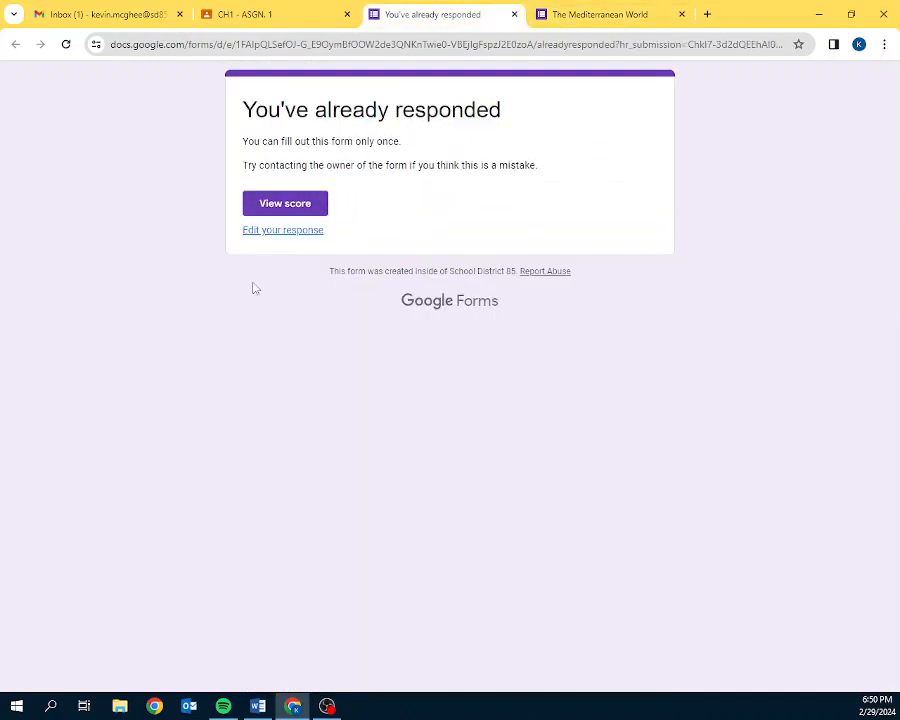
left_click(284, 230)
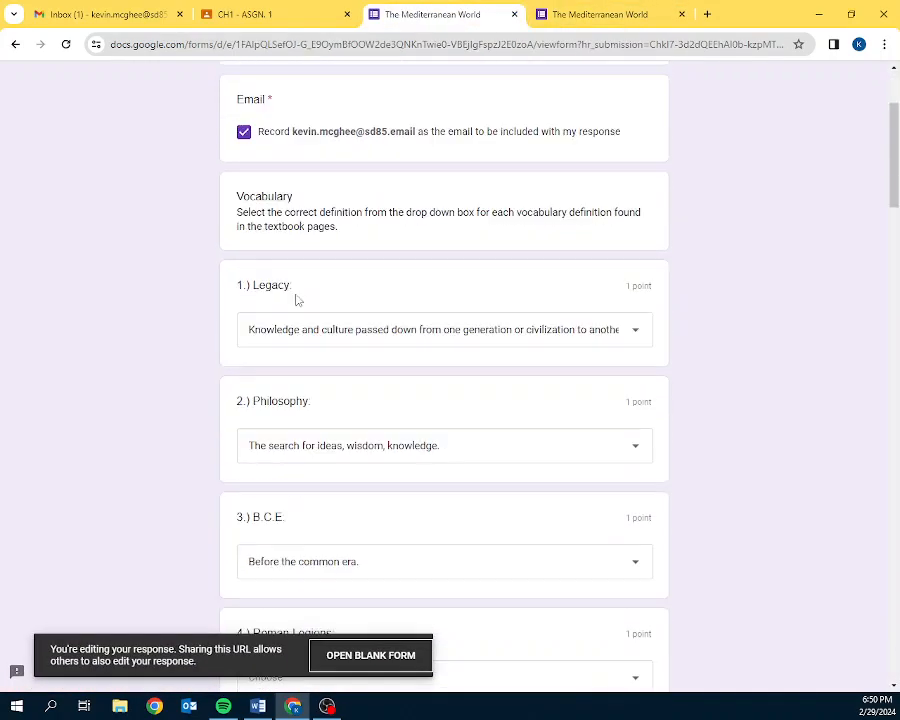
Scroll to the blank answers in the editable response and close the extra score tab.
scroll("down", 3)
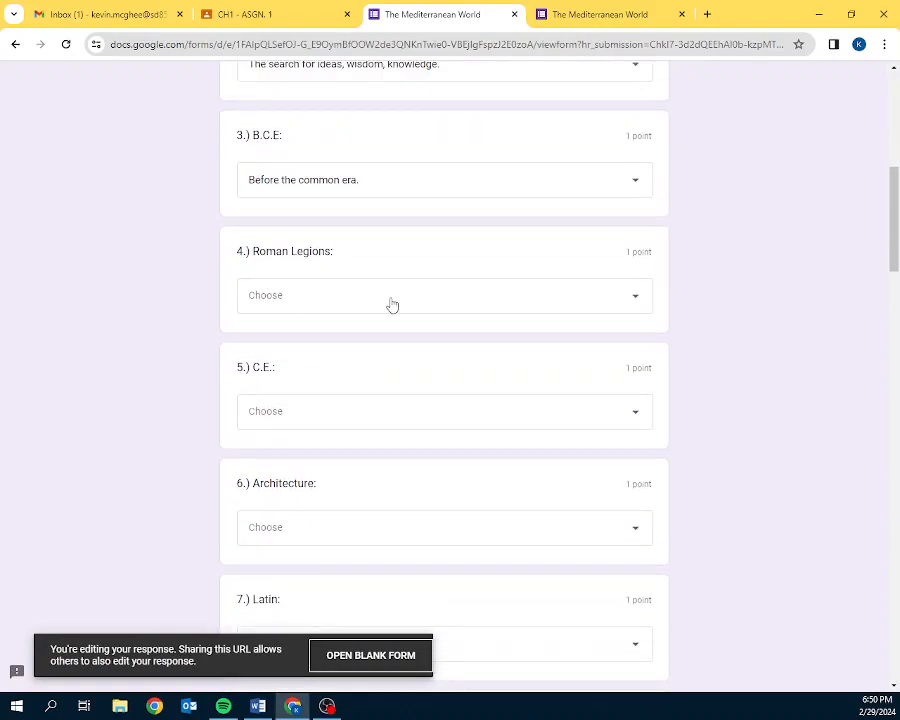
left_click(444, 296)
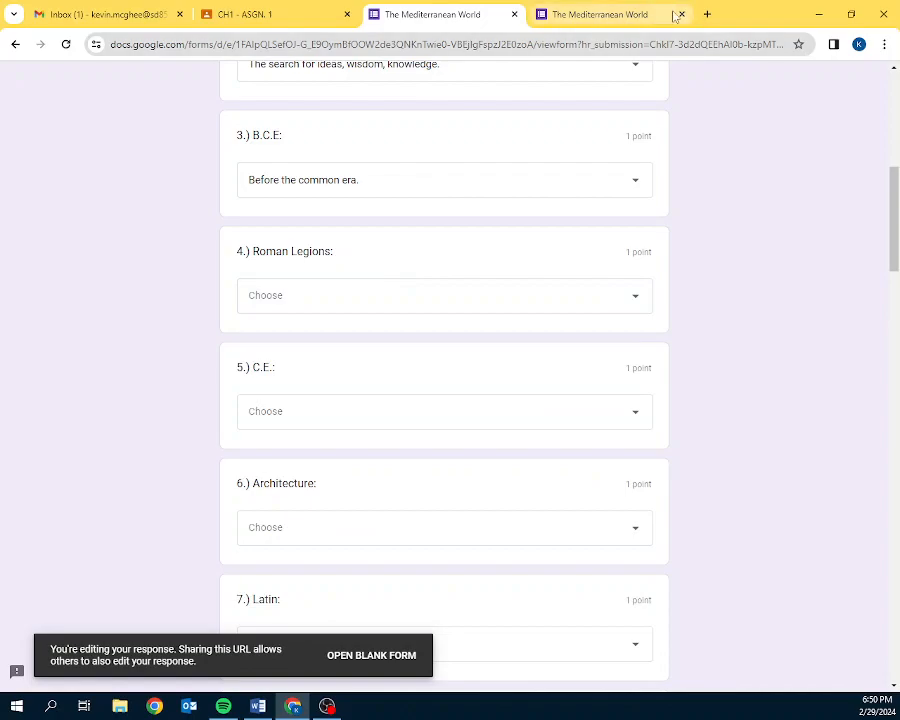
left_click(680, 14)
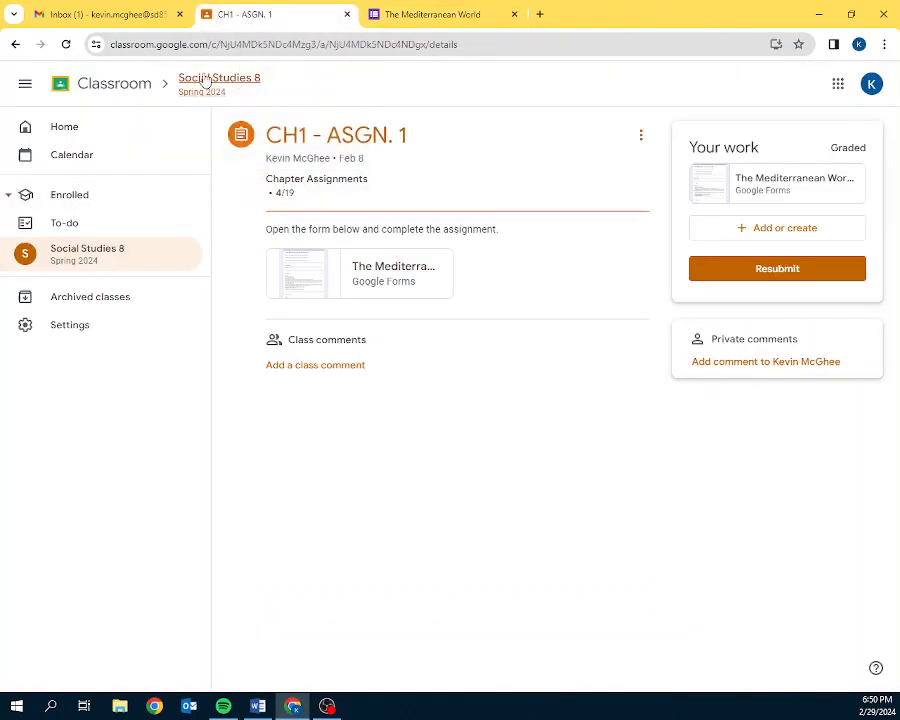
Return to the Social Studies 8 class to reach the Chapter 1 Scan PDF in Classwork.
left_click(220, 76)
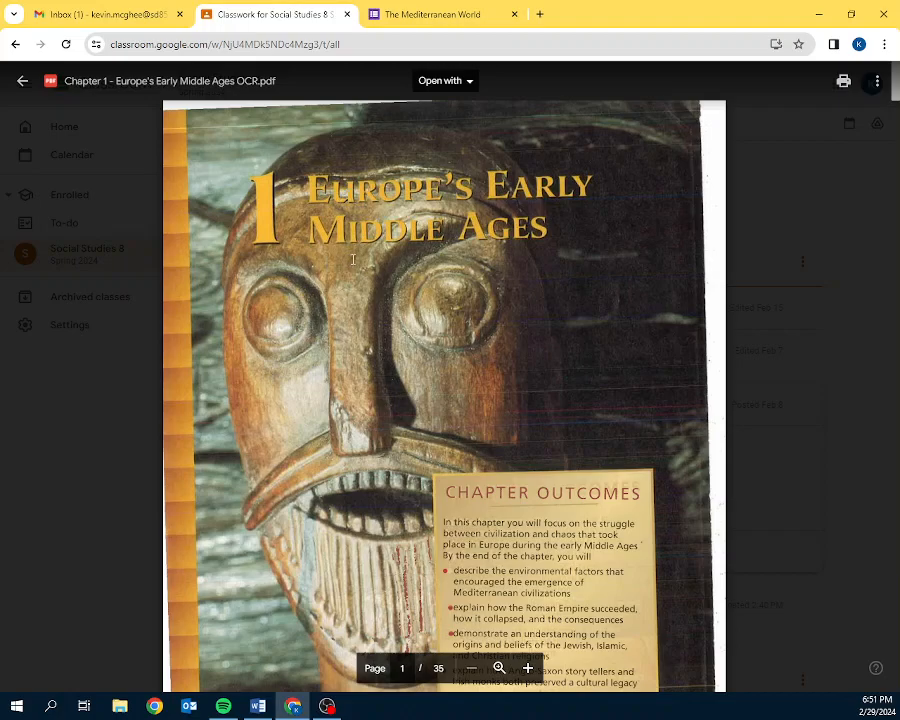
Search the Chapter 1 PDF for 'Roman Legions', step through the matches, then close the viewer.
key("ctrl+f")
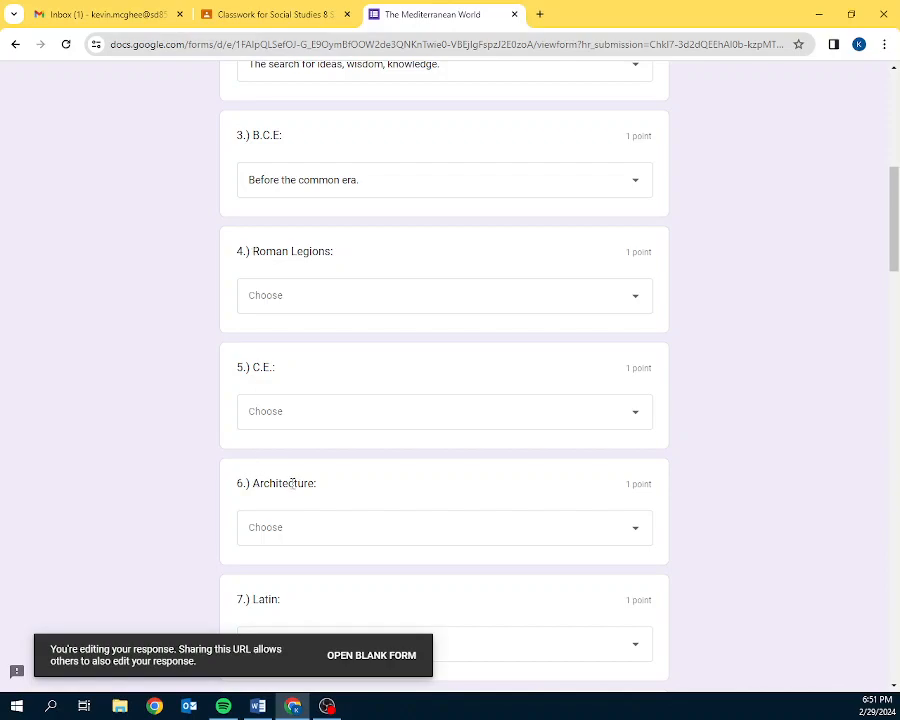
mouse_move(252, 244)
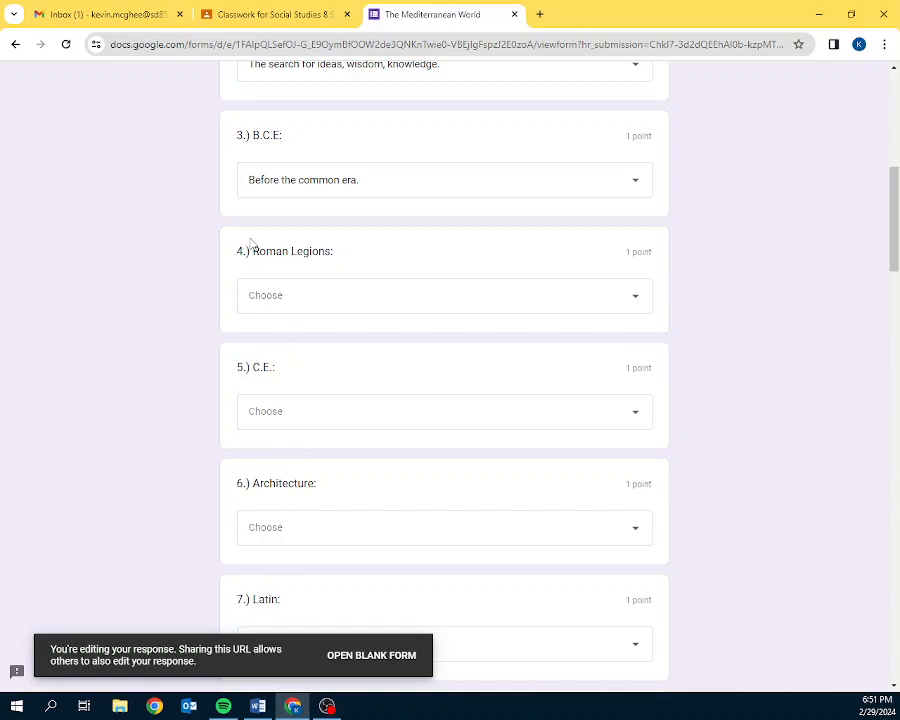
double_click(288, 252)
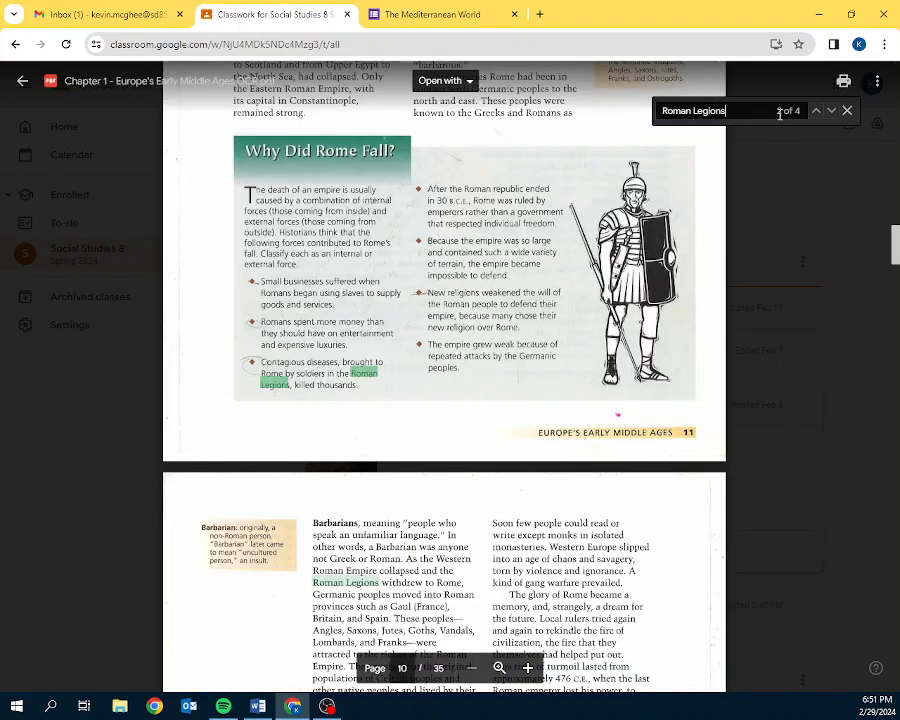
left_click(832, 110)
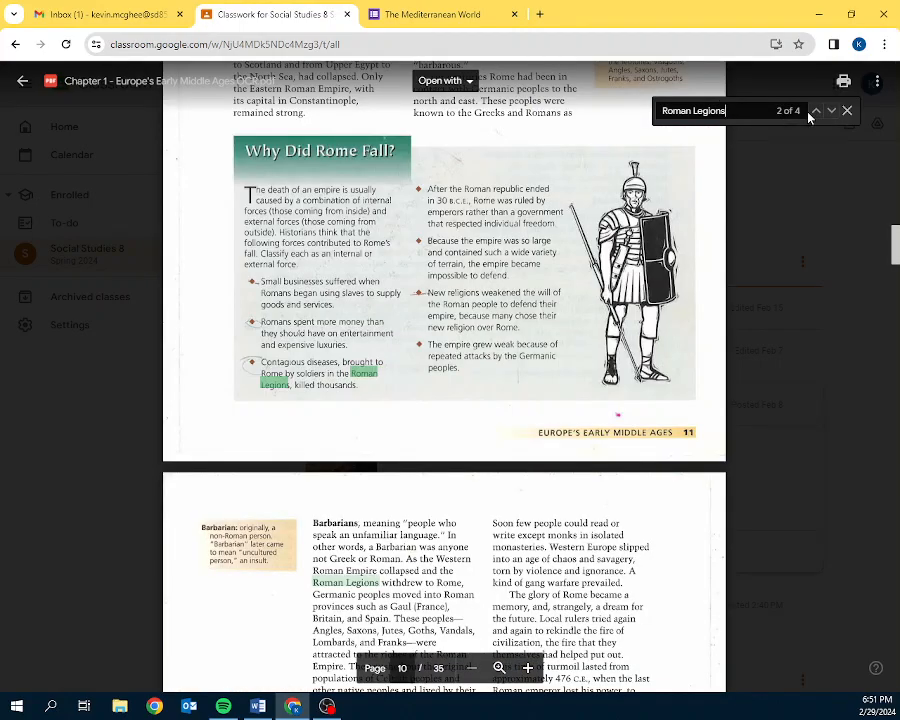
left_click(816, 110)
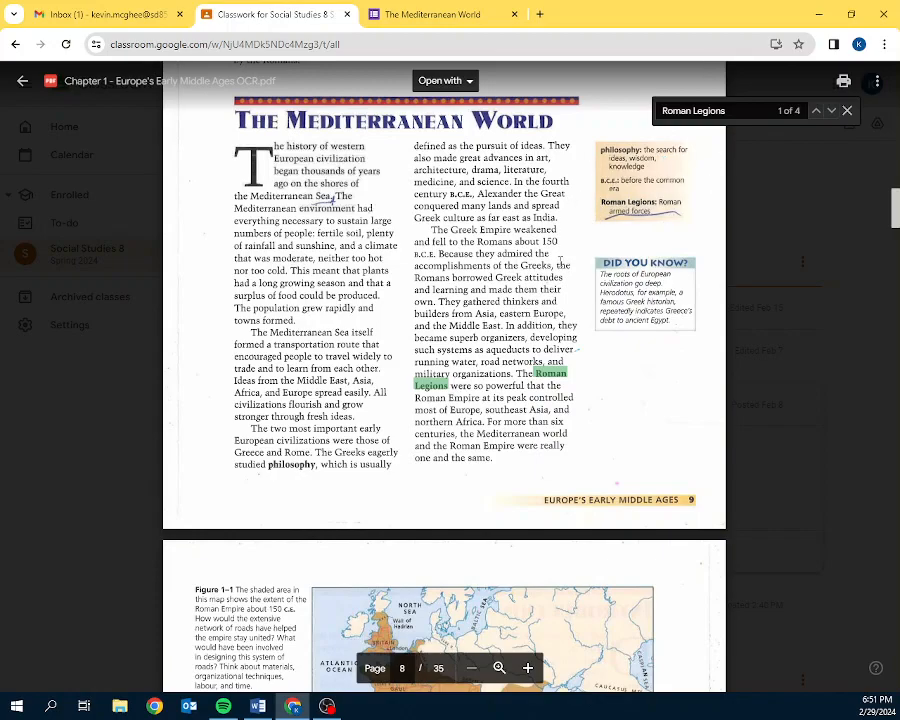
left_click(832, 110)
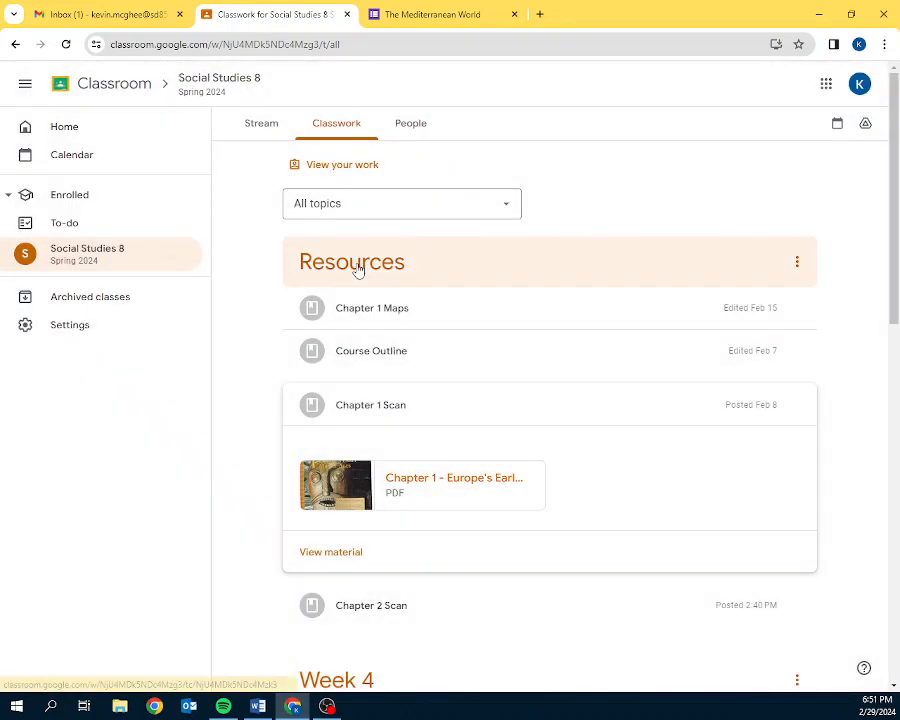
mouse_move(444, 320)
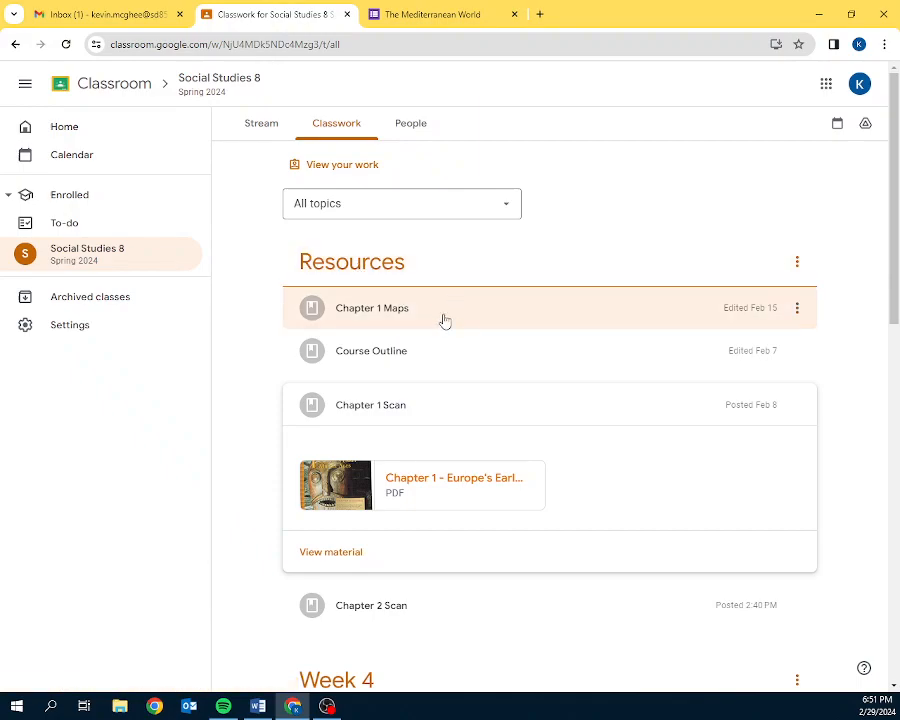
mouse_move(448, 318)
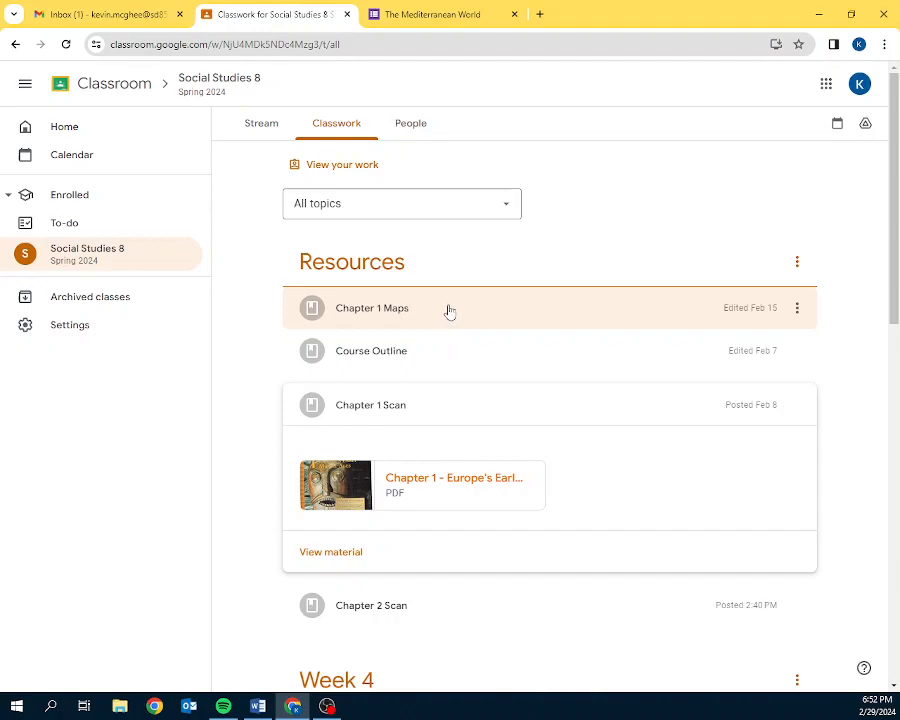
mouse_move(344, 74)
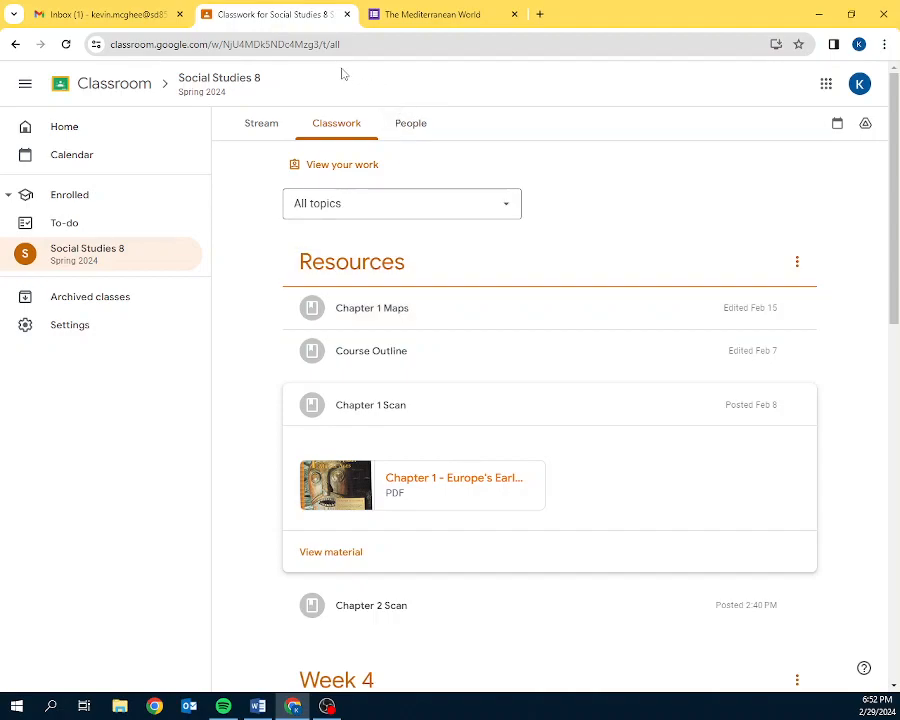
Switch back to The Mediterranean World form tab still being edited.
left_click(440, 14)
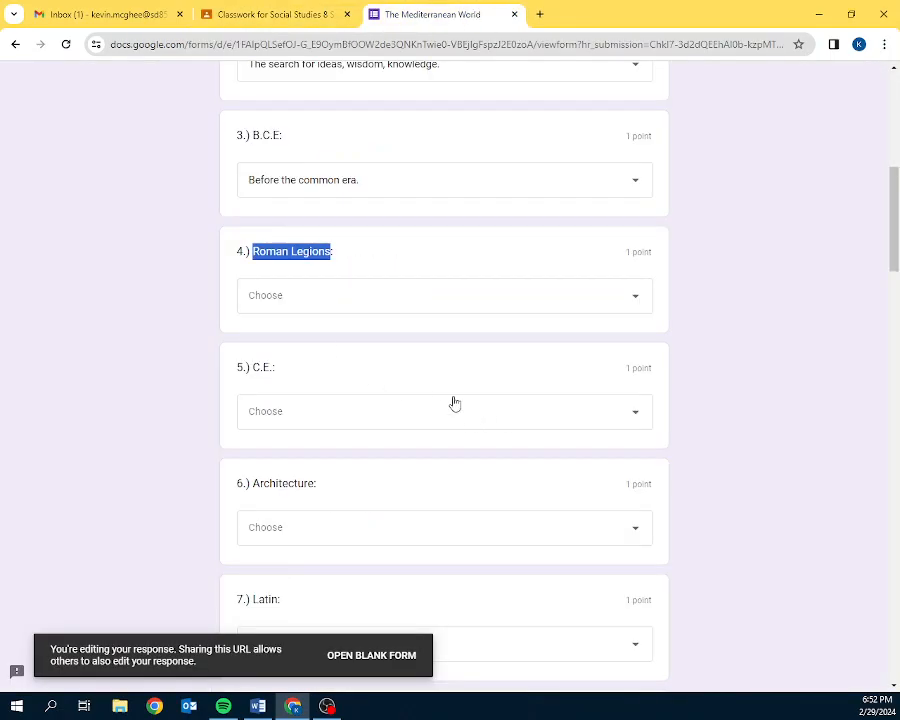
Resubmit The Mediterranean World response and view its quiz score.
scroll("down", 3)
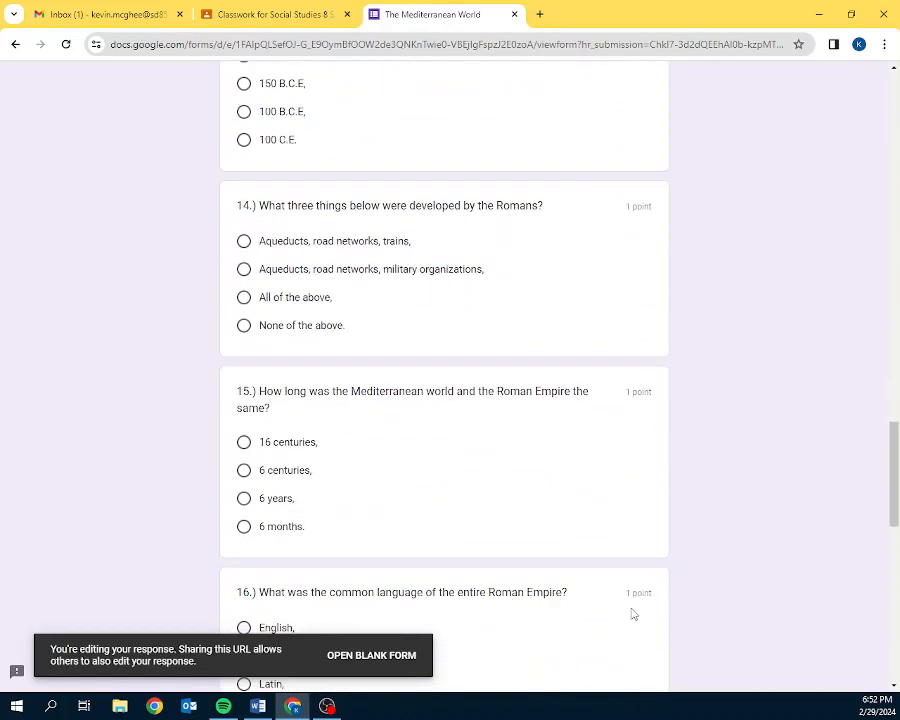
scroll("down", 3)
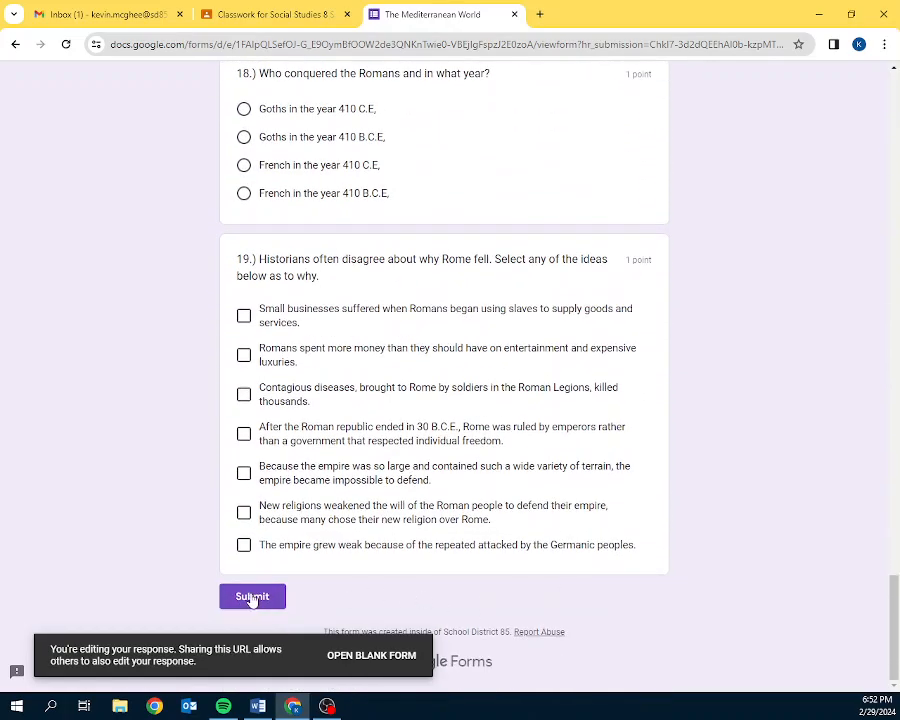
left_click(252, 596)
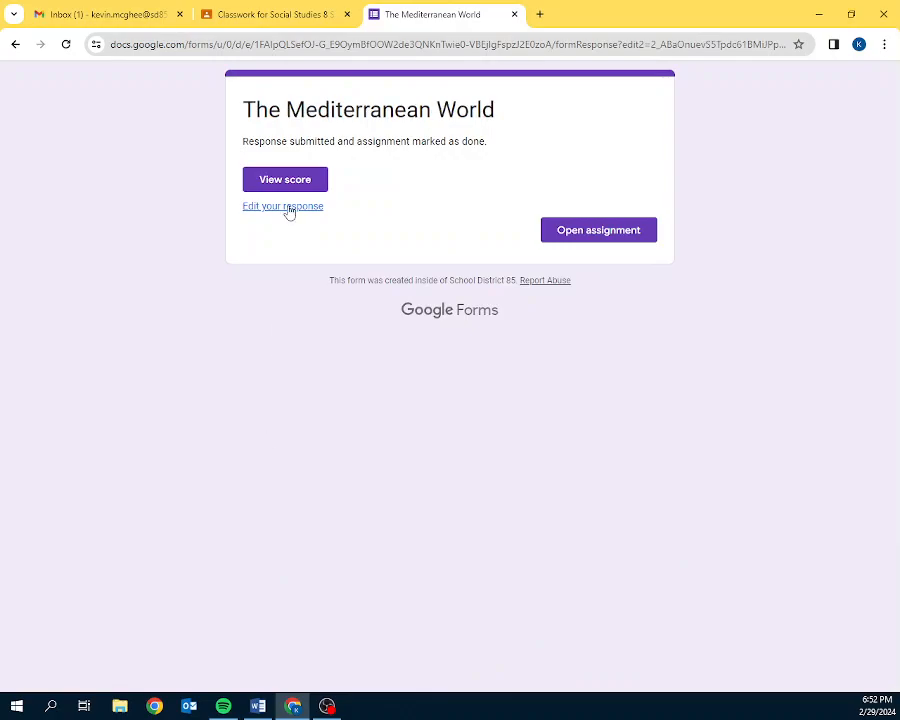
left_click(284, 180)
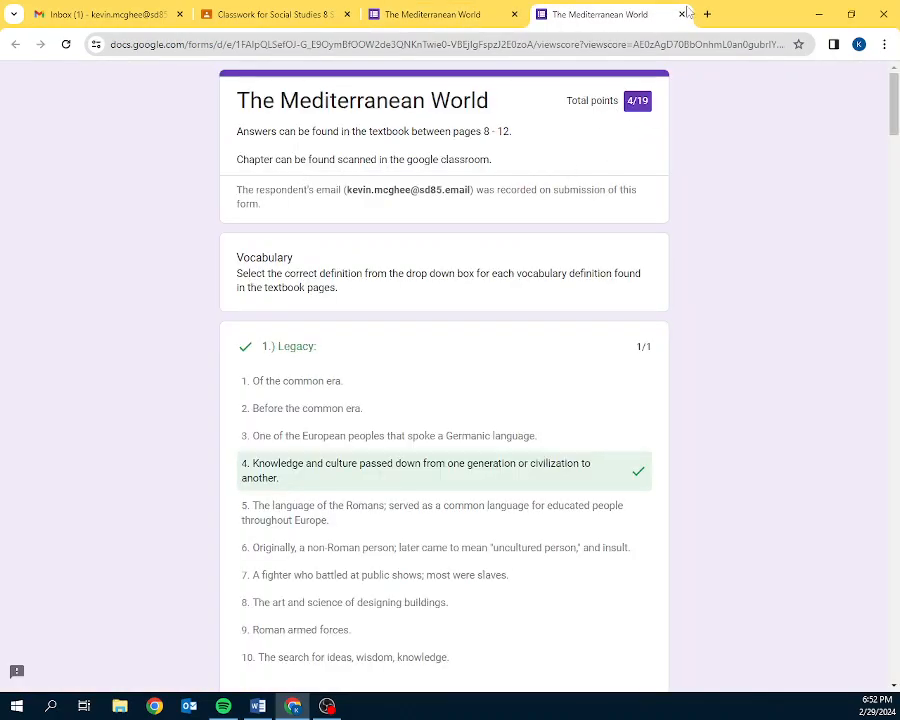
Close the score and form tabs to land back on the Classroom Classwork page.
left_click(684, 14)
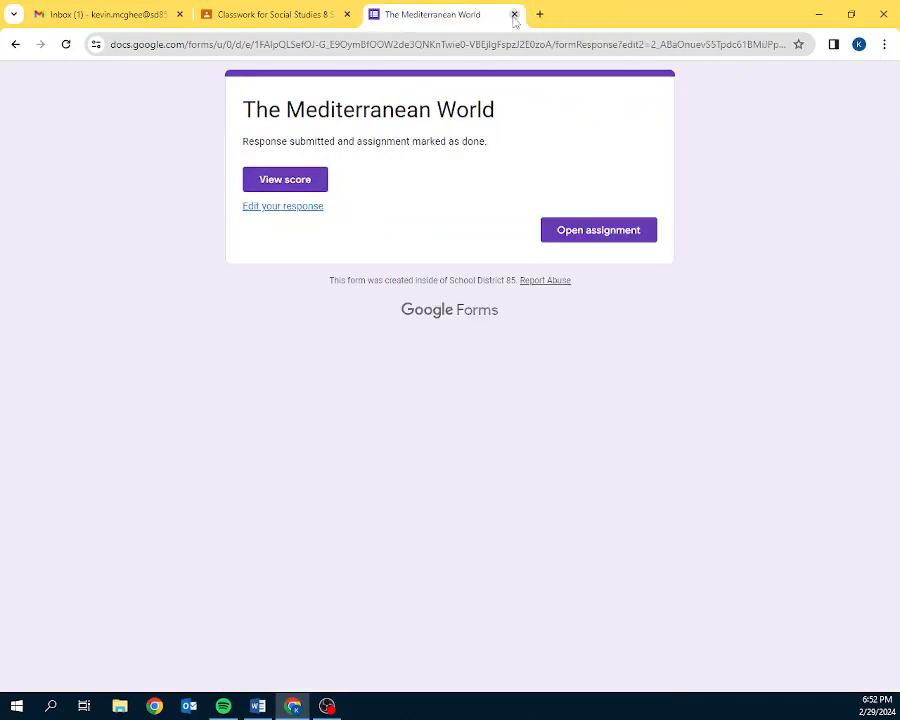
left_click(514, 14)
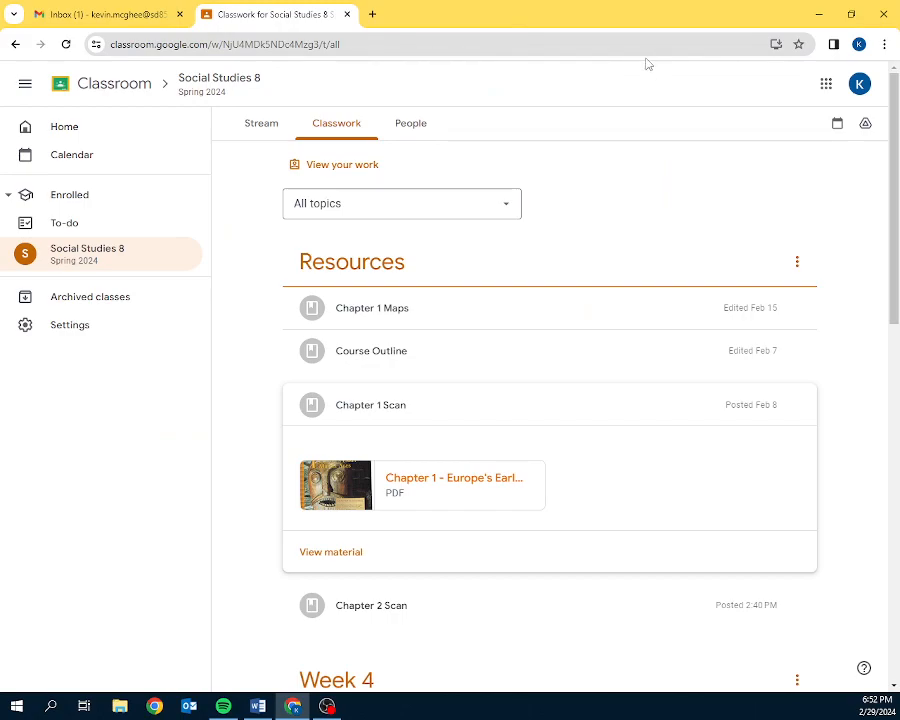
mouse_move(548, 138)
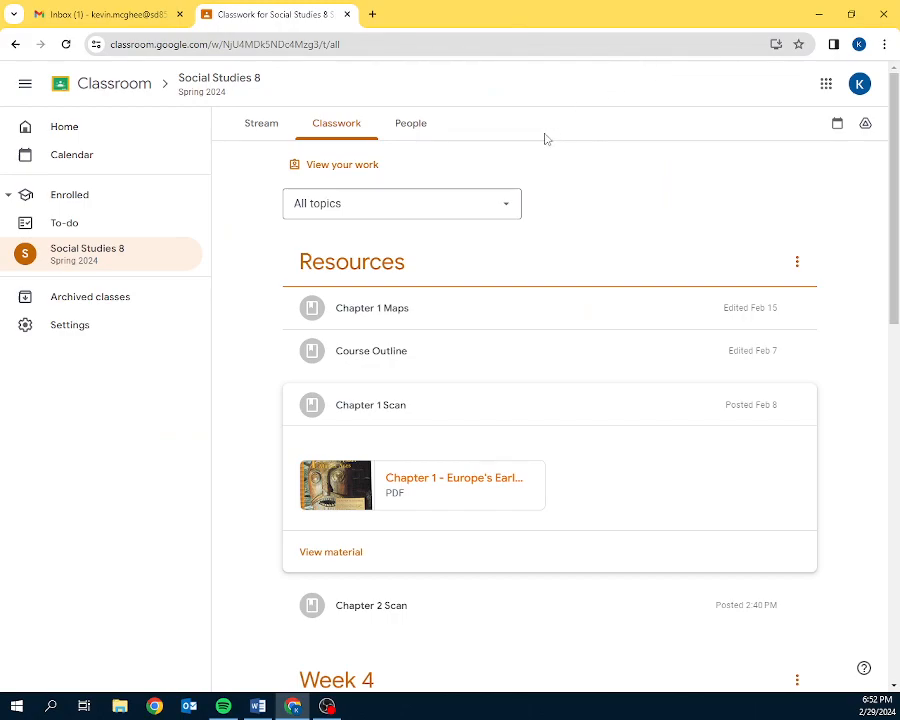
mouse_move(628, 350)
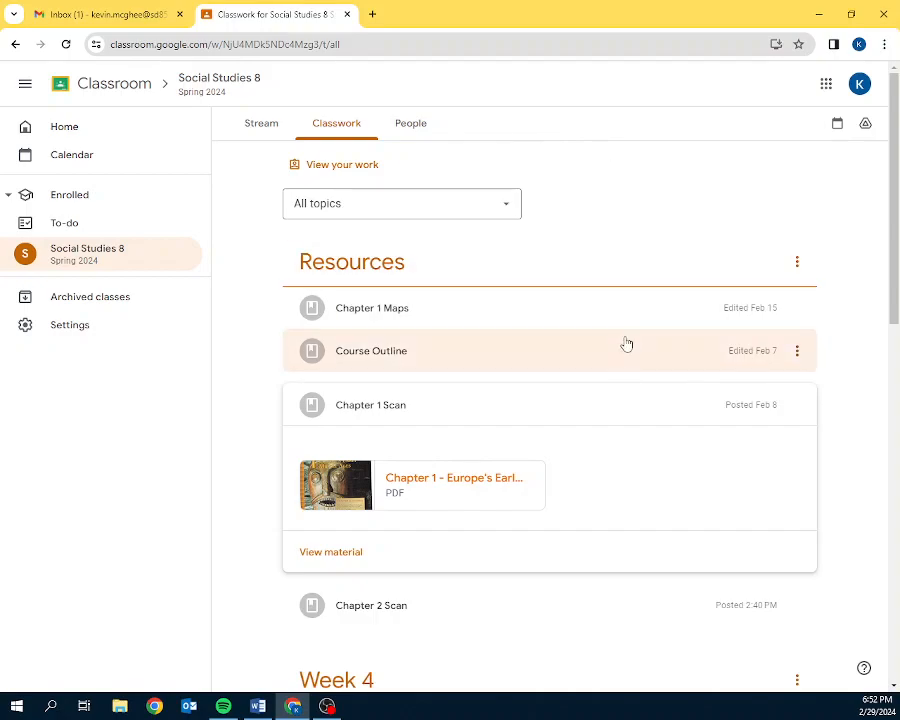
Scroll Classwork to Week 3 and expand CH1 - ASGN. 7C to show its attached Docs work.
scroll("down", 3)
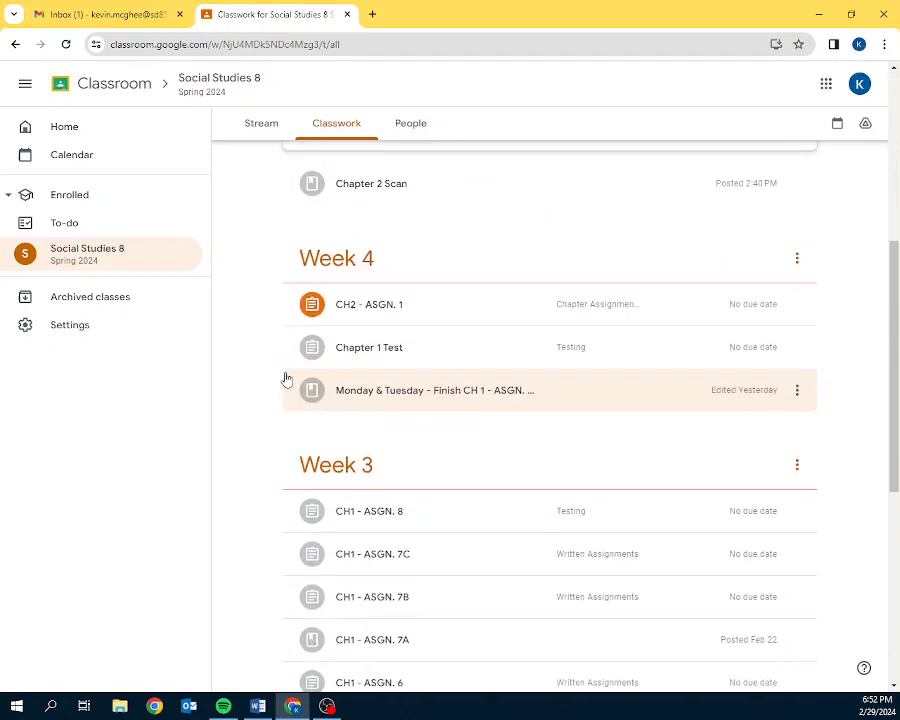
mouse_move(268, 380)
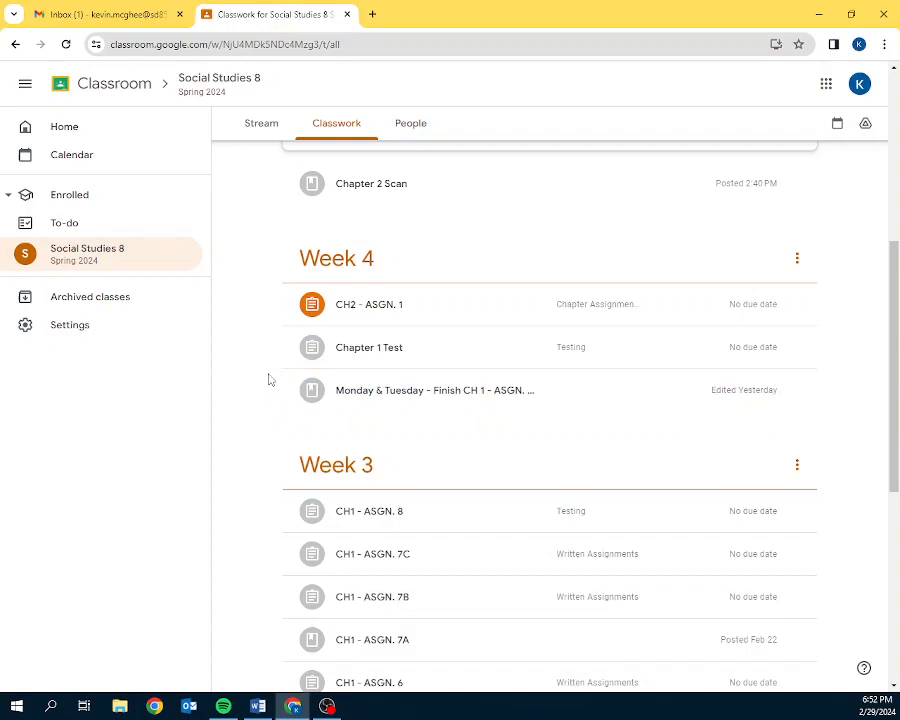
mouse_move(352, 360)
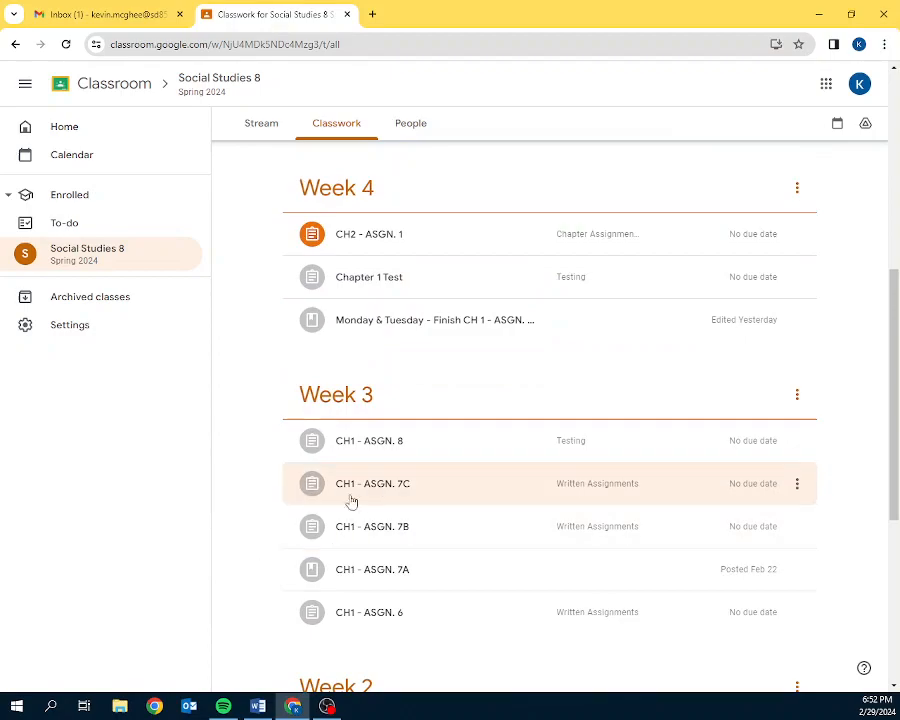
left_click(372, 482)
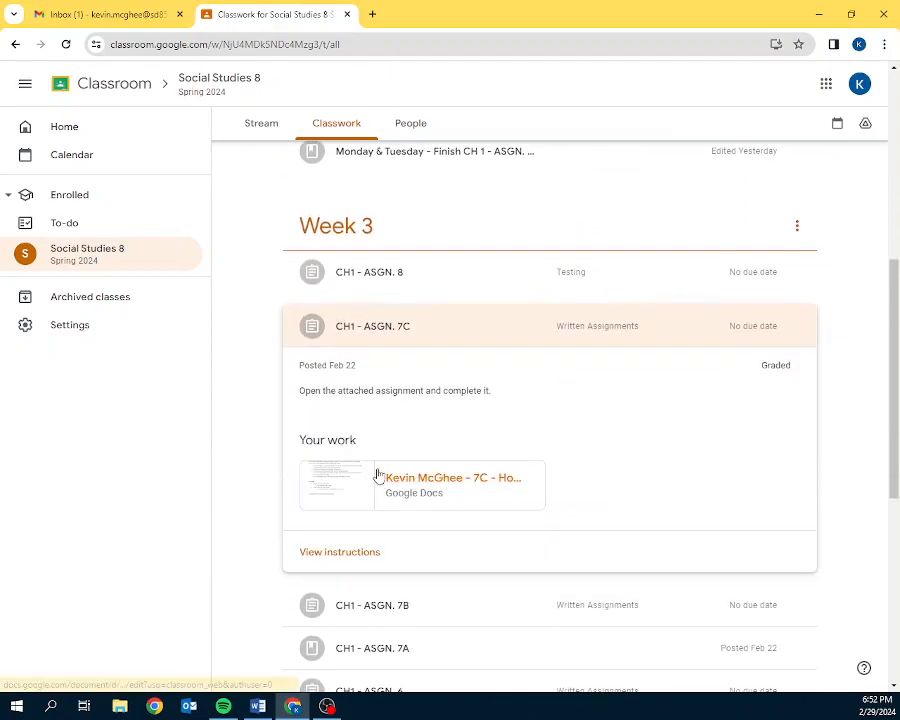
View the attached How To Write Complete Sentences doc, dismiss the Go pageless panel, and start in the answer list.
left_click(452, 476)
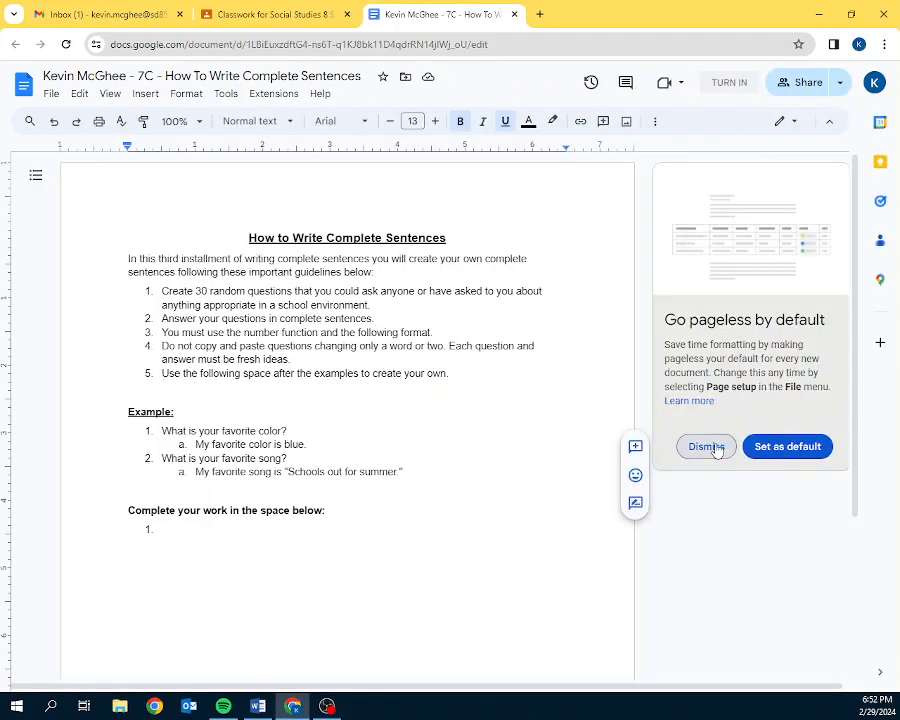
left_click(704, 446)
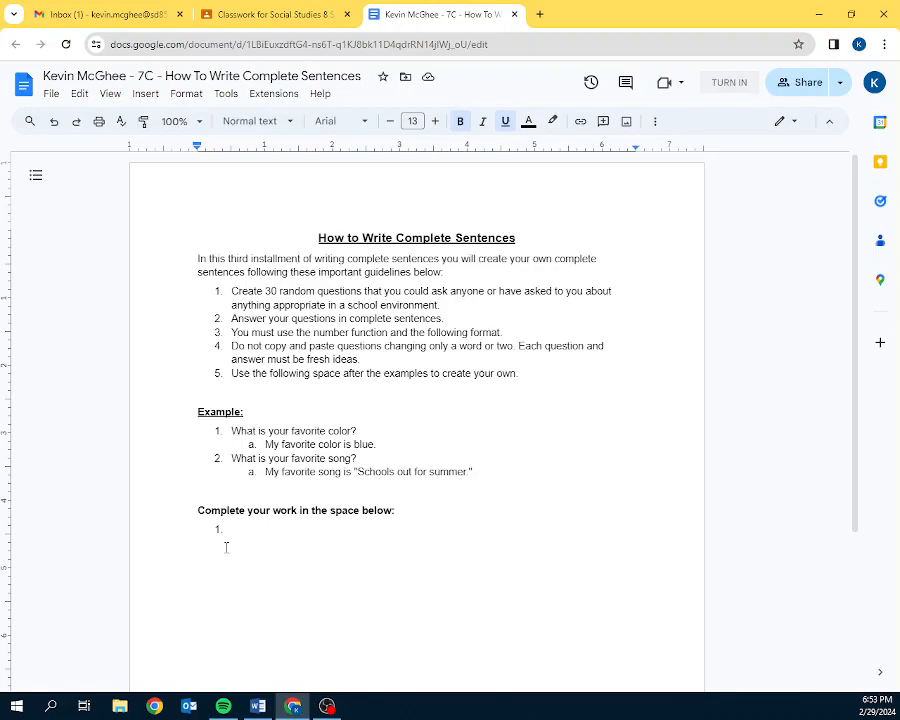
left_click(276, 14)
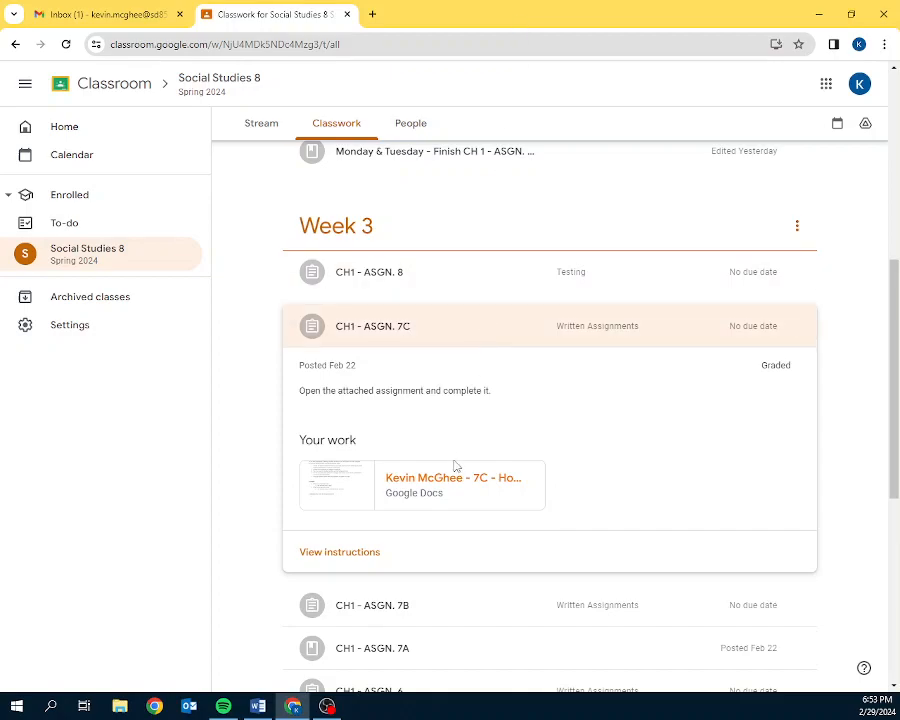
Turn in the 7C assignment with its attached document and return to the Docs file.
left_click(452, 486)
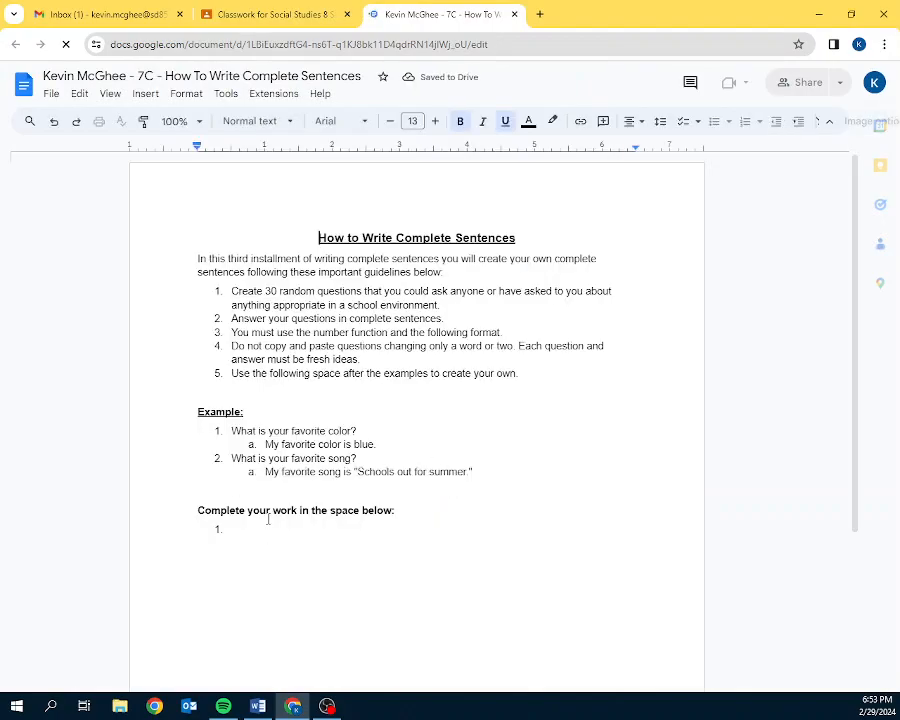
left_click(232, 530)
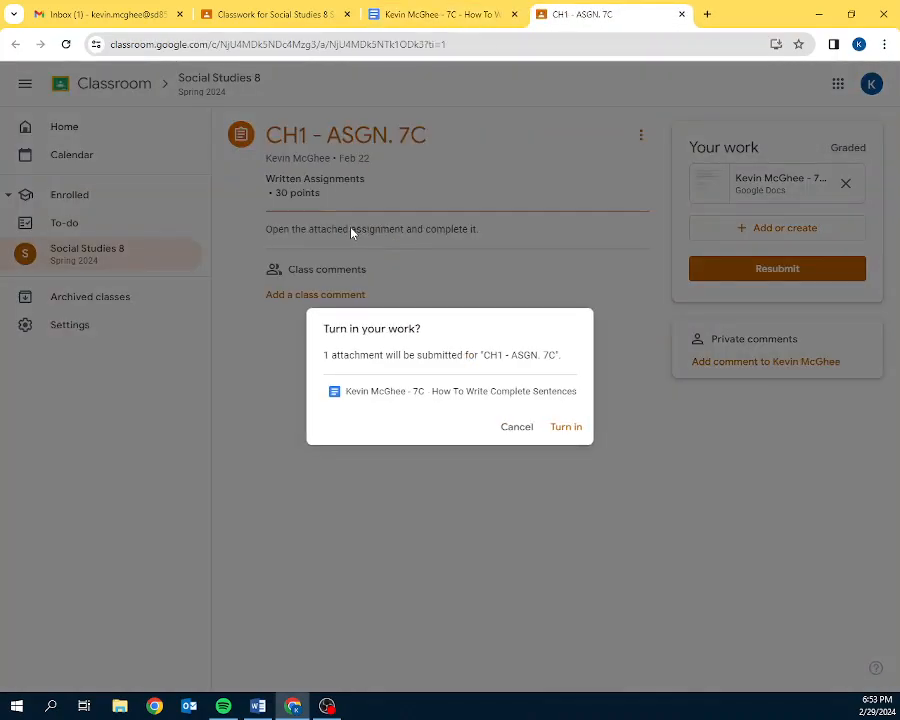
left_click(564, 426)
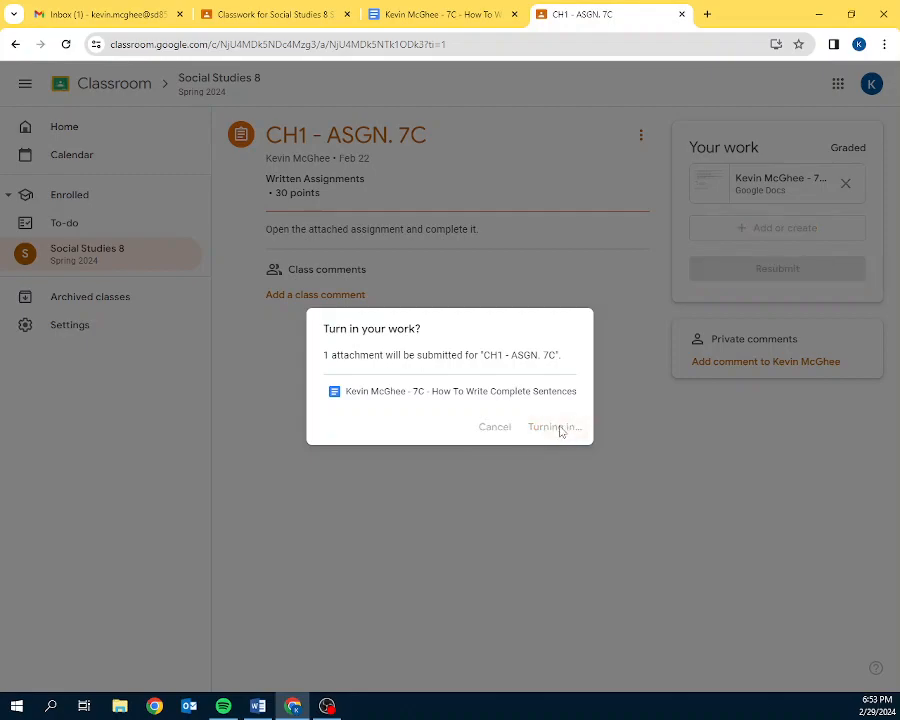
left_click(440, 14)
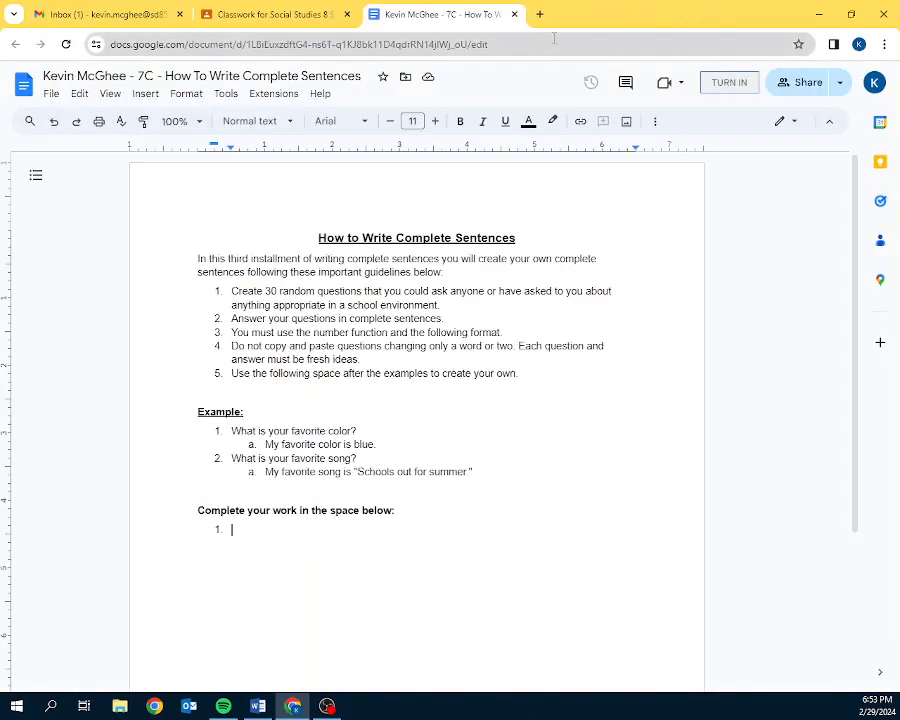
Confirm the turned-in document is view-only by triggering and cancelling a Request edit access prompt.
left_click(276, 14)
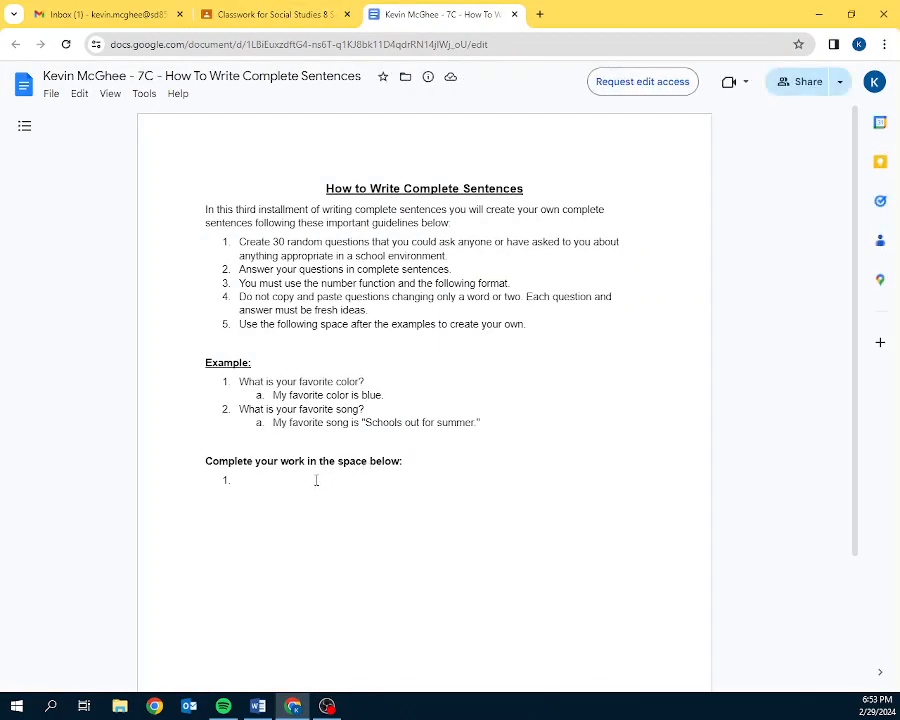
mouse_move(642, 80)
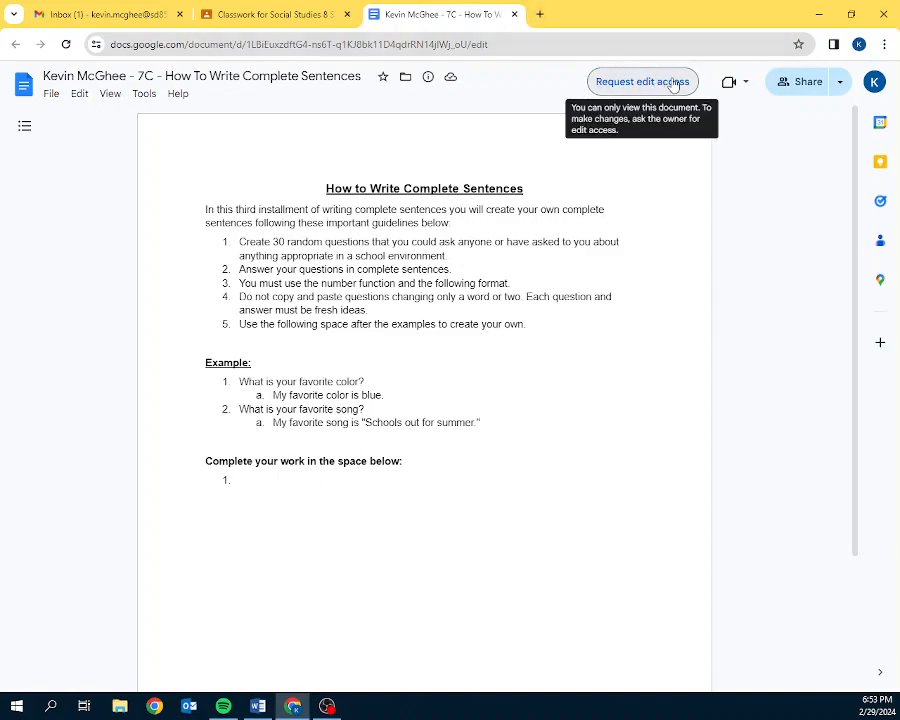
left_click(642, 80)
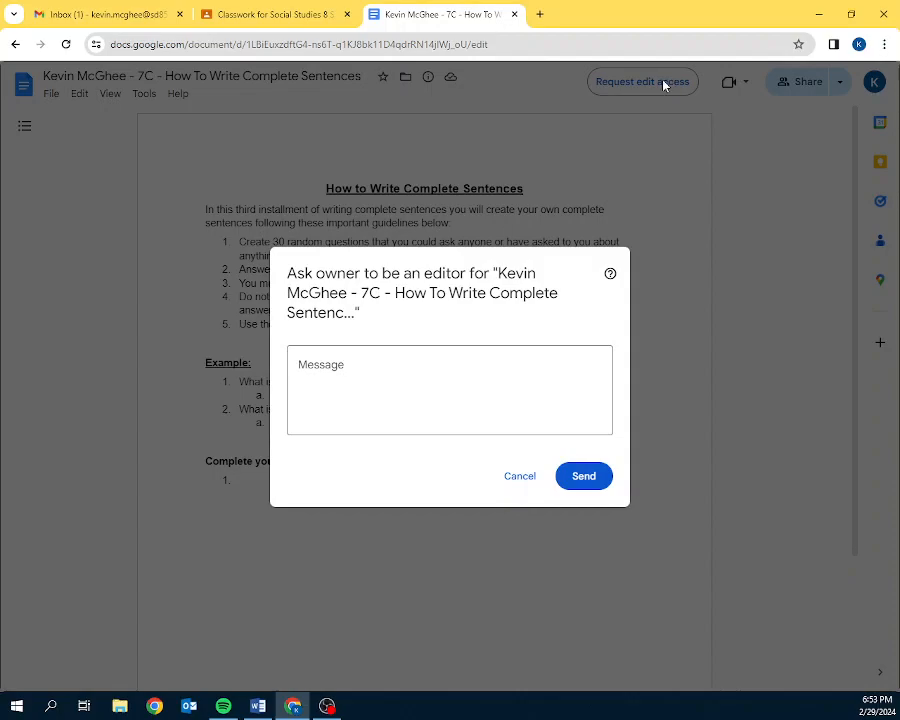
mouse_move(396, 272)
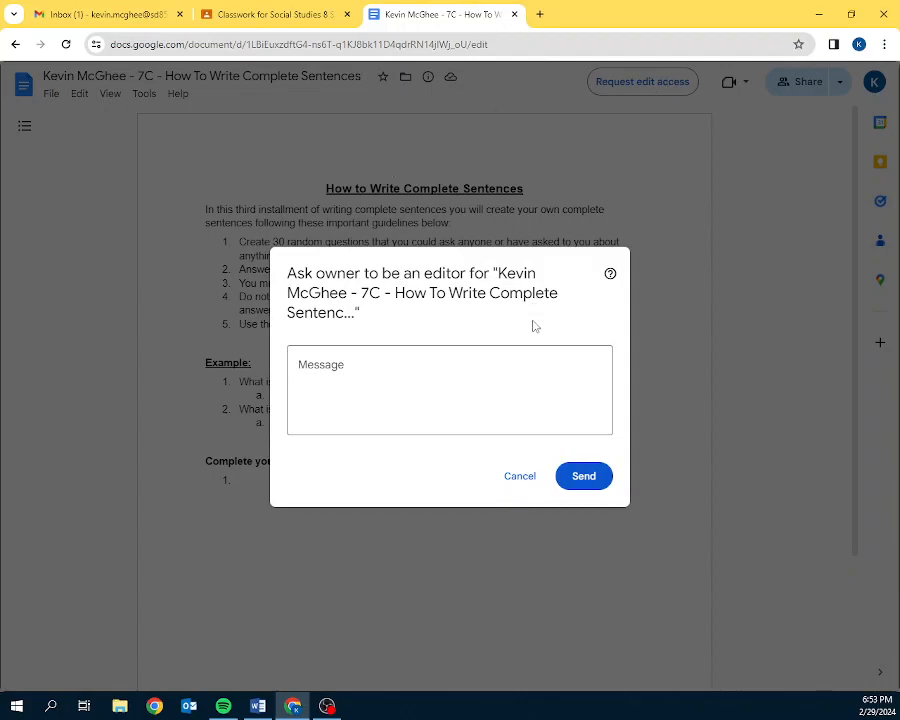
left_click(520, 476)
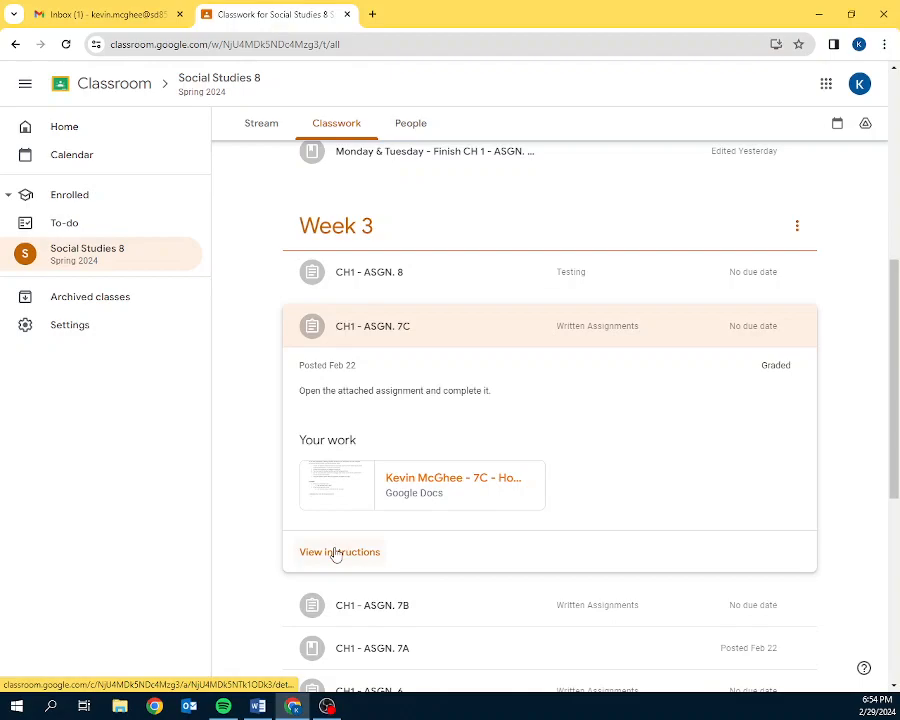
Unsubmit CH1 - ASGN. 7C from its assignment page and verify the attached Doc is editable again.
left_click(340, 552)
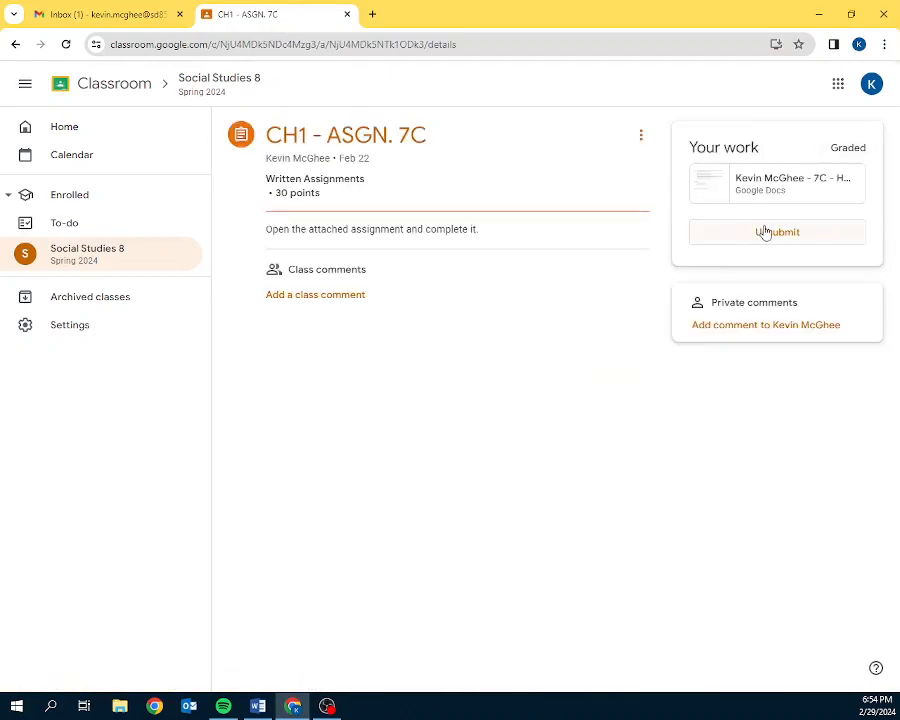
left_click(776, 232)
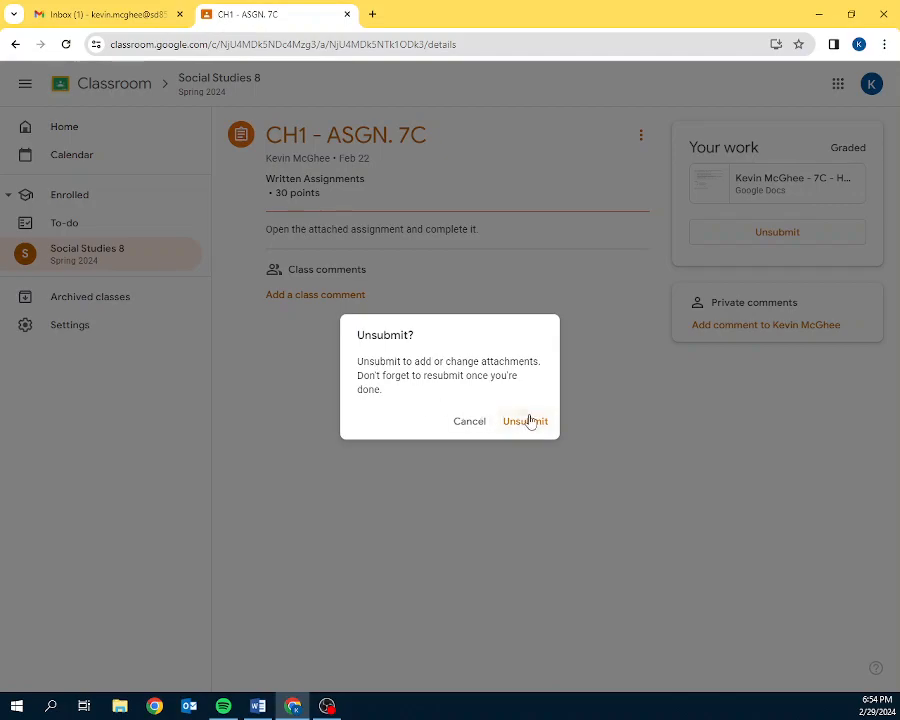
left_click(524, 420)
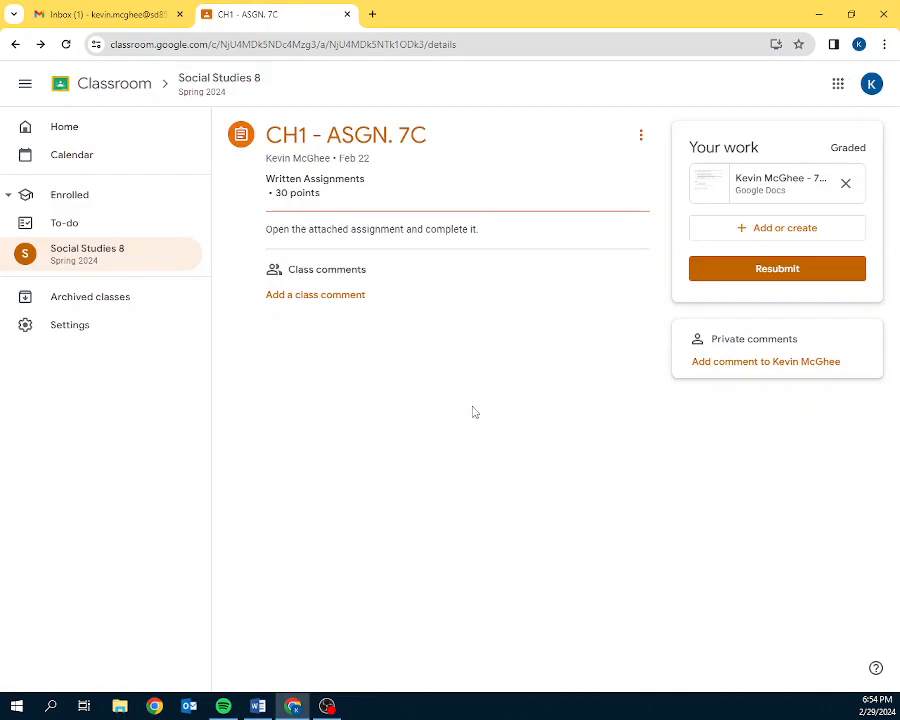
mouse_move(756, 228)
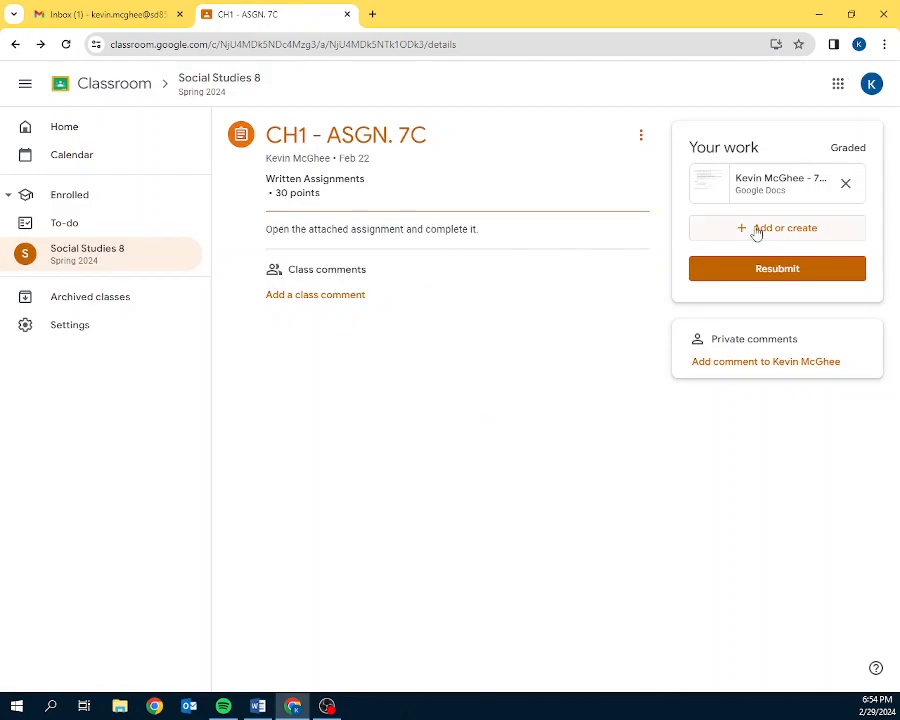
left_click(780, 184)
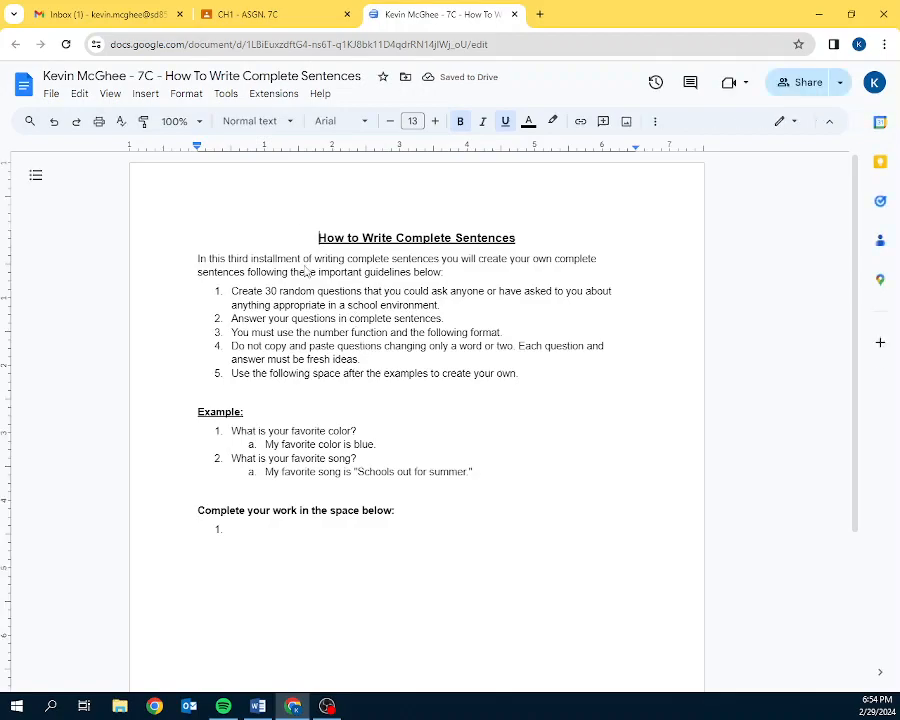
left_click(270, 14)
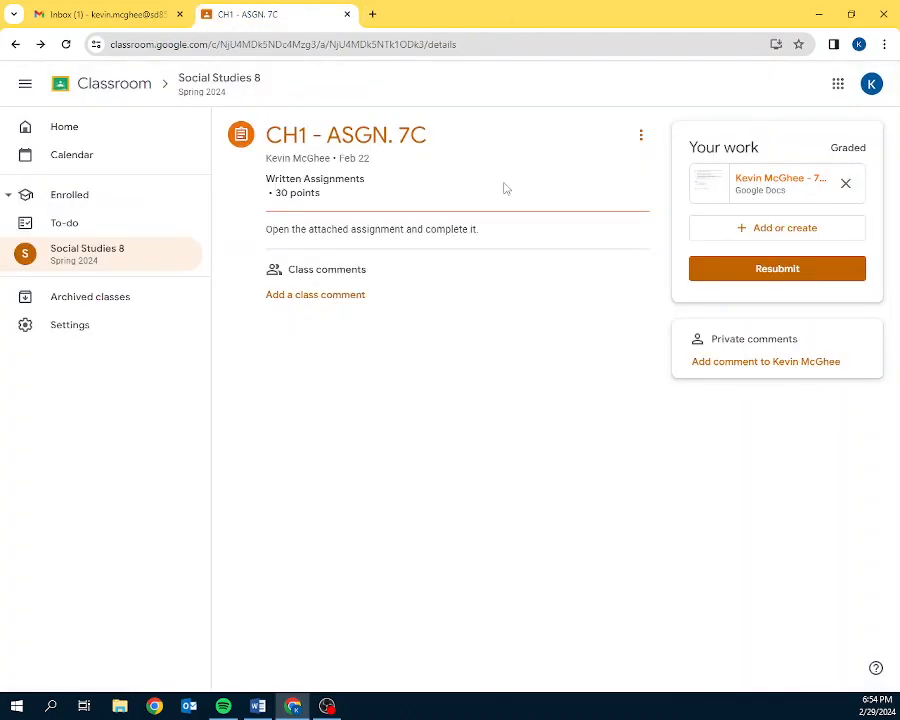
mouse_move(358, 216)
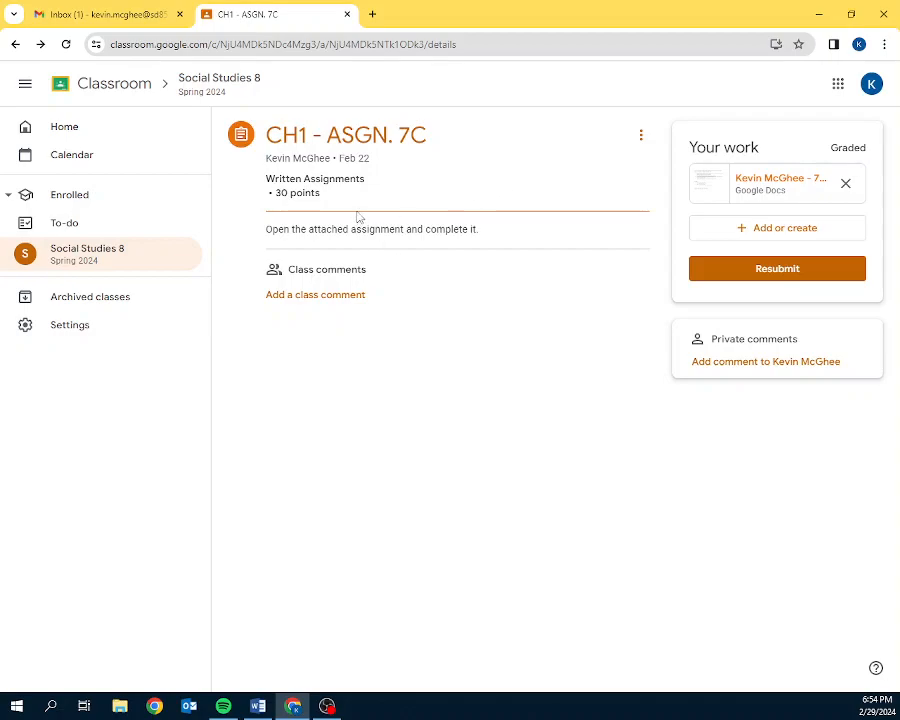